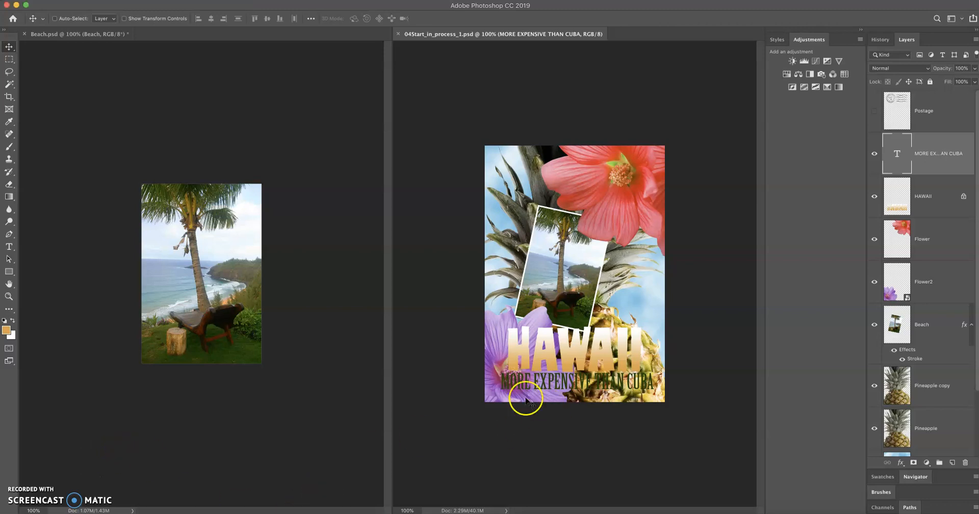
pyautogui.moveTo(568, 396)
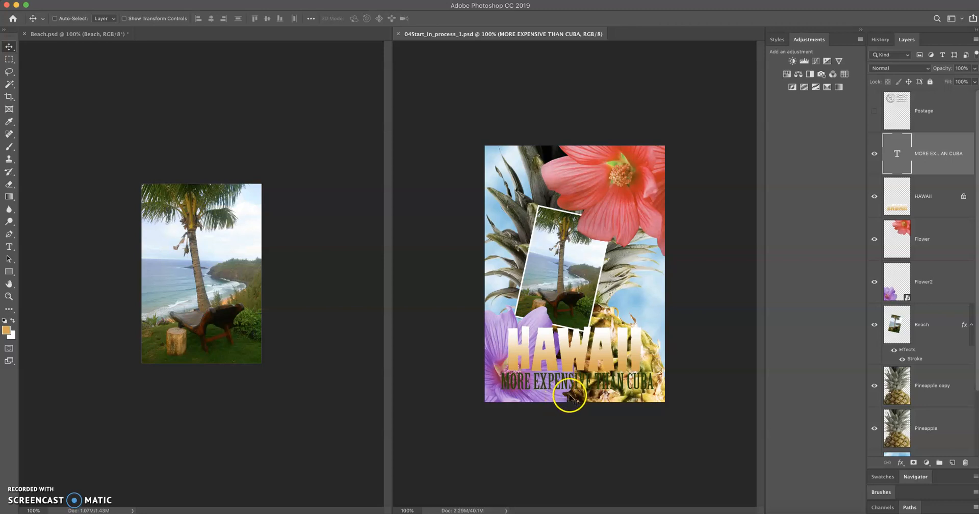
pyautogui.moveTo(646, 387)
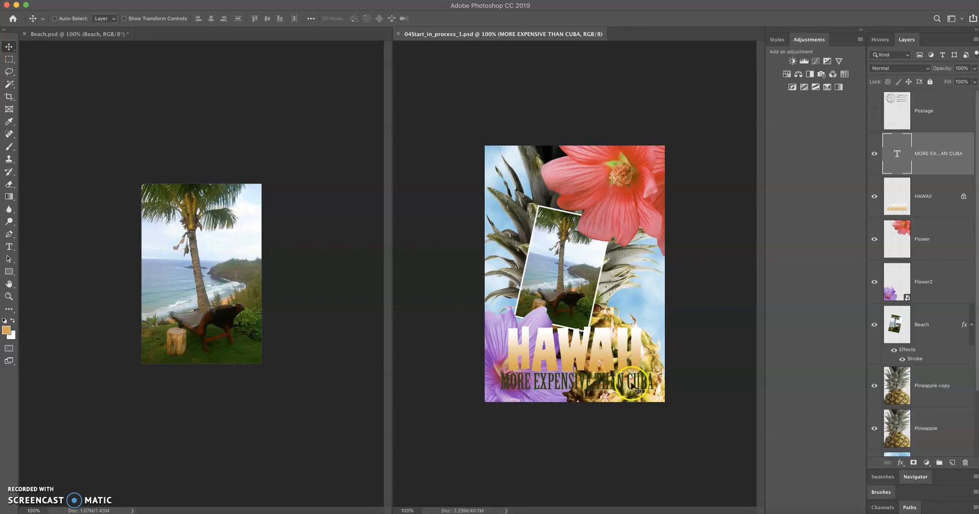
# Step: With the Type tool, select all the text in the MORE EXPENSIVE THAN CUBA layer
pyautogui.click(9, 248)
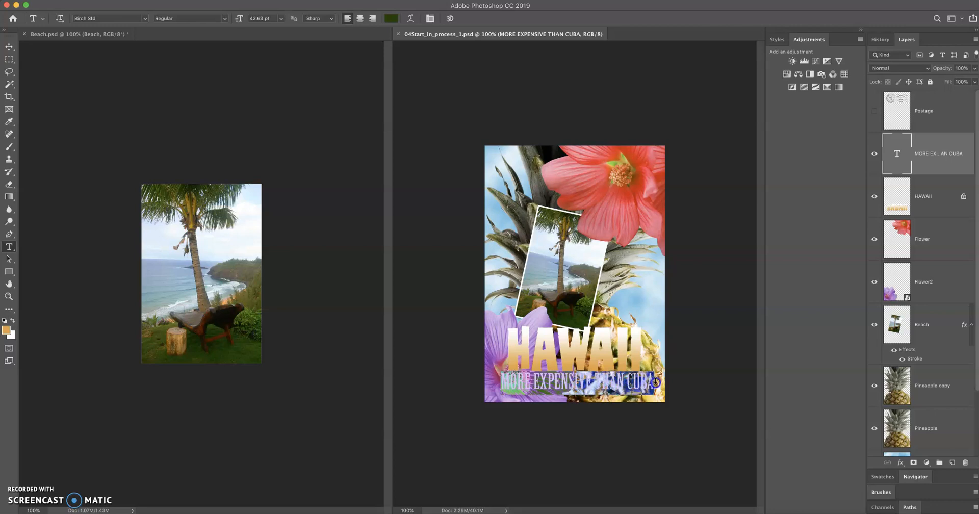
pyautogui.click(546, 382)
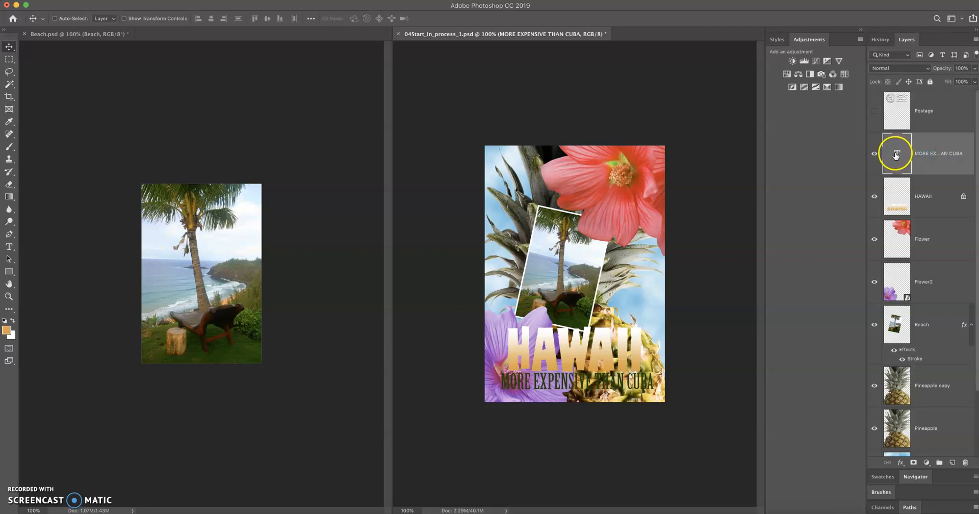
pyautogui.moveTo(896, 155)
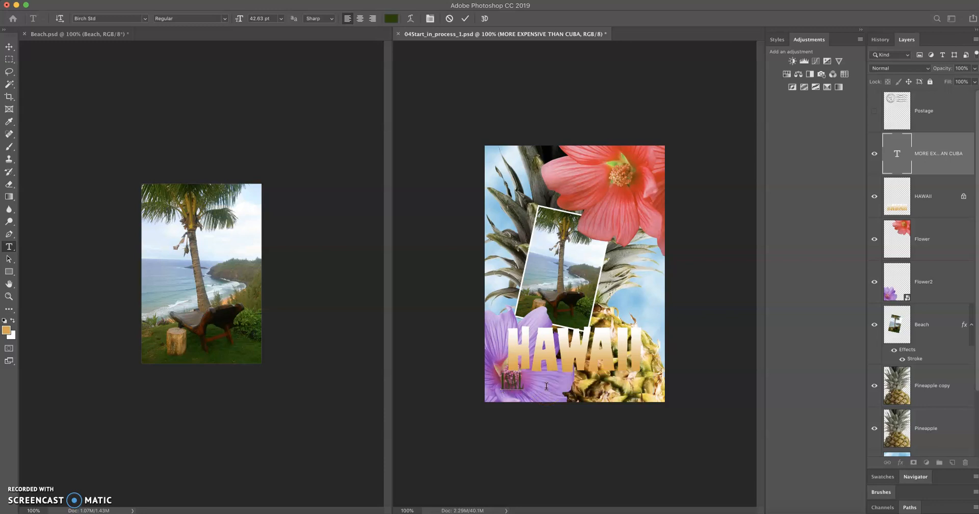
# Step: Type ISLAND PARADISE over the selected subtitle and commit the text edit
pyautogui.write('ISLAND')
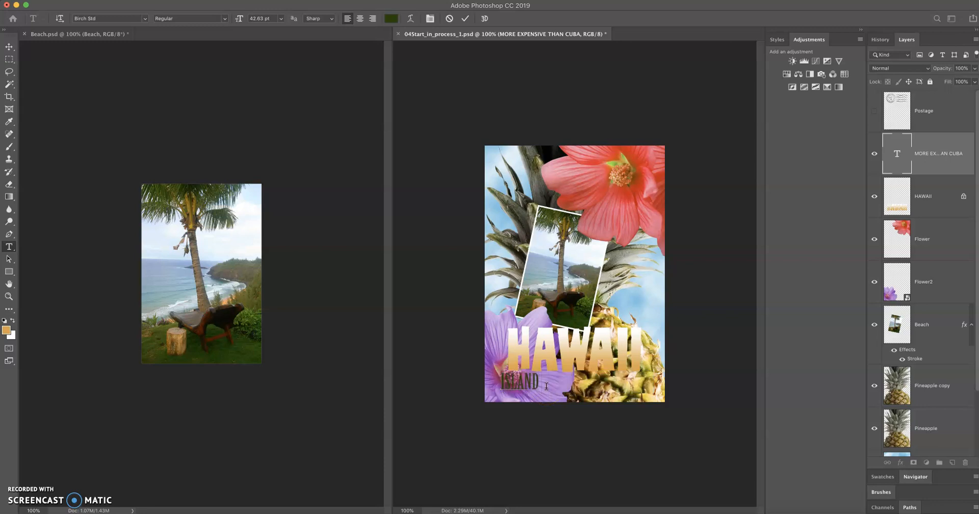
pyautogui.write('PARADISE')
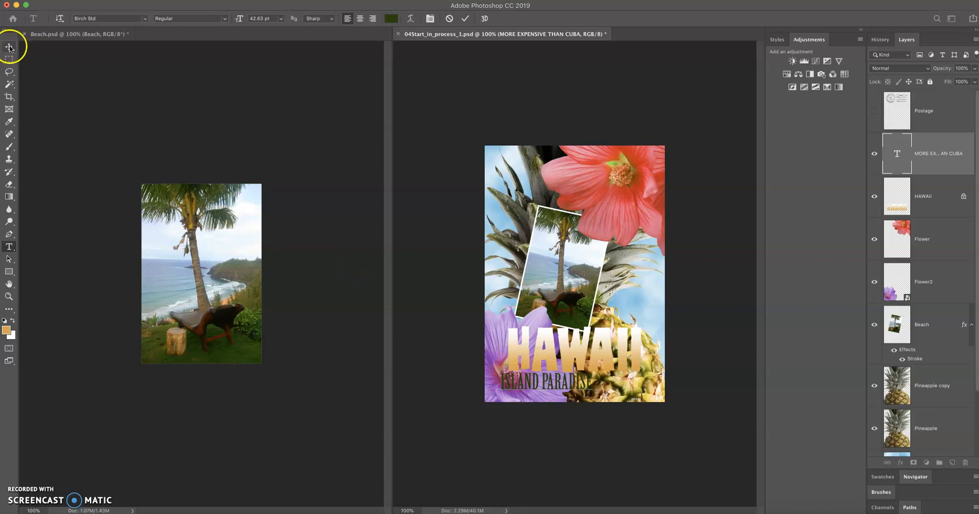
pyautogui.moveTo(9, 47)
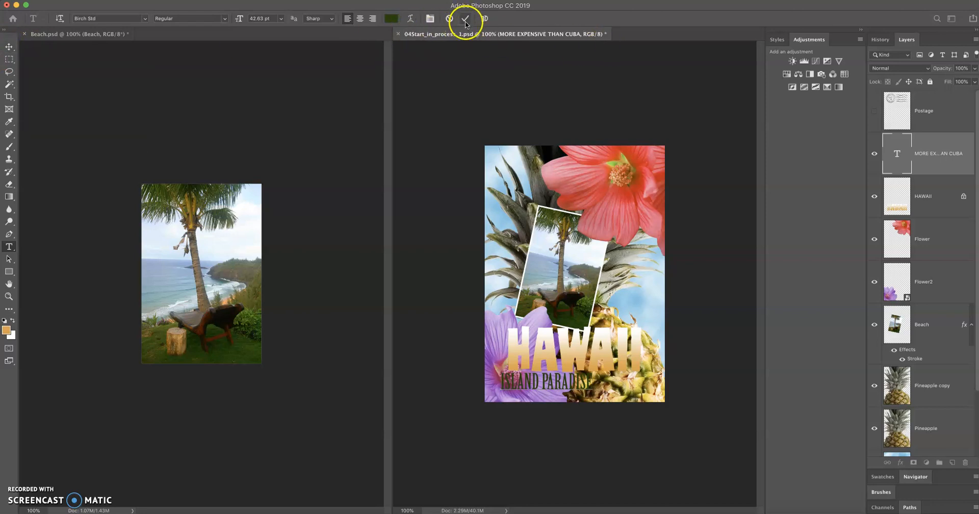
pyautogui.click(465, 18)
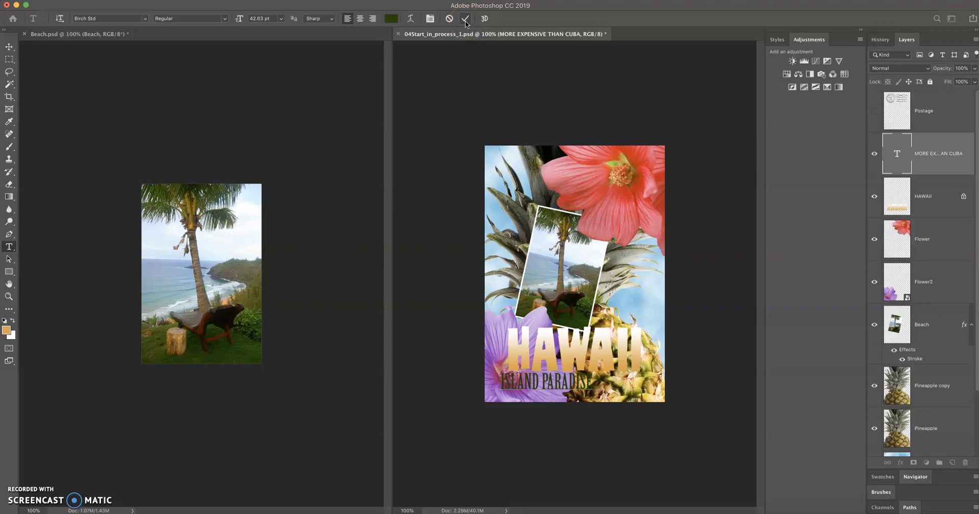
pyautogui.click(466, 18)
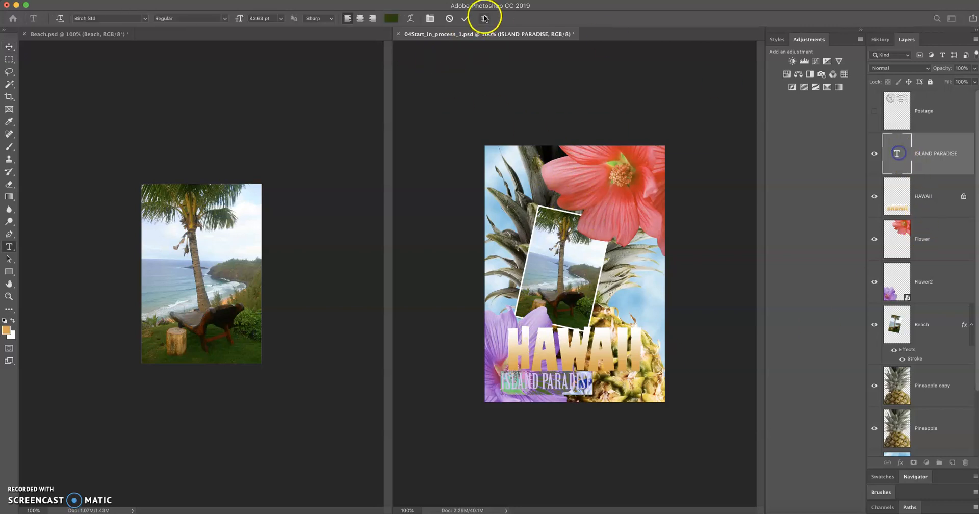
pyautogui.click(9, 47)
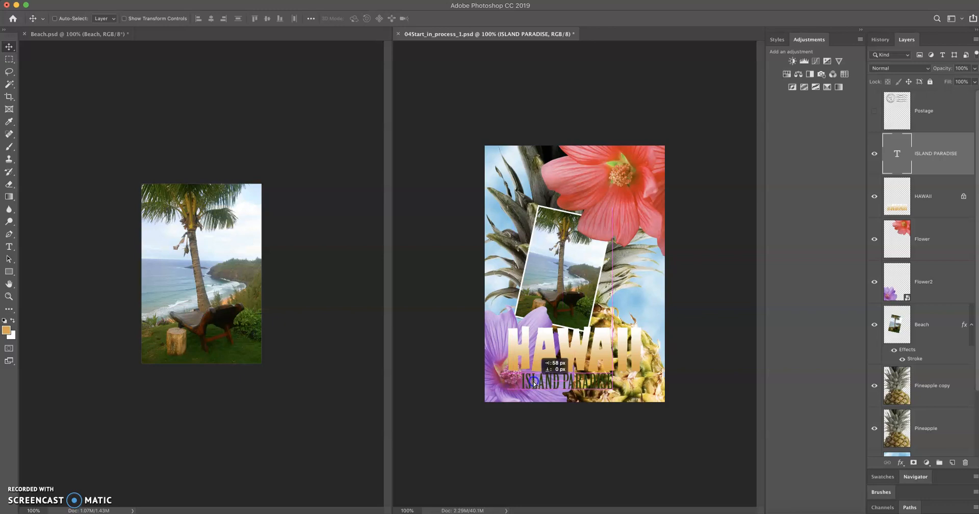
# Step: Slide ISLAND PARADISE sideways beneath HAWAII and check Smart Guides under View > Show
pyautogui.moveTo(534, 382); pyautogui.dragTo(560, 384)
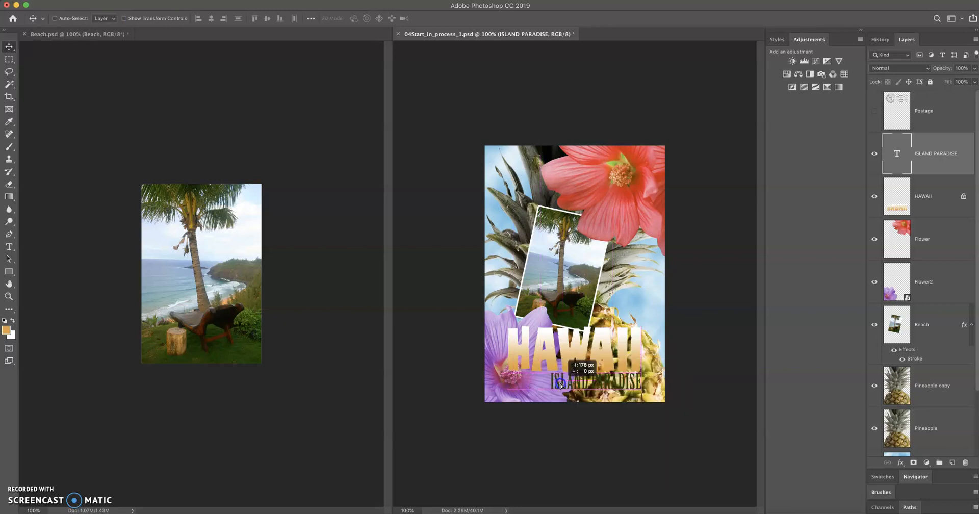
pyautogui.moveTo(560, 384); pyautogui.dragTo(546, 384)
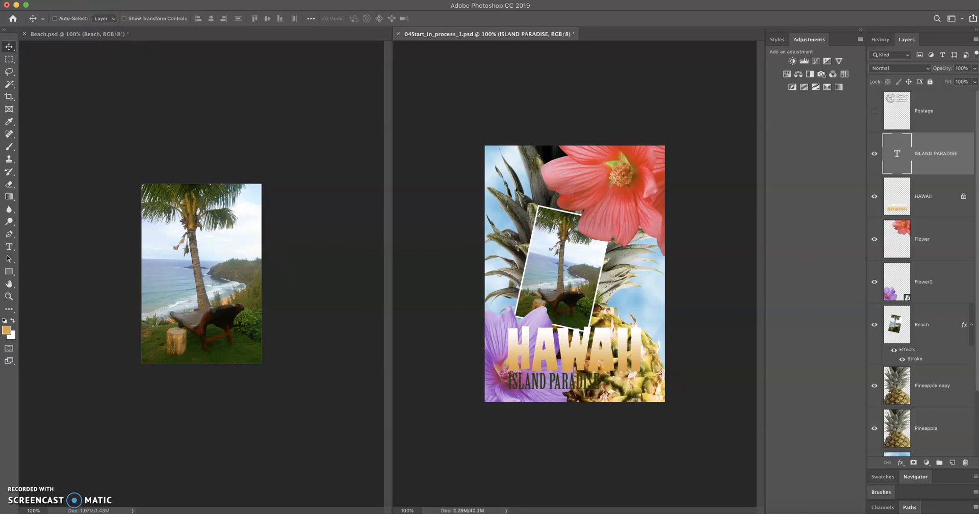
pyautogui.click(309, 19)
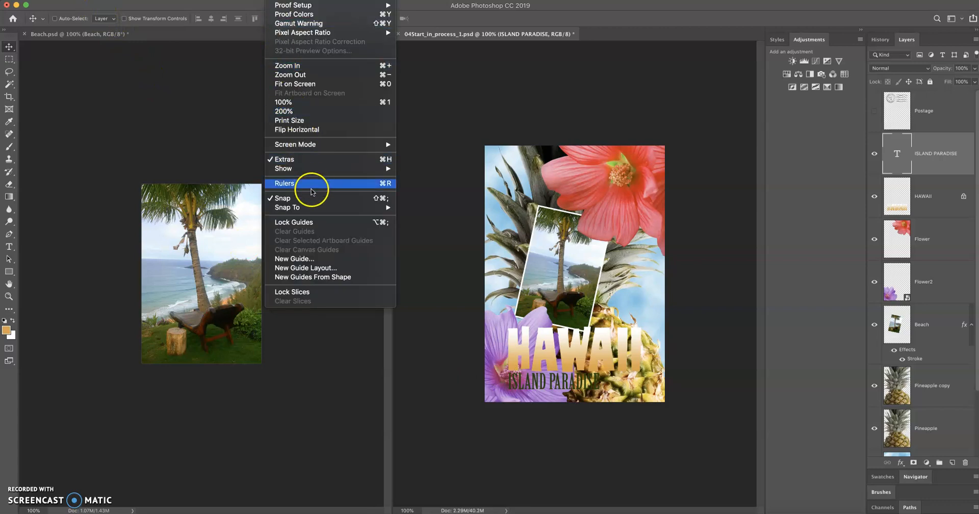
pyautogui.moveTo(312, 161)
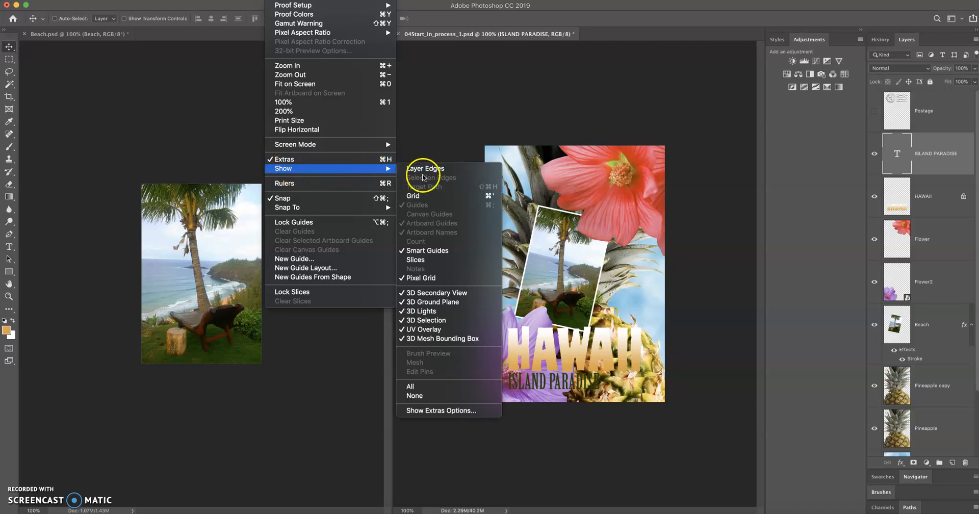
pyautogui.moveTo(428, 250)
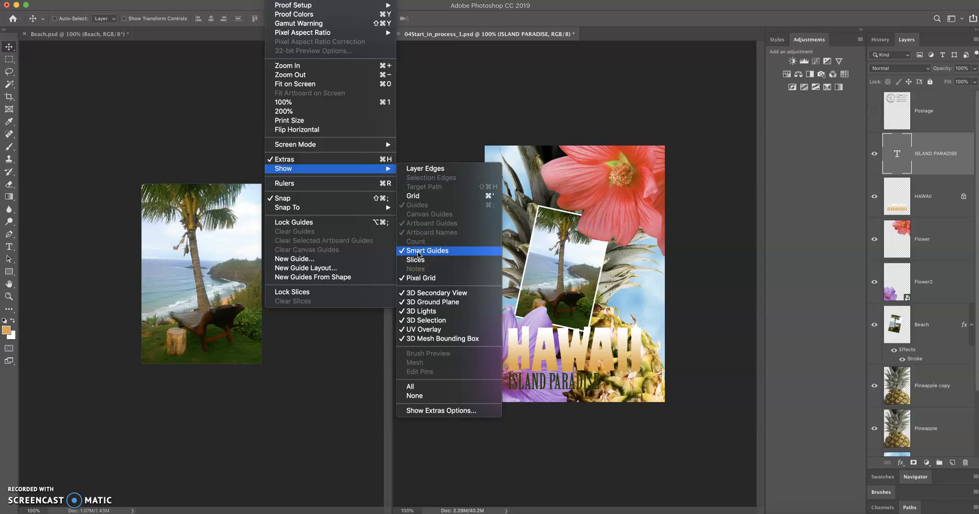
pyautogui.moveTo(284, 160)
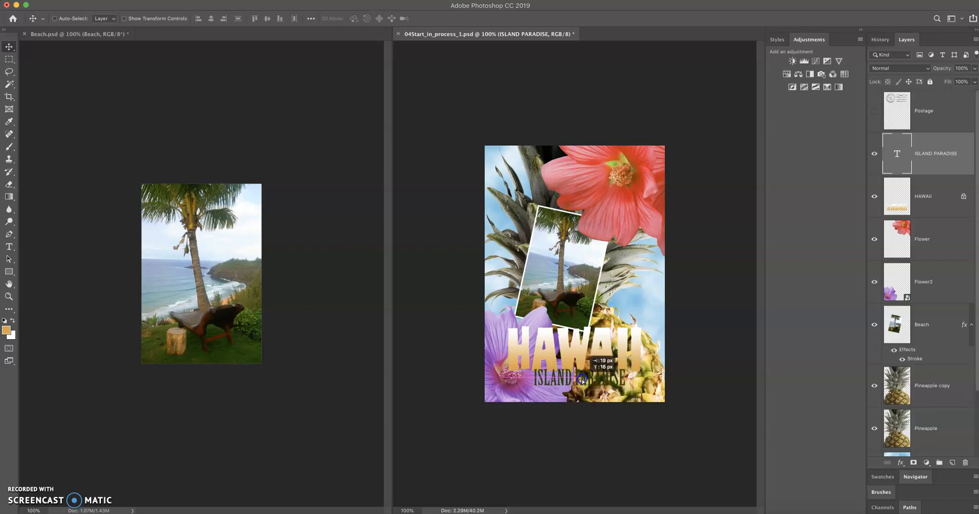
# Step: Drag ISLAND PARADISE until the magenta smart guide shows it centered under HAWAII
pyautogui.moveTo(581, 380); pyautogui.dragTo(592, 386)
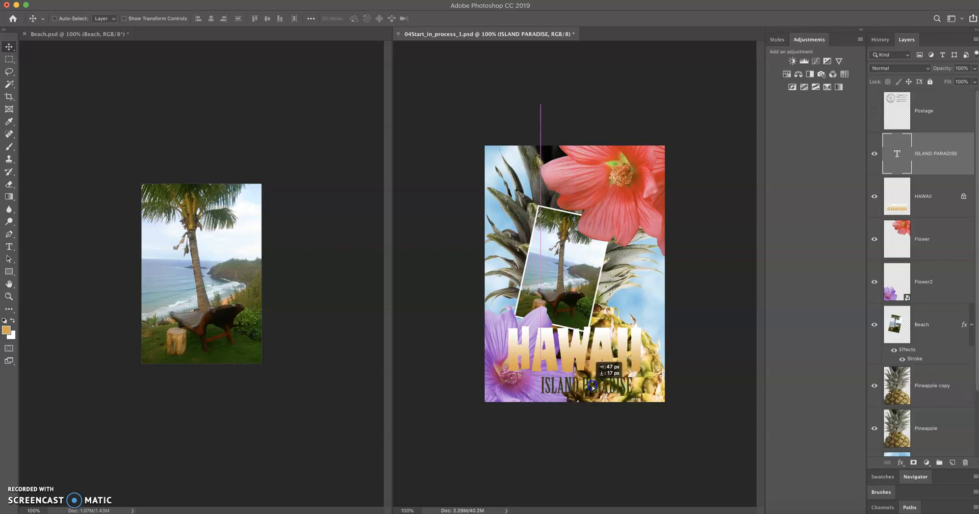
pyautogui.moveTo(592, 386); pyautogui.dragTo(589, 387)
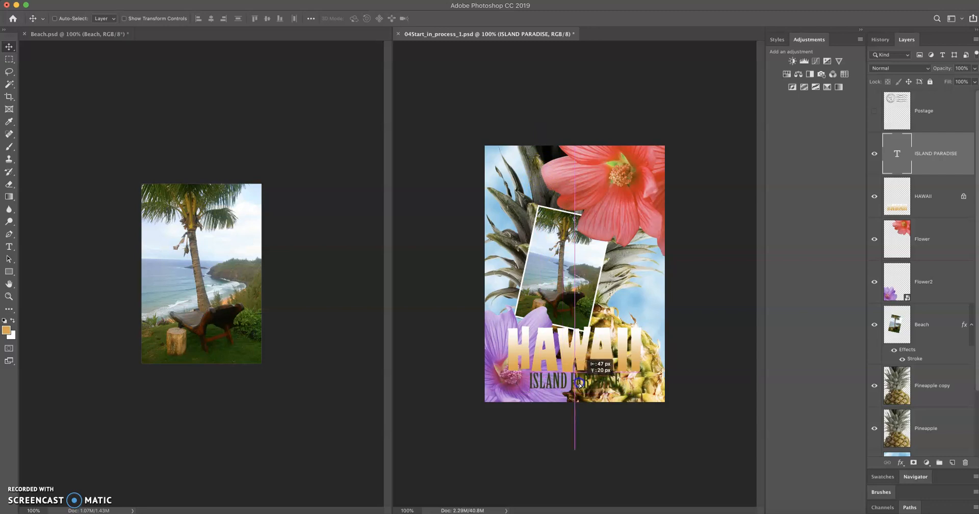
pyautogui.moveTo(550, 381); pyautogui.dragTo(587, 384)
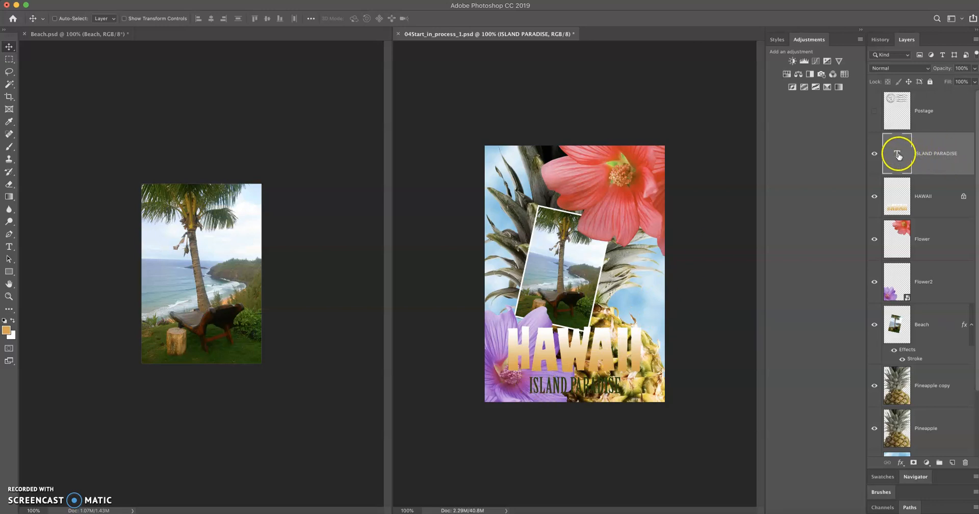
# Step: Show the Character panel from the Window menu and view its flyout options
pyautogui.click(337, 6)
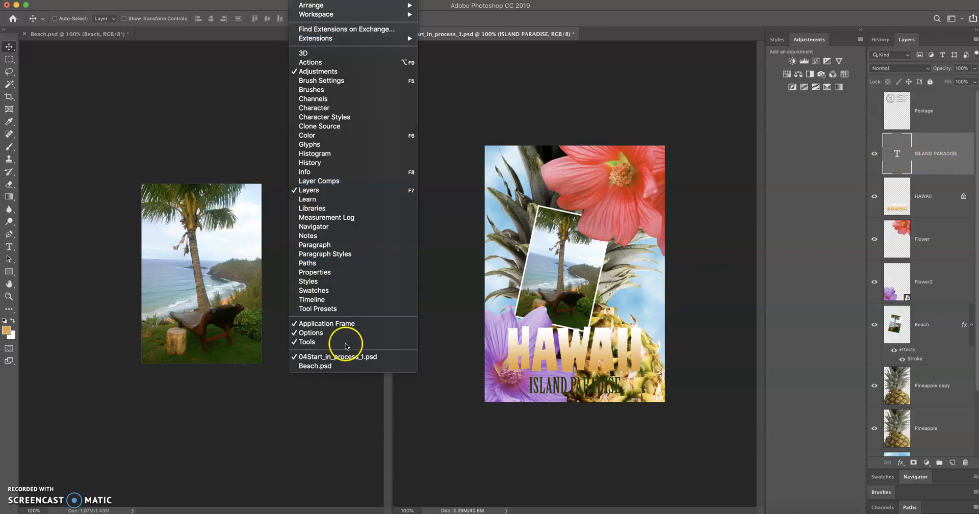
pyautogui.moveTo(325, 117)
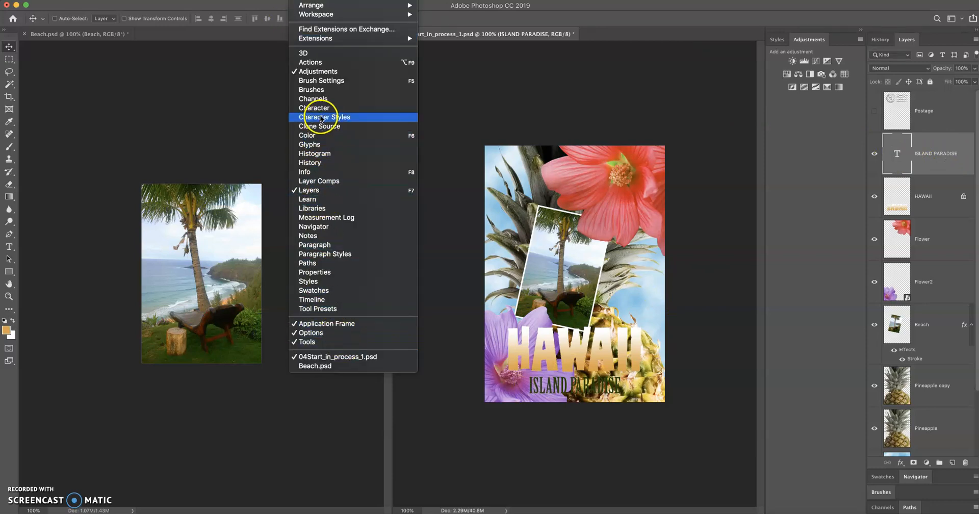
pyautogui.moveTo(315, 107)
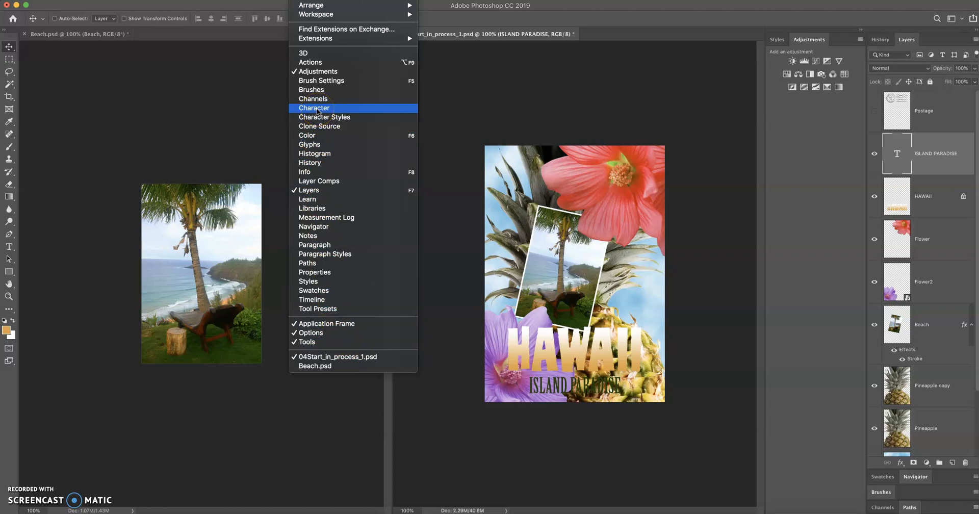
pyautogui.moveTo(314, 99)
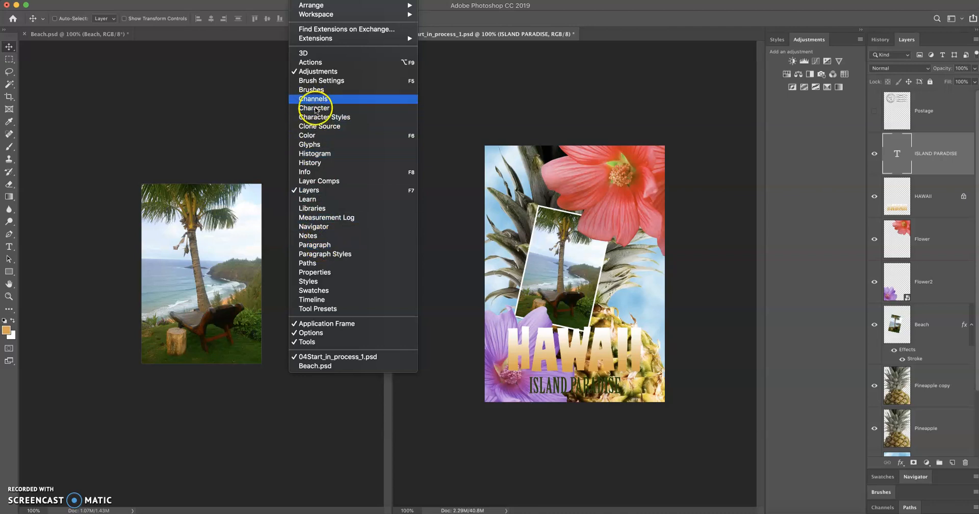
pyautogui.click(315, 108)
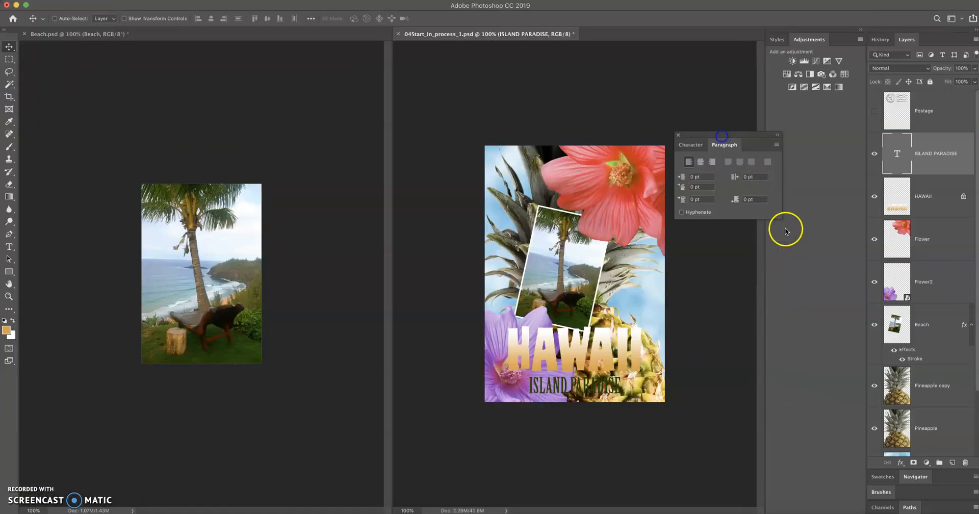
pyautogui.click(777, 135)
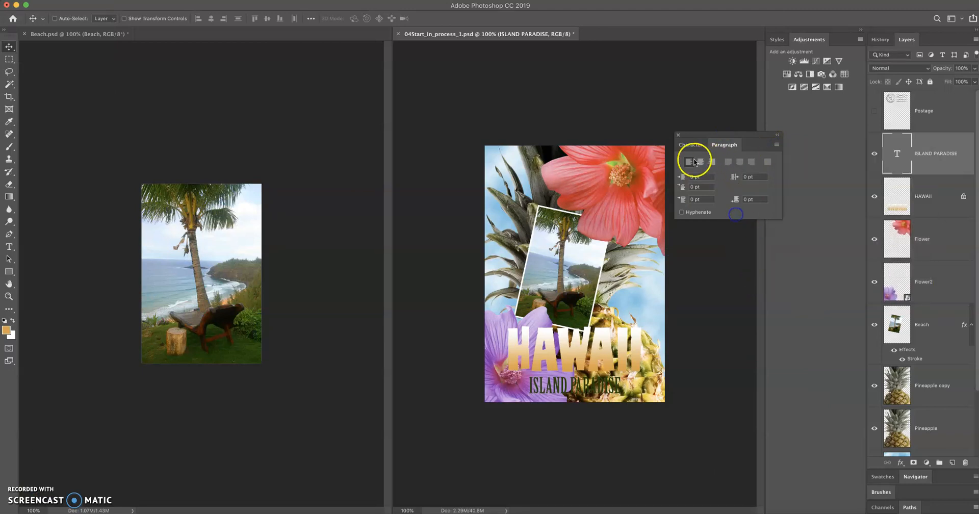
pyautogui.click(690, 145)
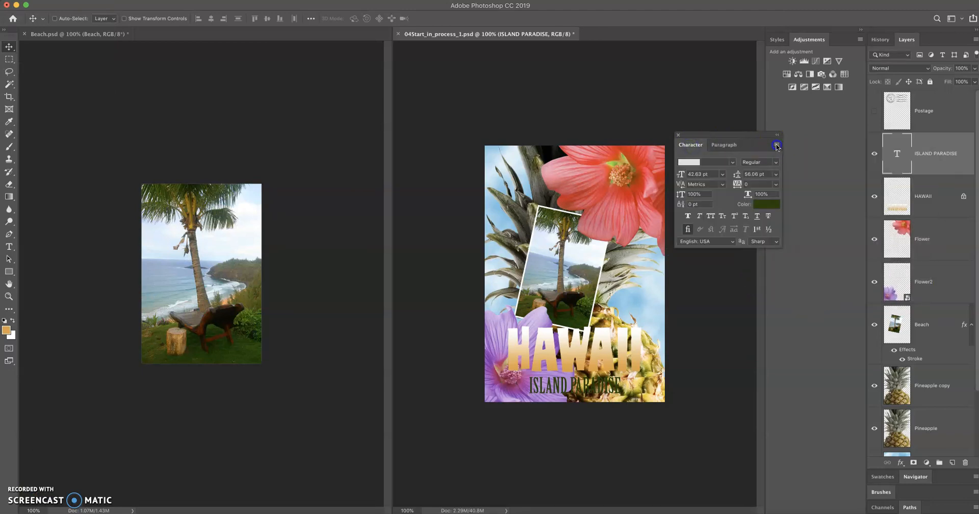
pyautogui.click(777, 145)
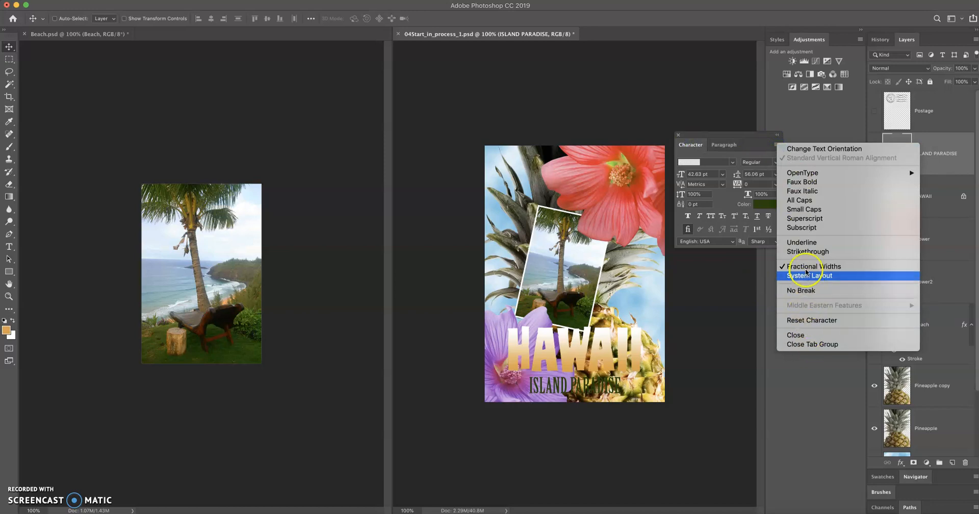
pyautogui.moveTo(806, 290)
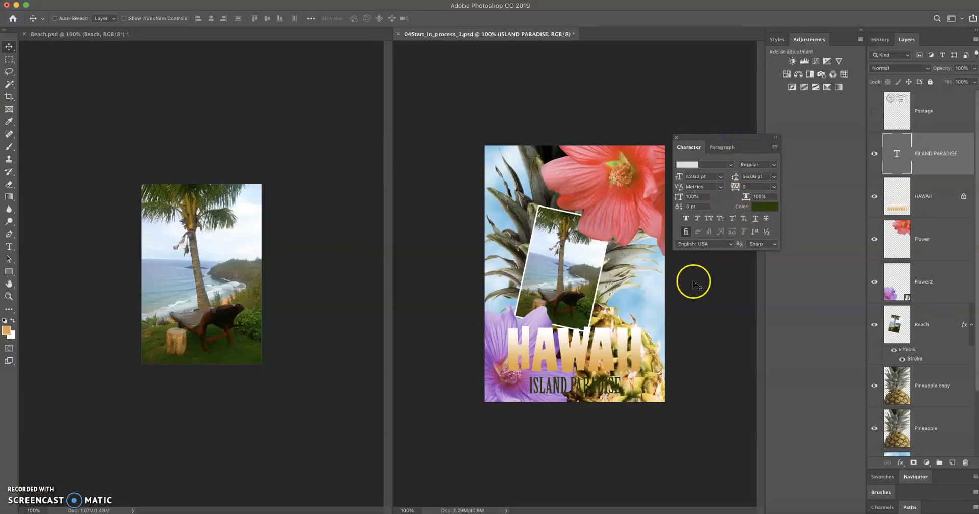
pyautogui.moveTo(699, 223)
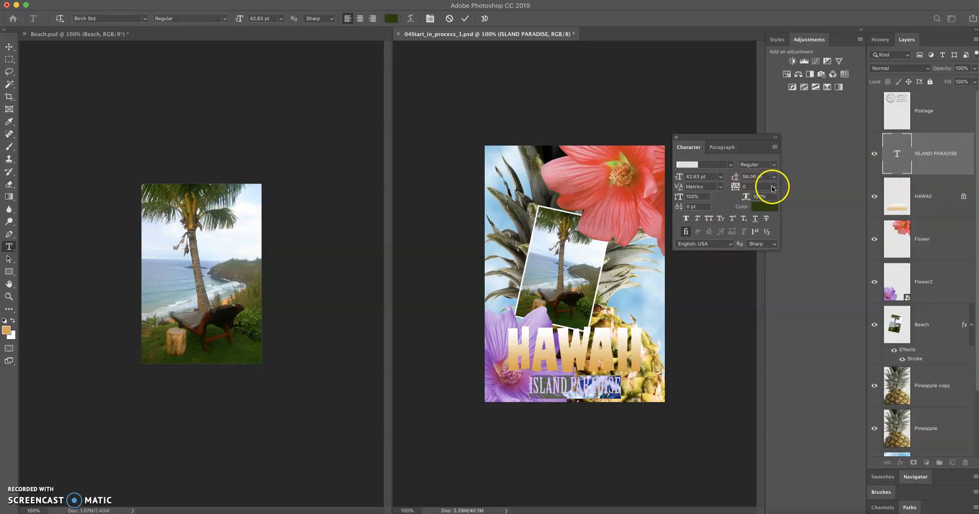
# Step: Set the ISLAND PARADISE tracking to 100 in the Character panel
pyautogui.click(774, 187)
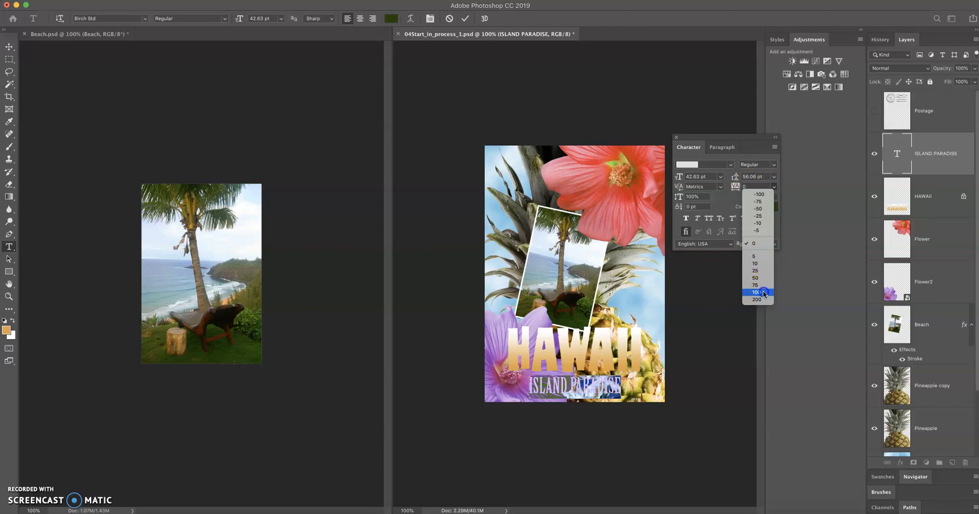
pyautogui.click(755, 292)
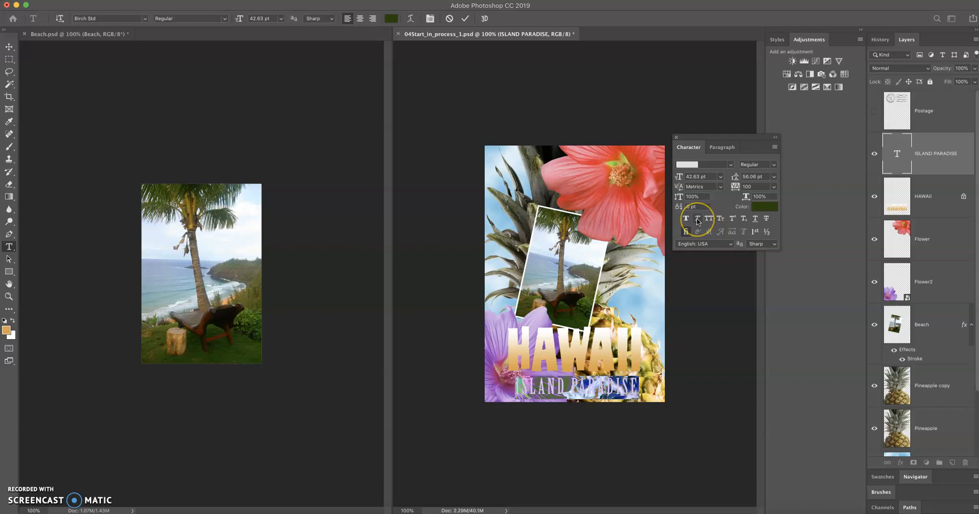
pyautogui.moveTo(687, 222)
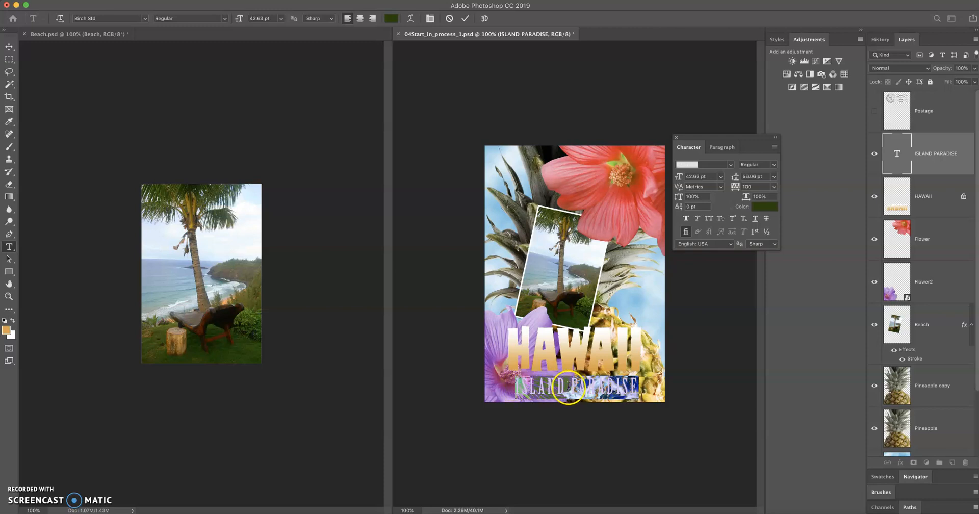
pyautogui.moveTo(665, 223)
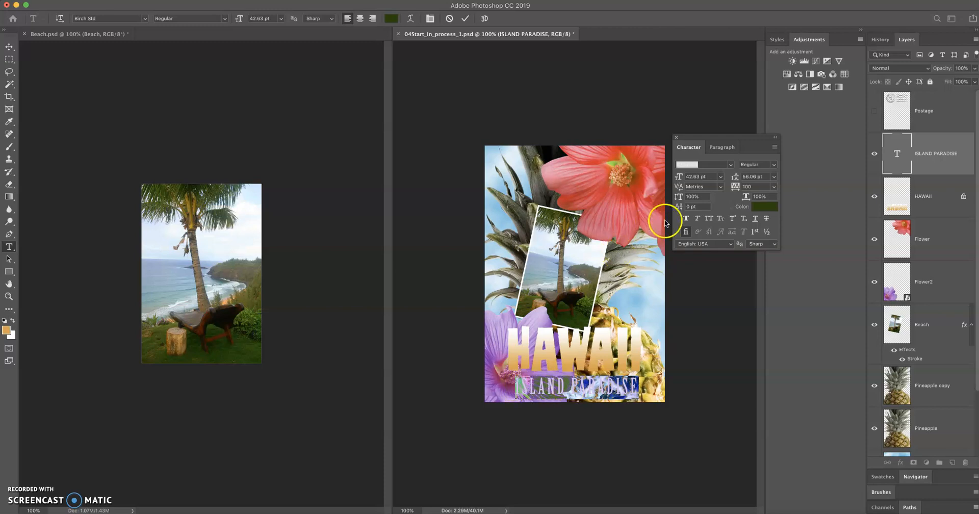
pyautogui.moveTo(685, 218)
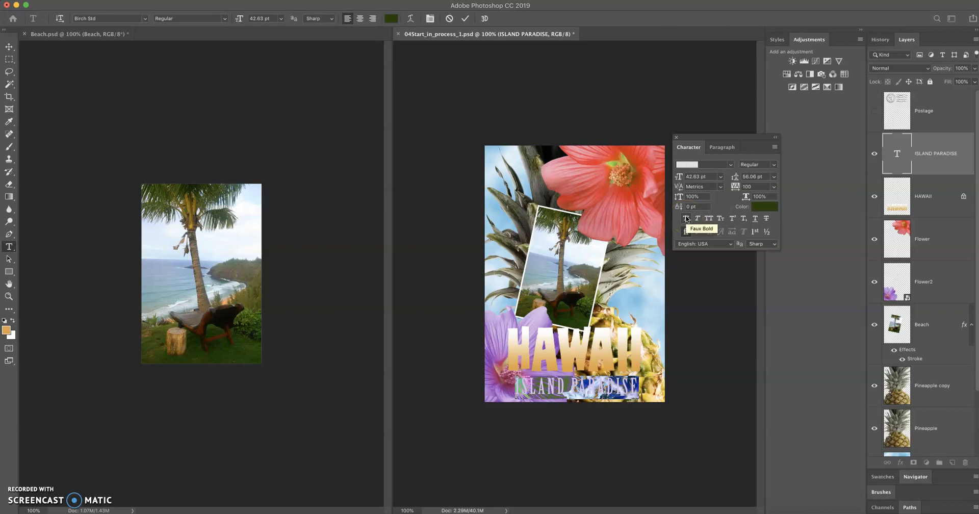
# Step: Apply Faux Bold and Faux Italic to ISLAND PARADISE and nudge the text into place
pyautogui.click(685, 219)
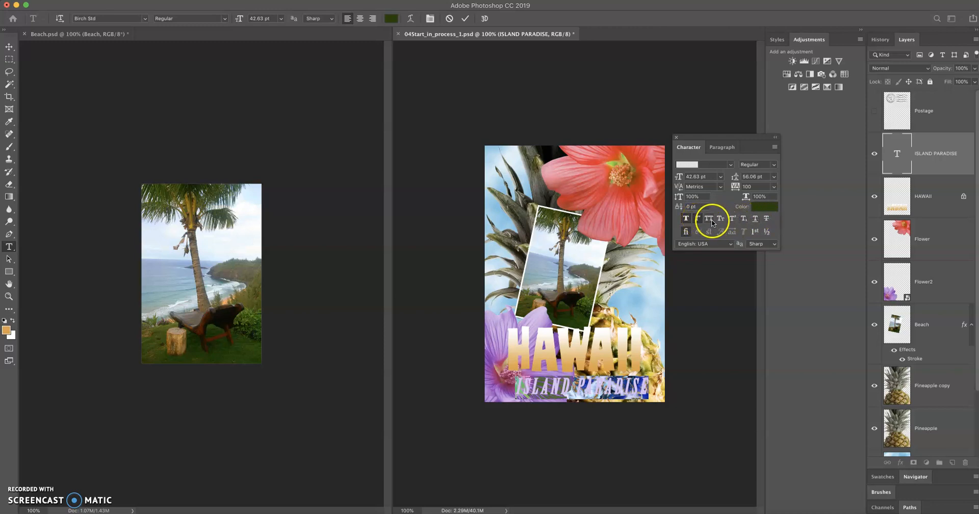
pyautogui.click(697, 219)
pyautogui.write('150')
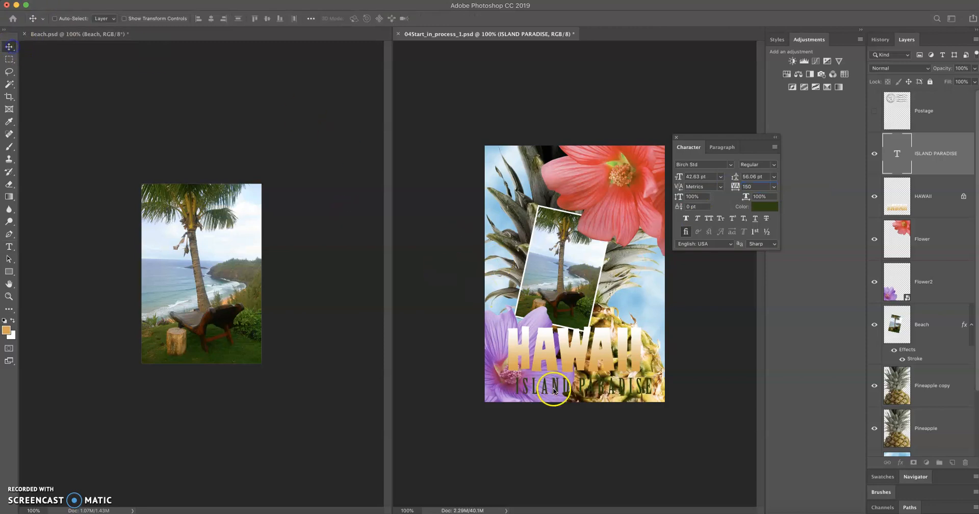
pyautogui.moveTo(550, 389); pyautogui.dragTo(565, 386)
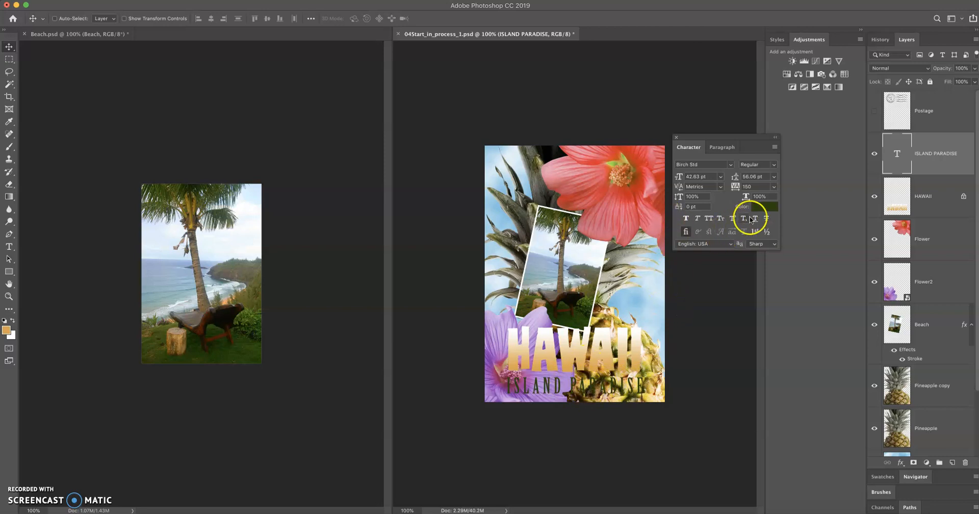
# Step: Set the ISLAND PARADISE text colour to black (#000000) in the Color Picker
pyautogui.click(762, 206)
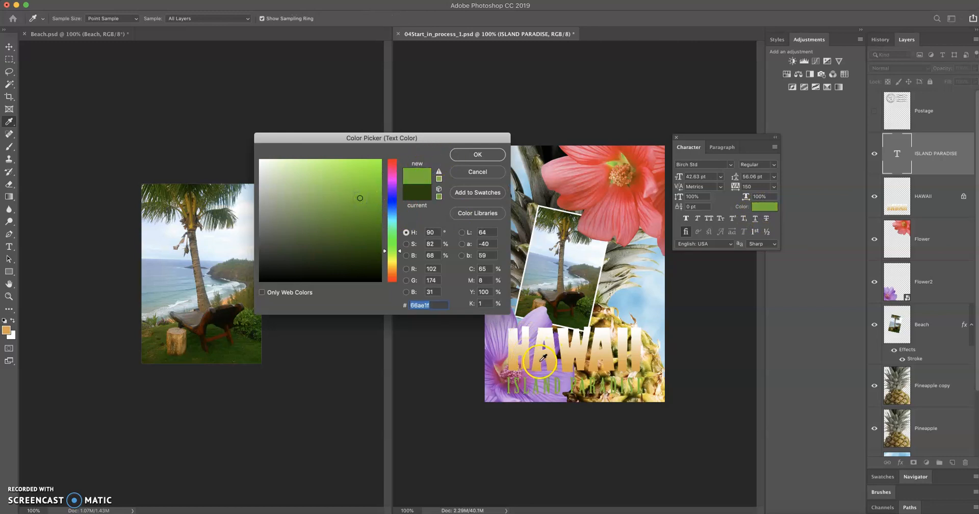
pyautogui.click(476, 154)
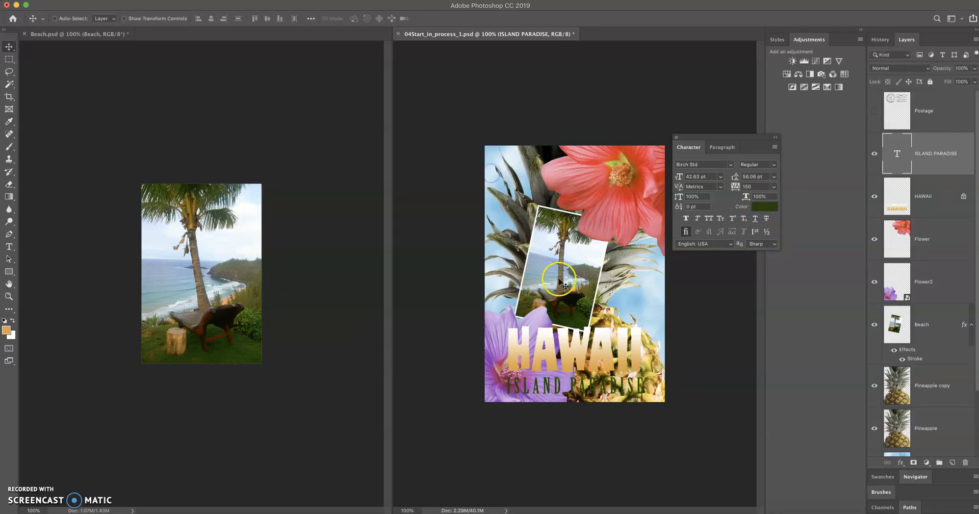
pyautogui.click(764, 206)
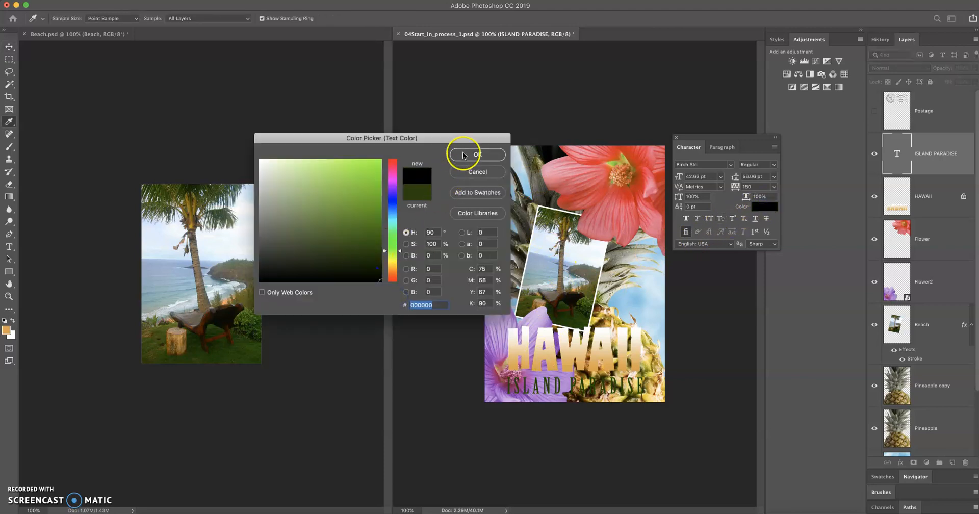
pyautogui.click(477, 155)
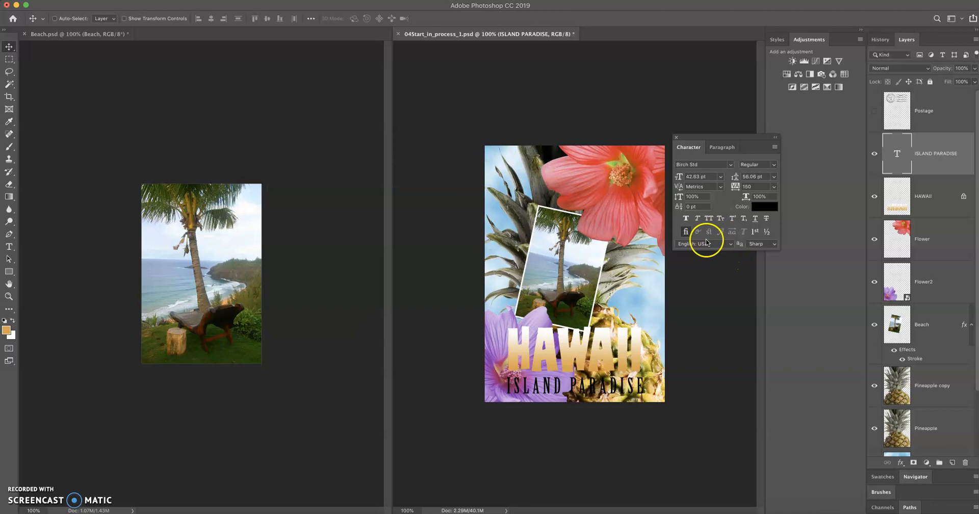
pyautogui.moveTo(707, 333)
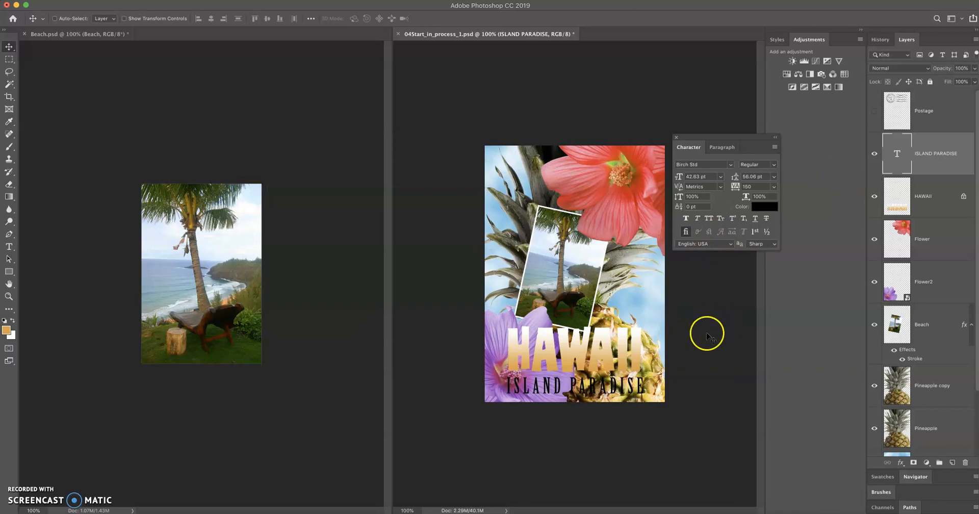
pyautogui.moveTo(893, 209)
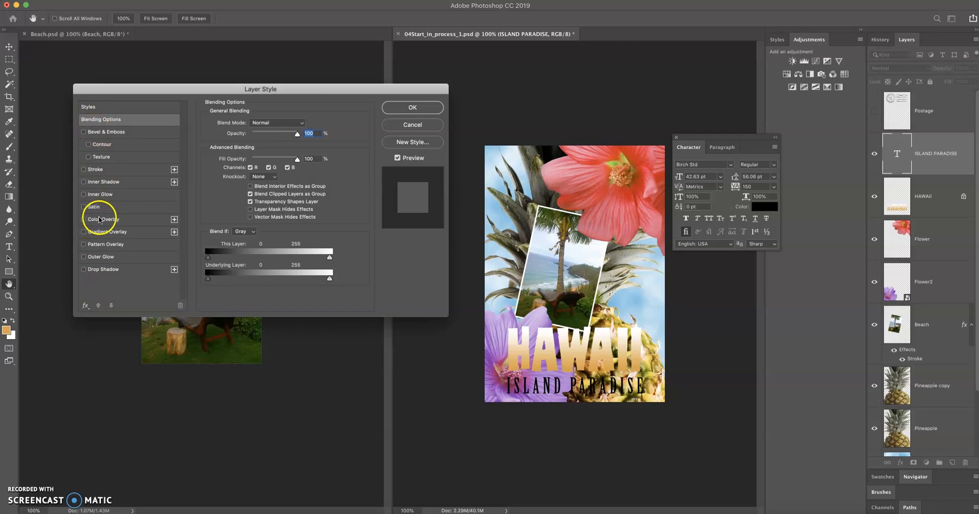
# Step: Add a Color Overlay effect to ISLAND PARADISE and choose a blue (#1860d6)
pyautogui.click(83, 223)
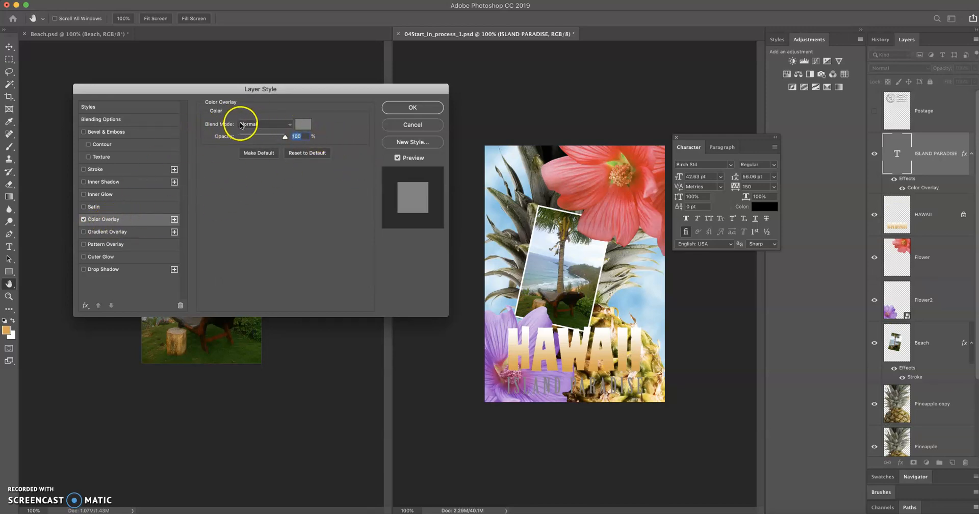
pyautogui.click(303, 124)
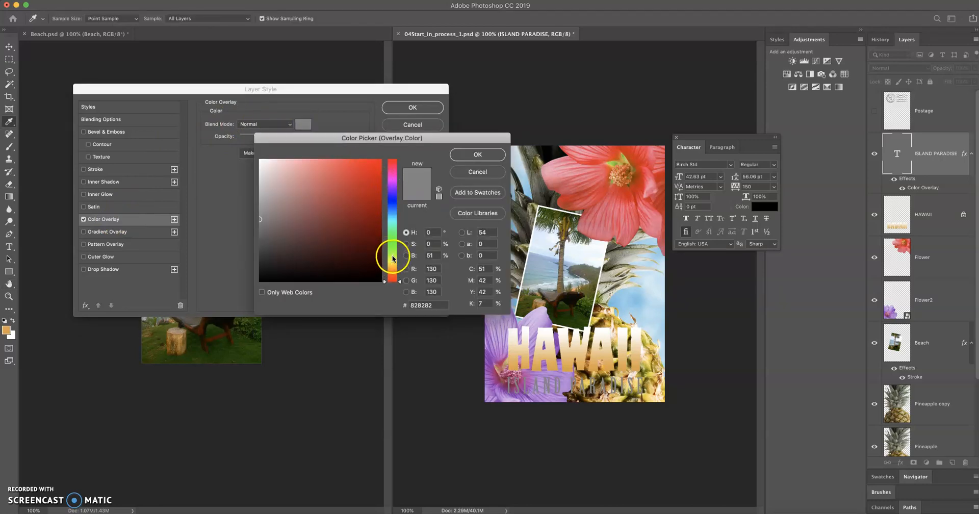
pyautogui.click(392, 181)
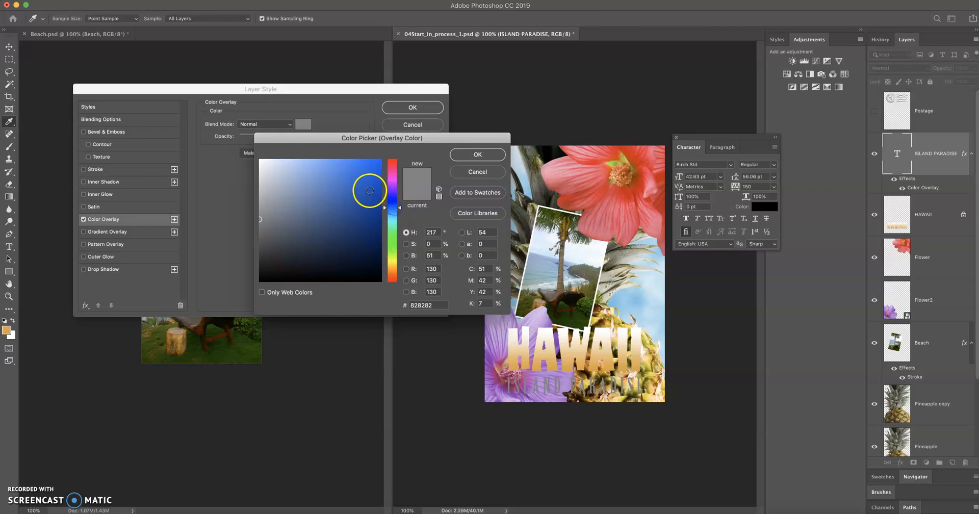
pyautogui.click(368, 186)
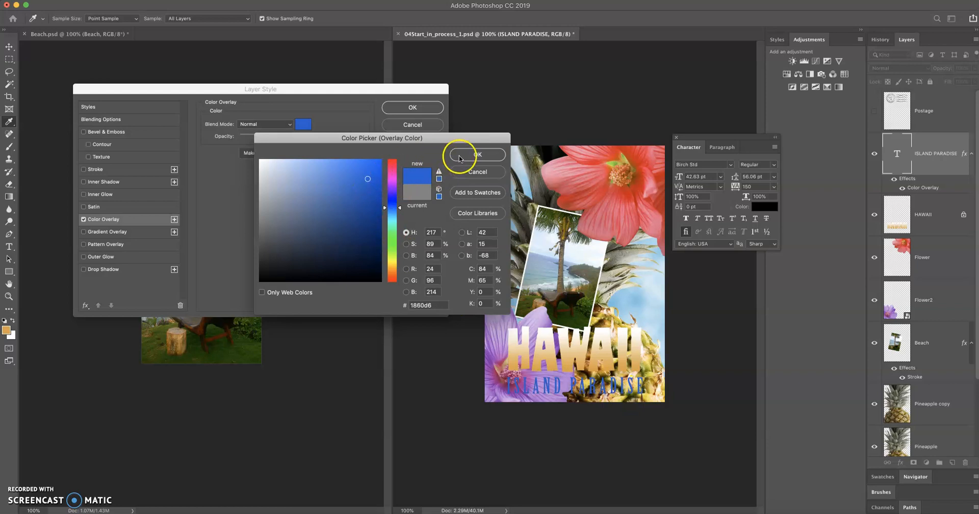
pyautogui.click(478, 155)
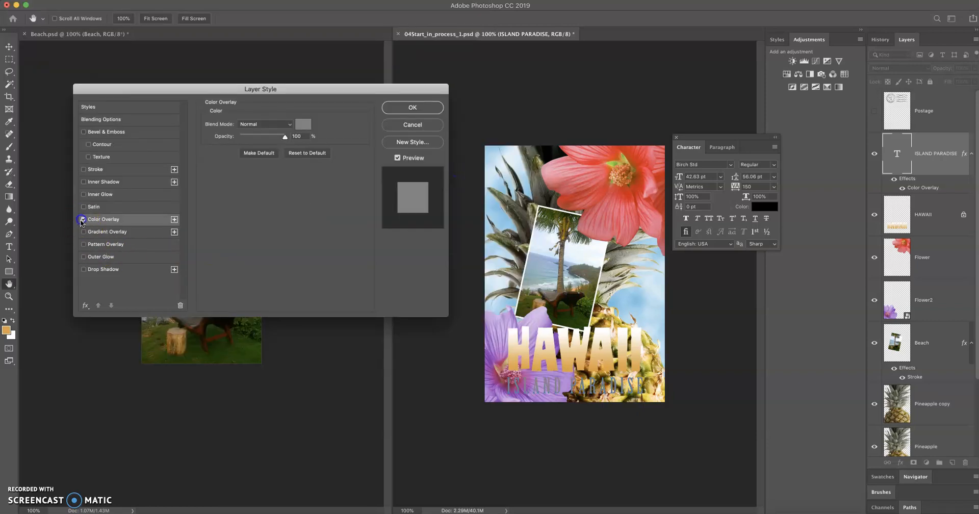
pyautogui.click(106, 232)
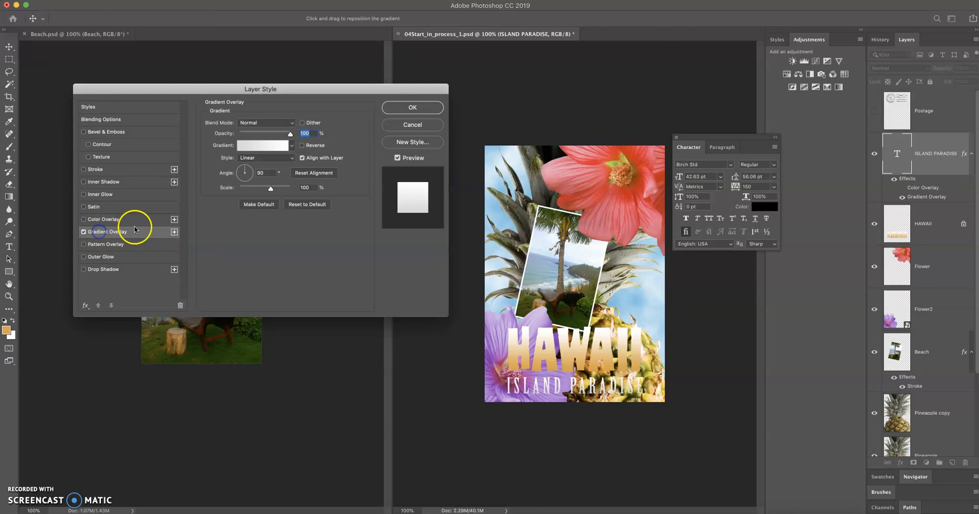
pyautogui.click(263, 145)
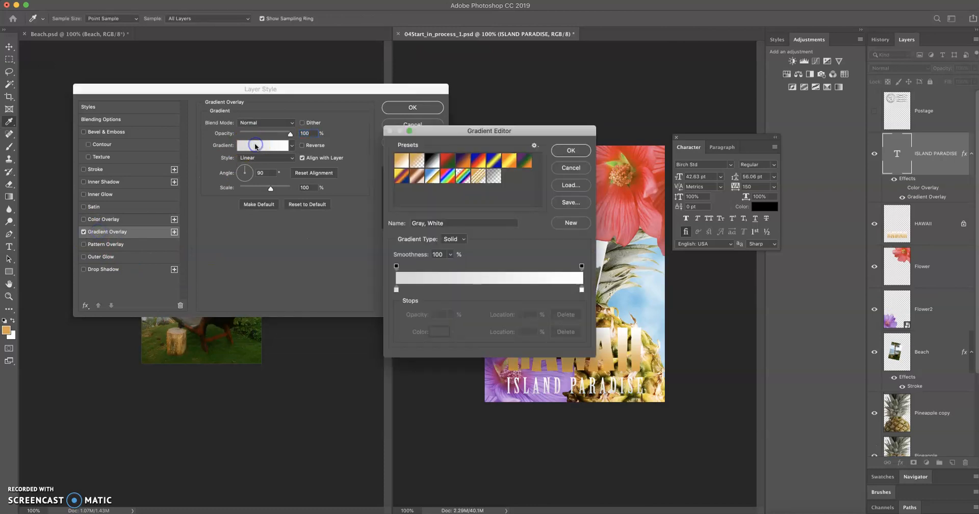
pyautogui.click(524, 175)
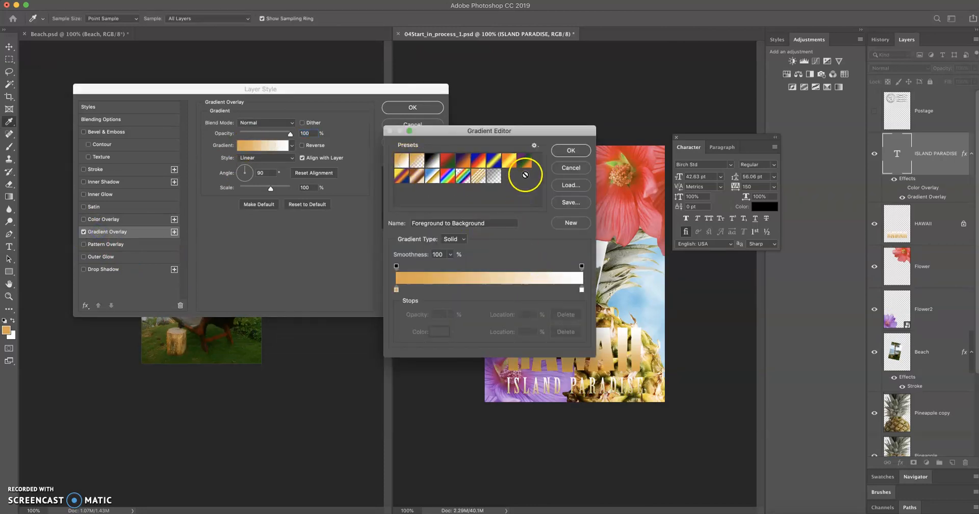
pyautogui.click(570, 151)
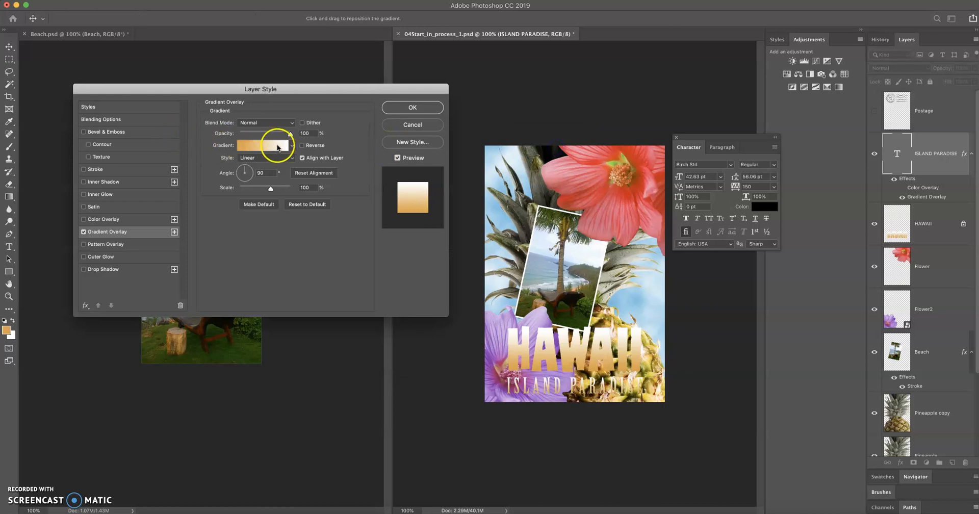
pyautogui.click(265, 145)
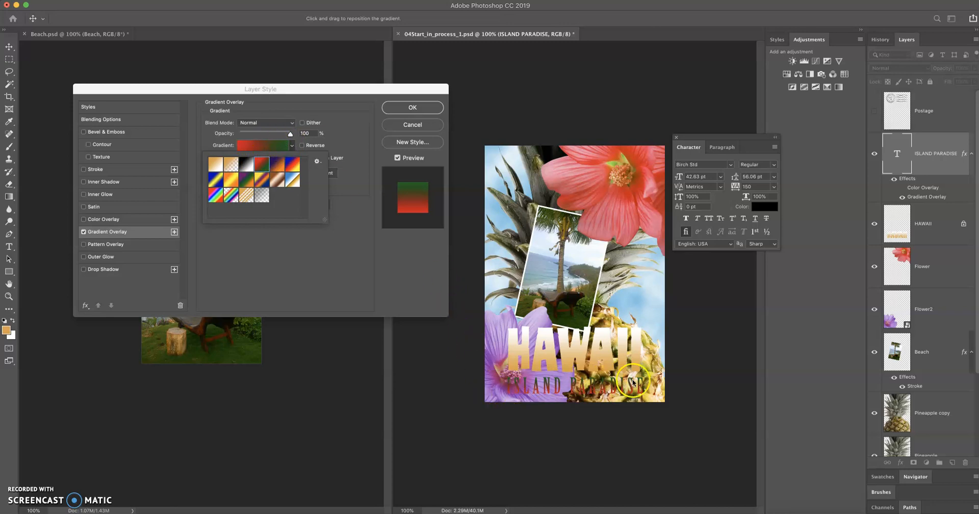
pyautogui.moveTo(477, 166)
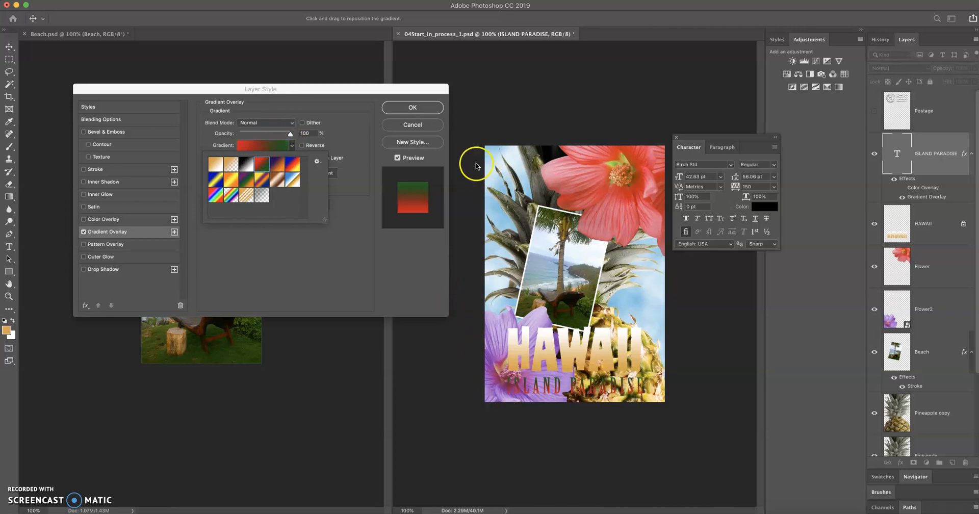
pyautogui.click(290, 145)
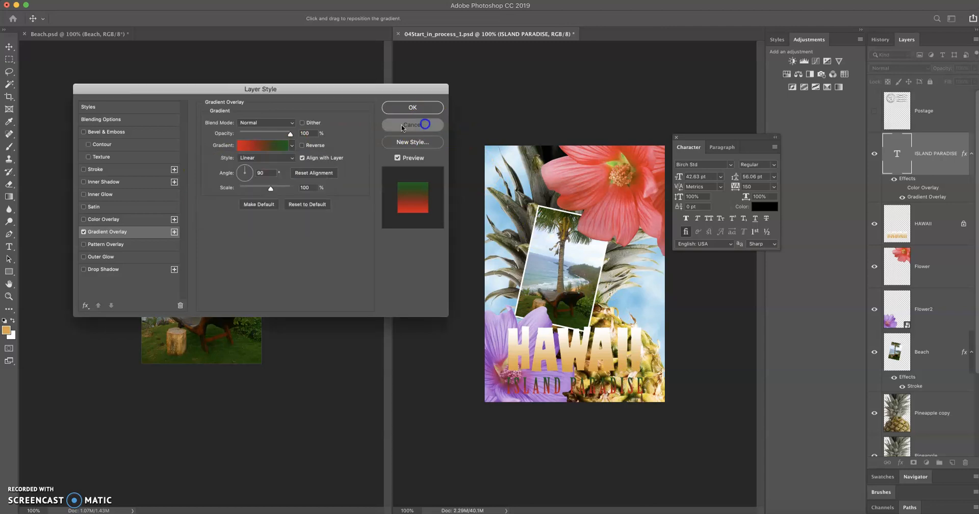
pyautogui.click(412, 124)
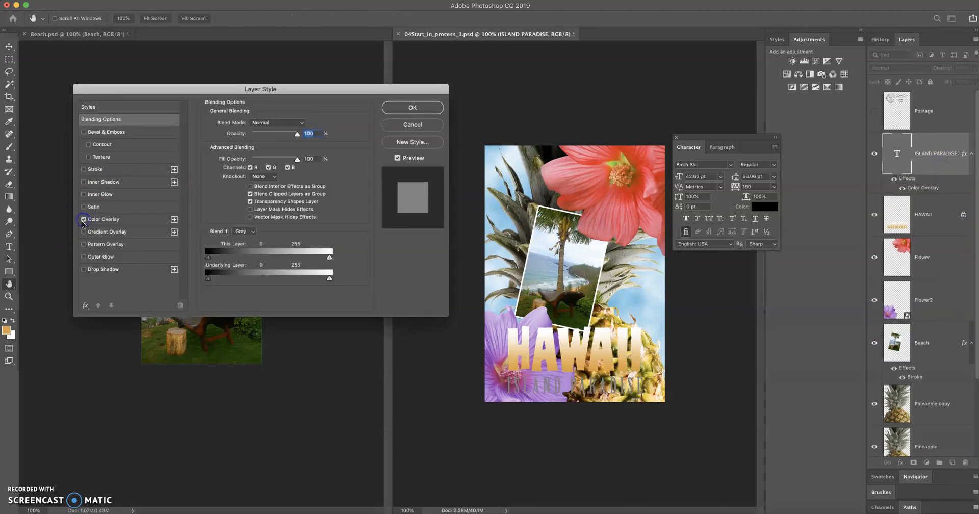
# Step: Try a blue overlay, set the text colour to red, then Clear Layer Style
pyautogui.click(301, 124)
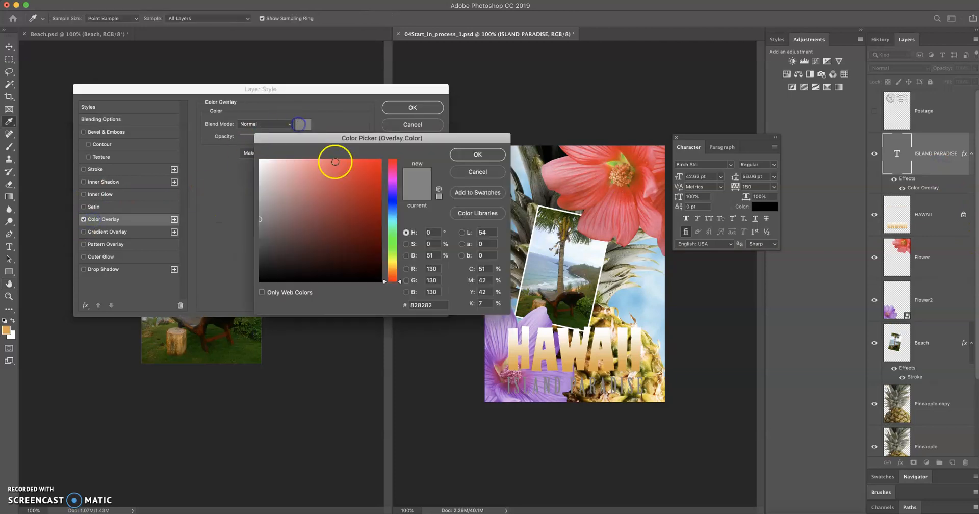
pyautogui.click(343, 170)
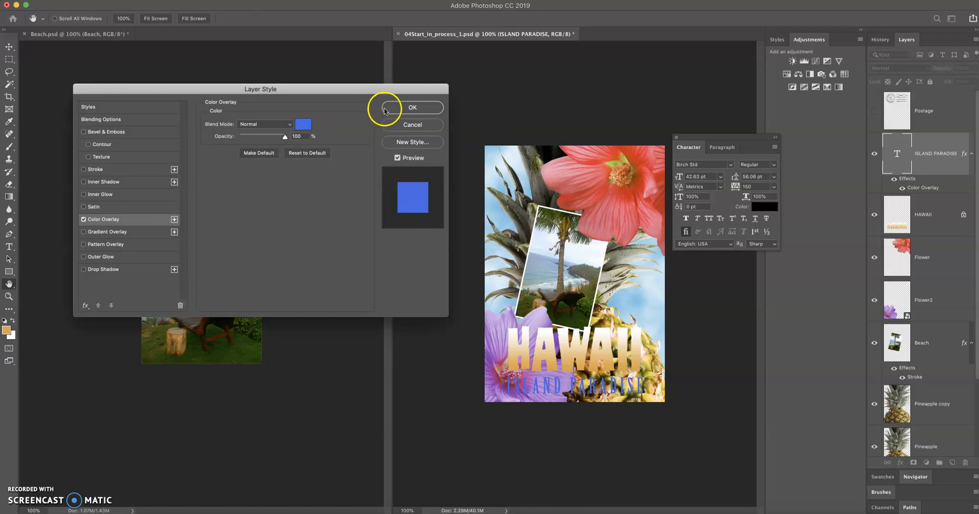
pyautogui.click(412, 107)
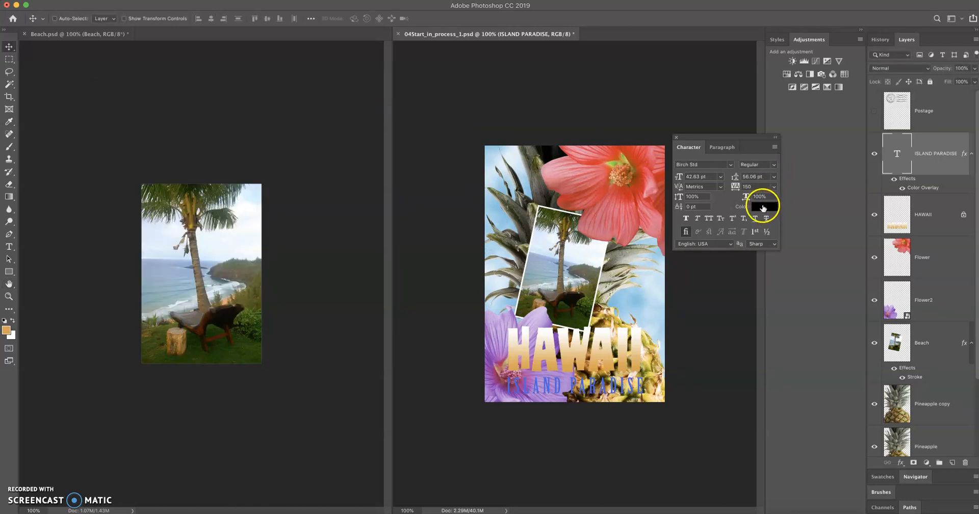
pyautogui.click(763, 206)
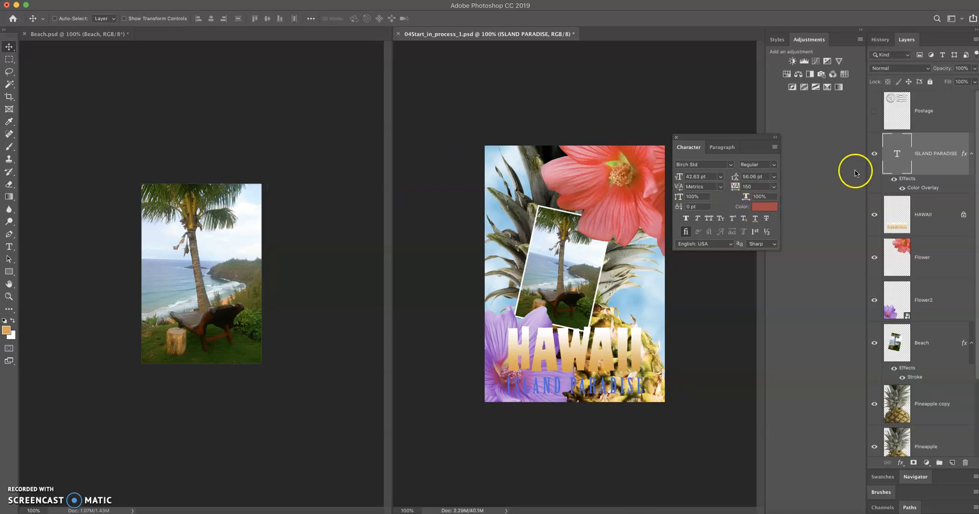
pyautogui.rightClick(926, 153)
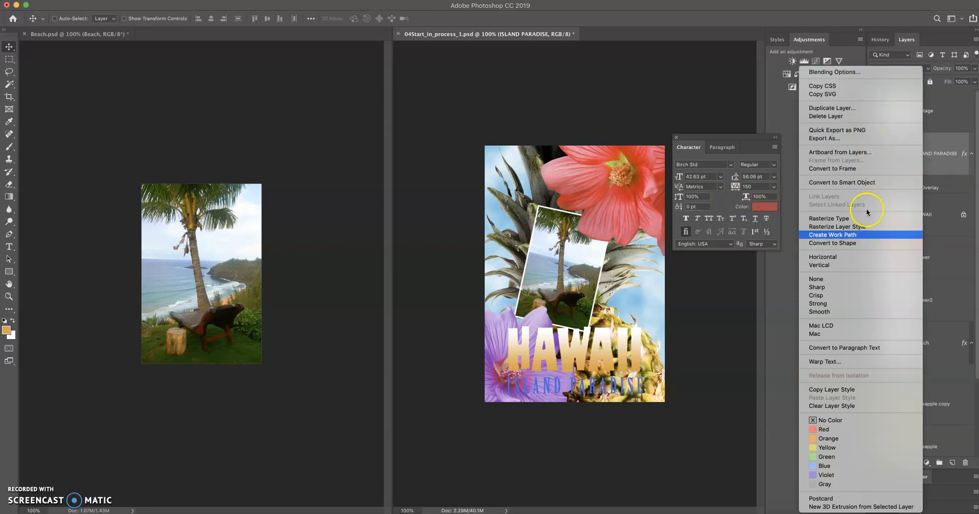
pyautogui.moveTo(846, 409)
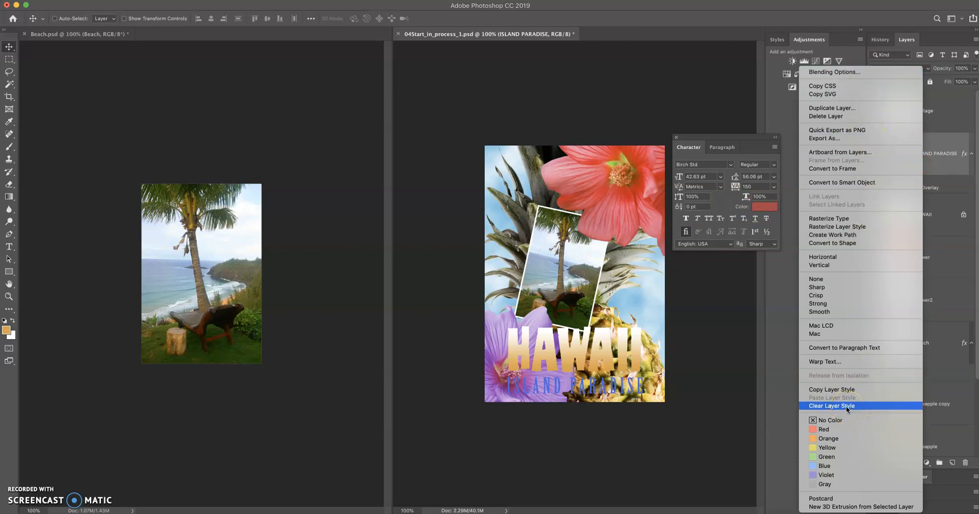
pyautogui.click(831, 405)
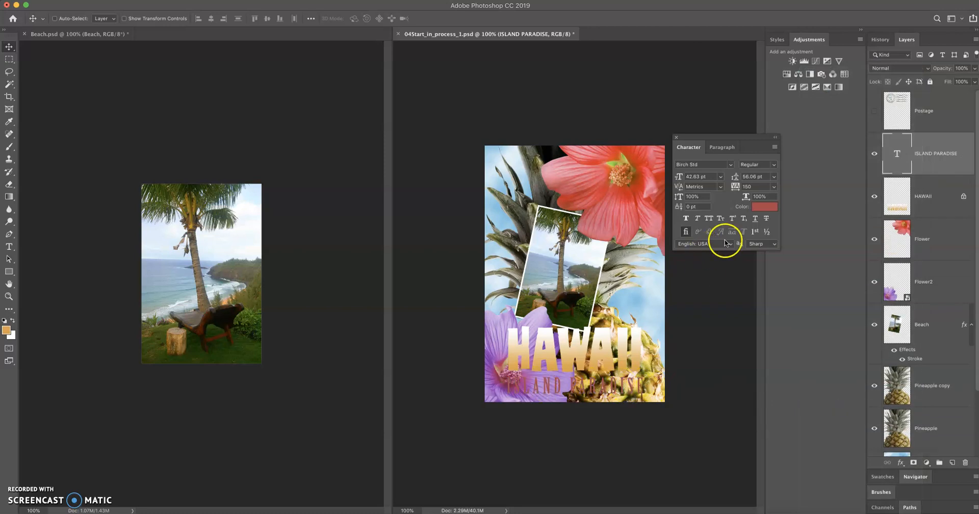
pyautogui.moveTo(691, 361)
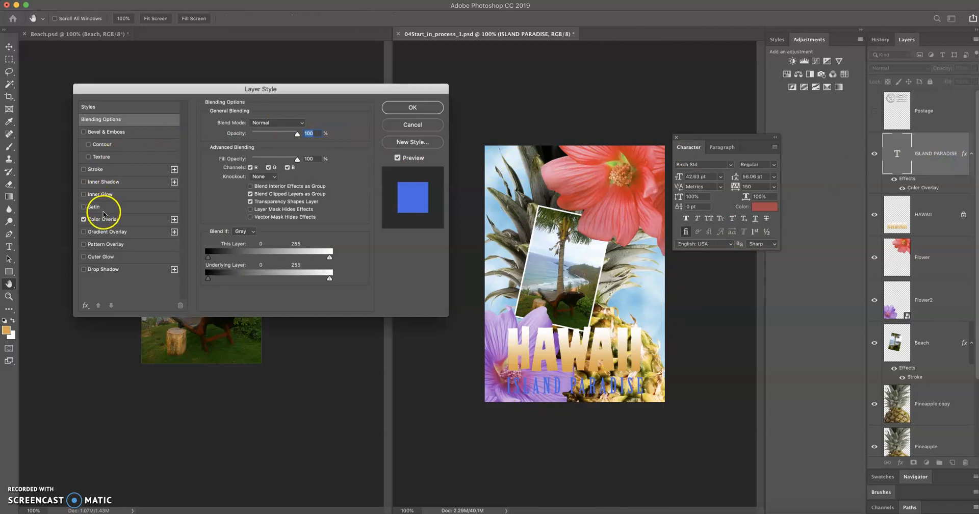
# Step: Change the ISLAND PARADISE colour overlay to dark green #23842a
pyautogui.click(303, 123)
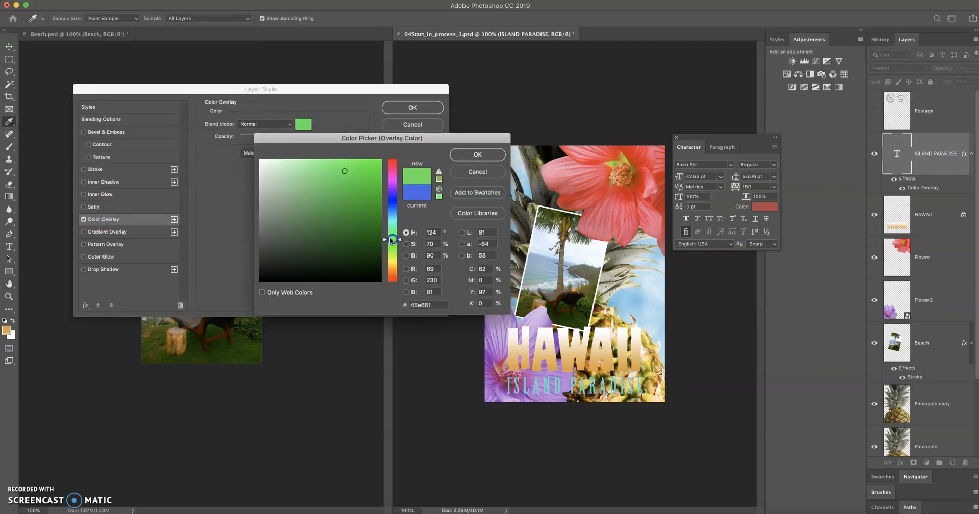
pyautogui.click(350, 218)
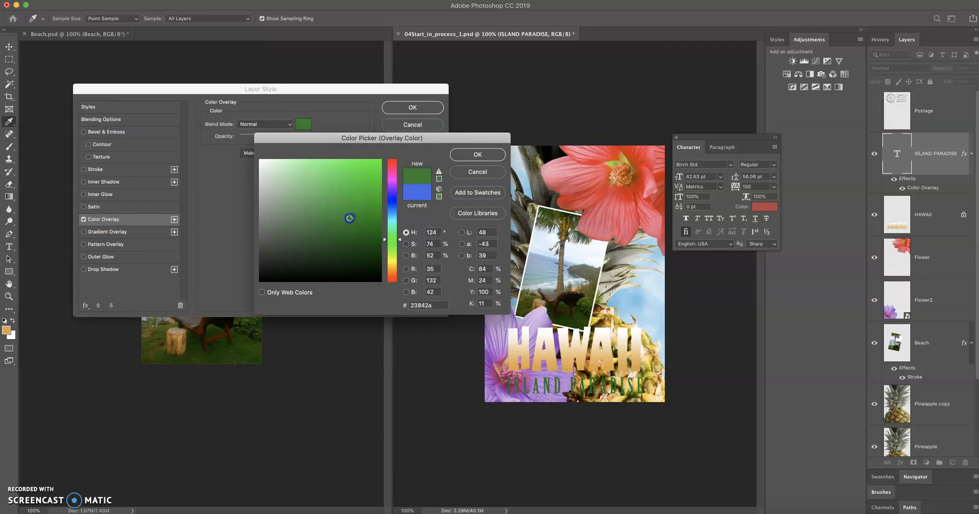
pyautogui.click(477, 155)
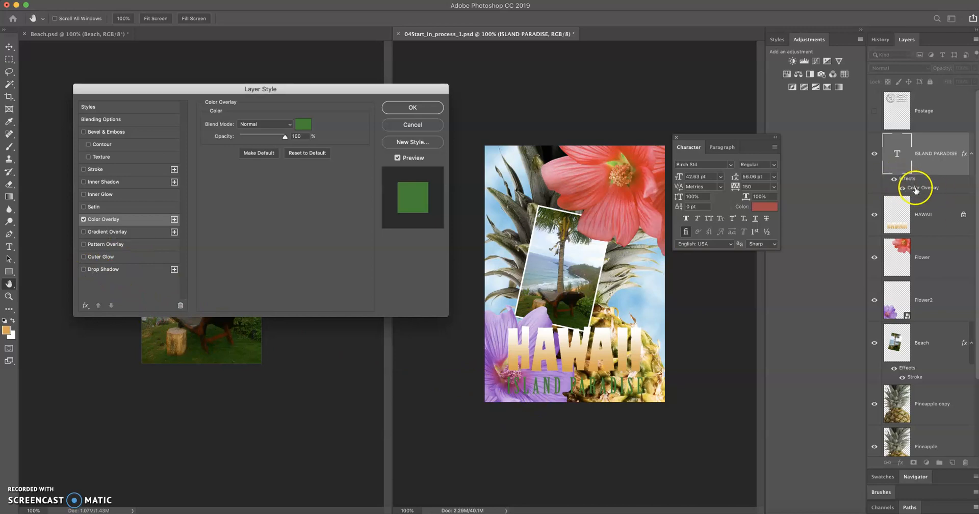
pyautogui.moveTo(99, 273)
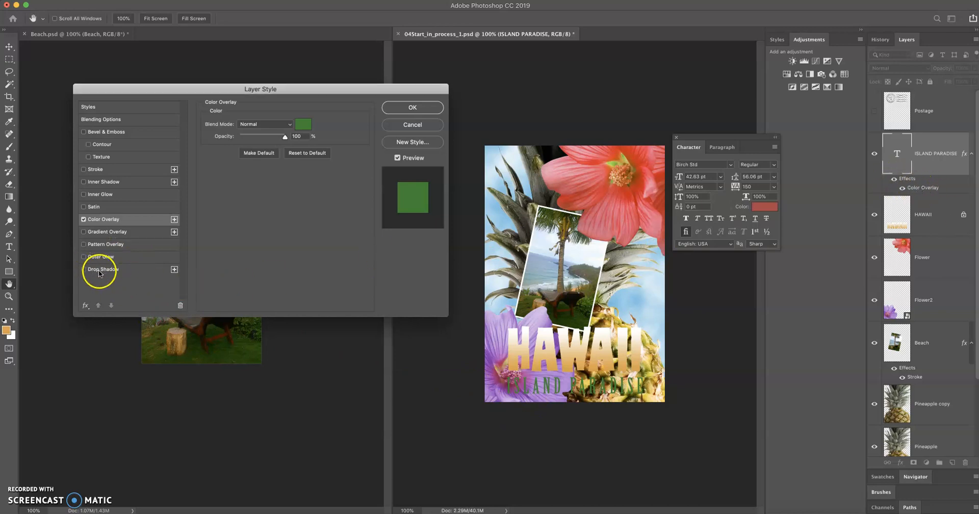
# Step: Enable a drop shadow on ISLAND PARADISE at 35% opacity and about 126° angle
pyautogui.click(83, 270)
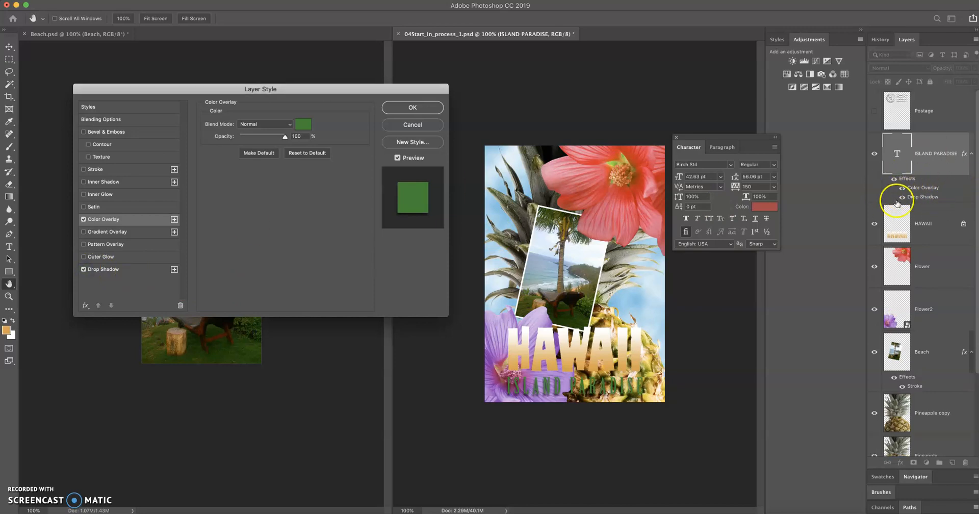
pyautogui.click(103, 270)
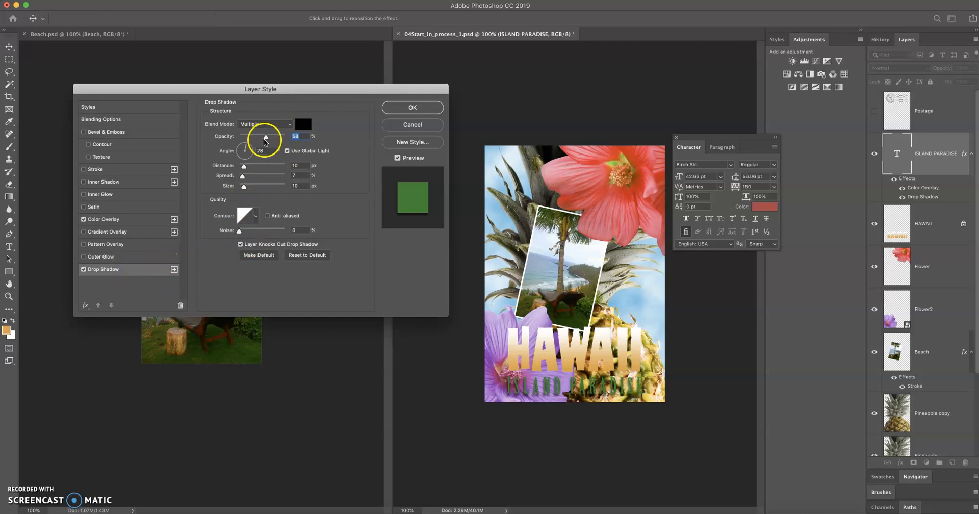
pyautogui.moveTo(267, 136); pyautogui.dragTo(257, 136)
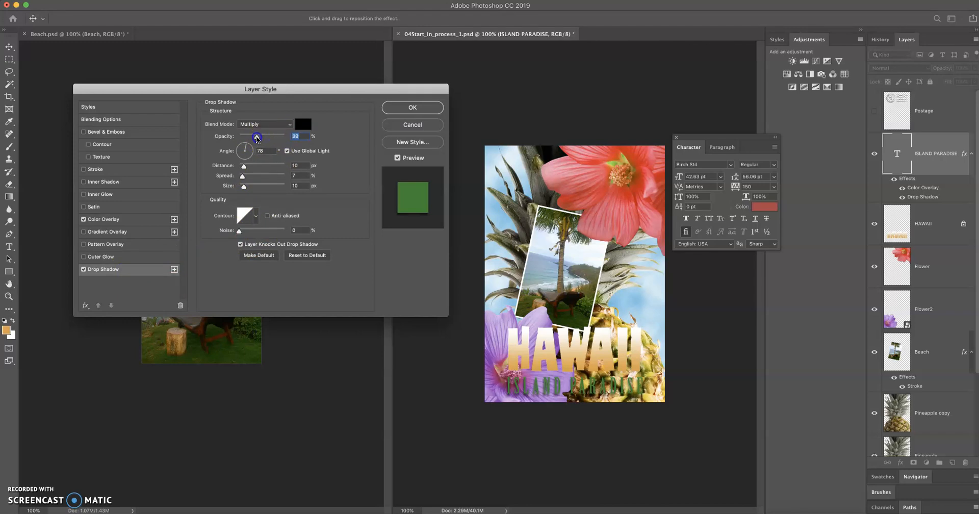
pyautogui.moveTo(256, 136); pyautogui.dragTo(259, 136)
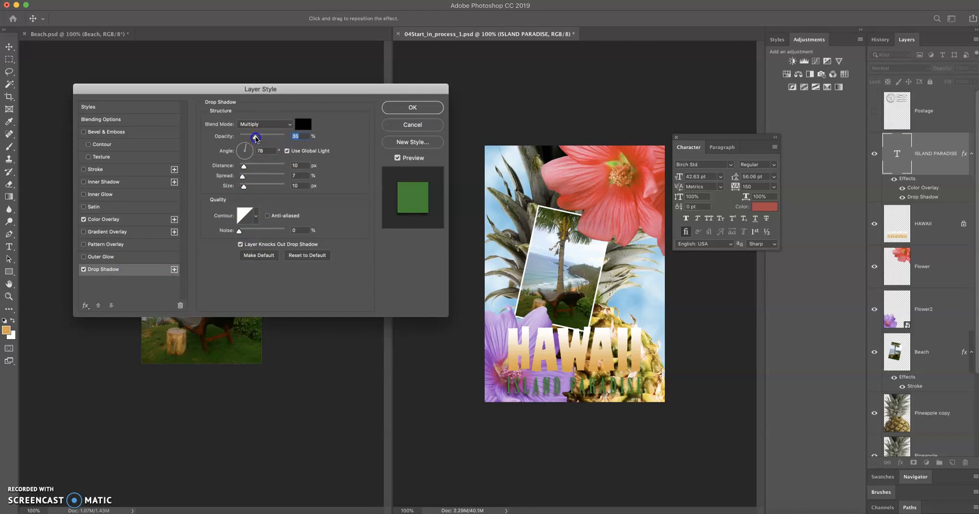
pyautogui.moveTo(245, 150); pyautogui.dragTo(245, 147)
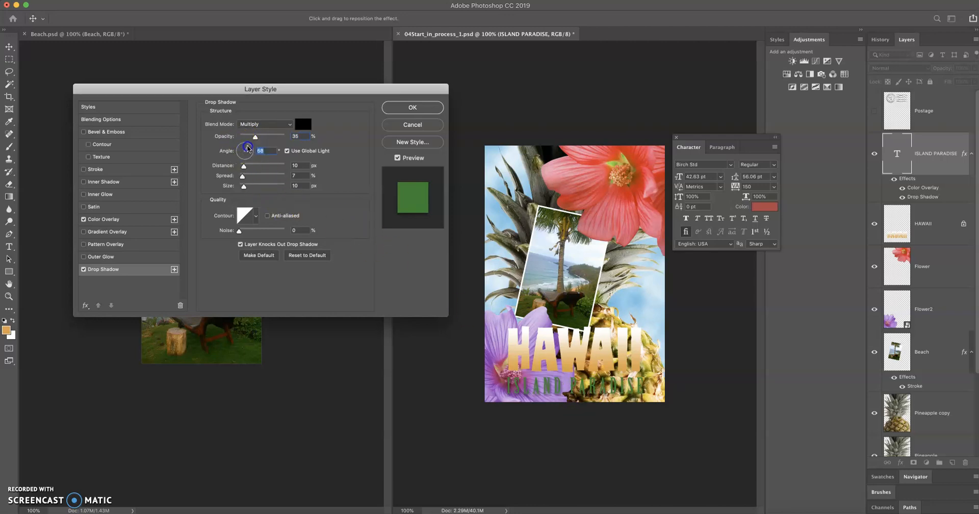
pyautogui.moveTo(245, 148); pyautogui.dragTo(242, 144)
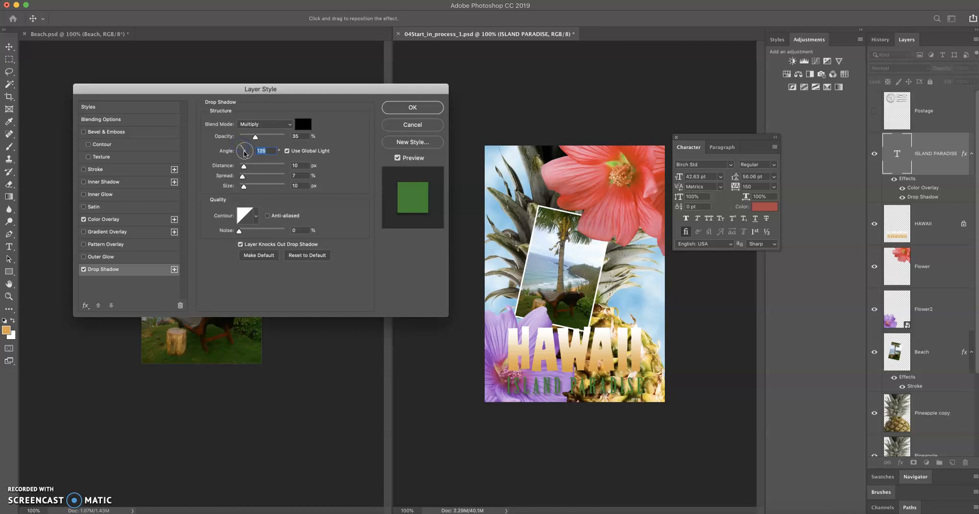
pyautogui.moveTo(243, 150); pyautogui.dragTo(243, 147)
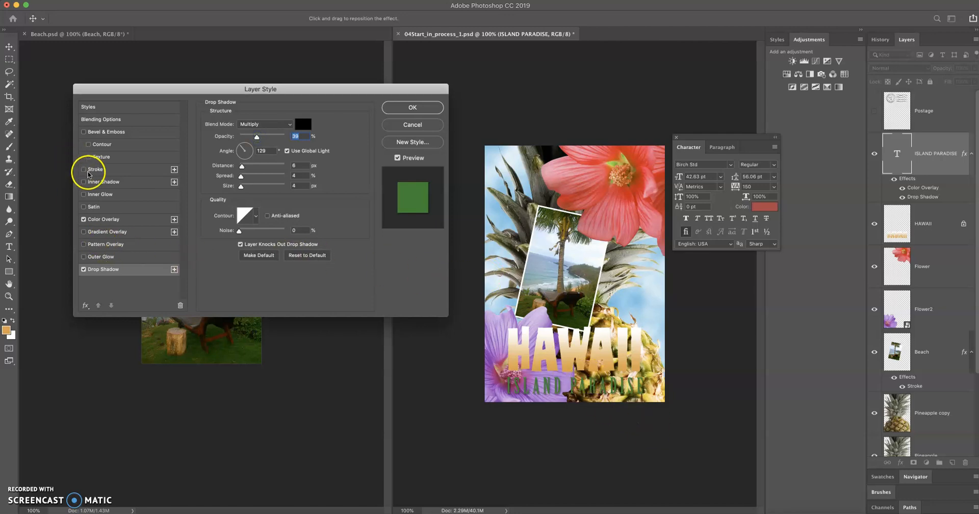
# Step: Enable the Stroke effect on the ISLAND PARADISE text
pyautogui.click(83, 169)
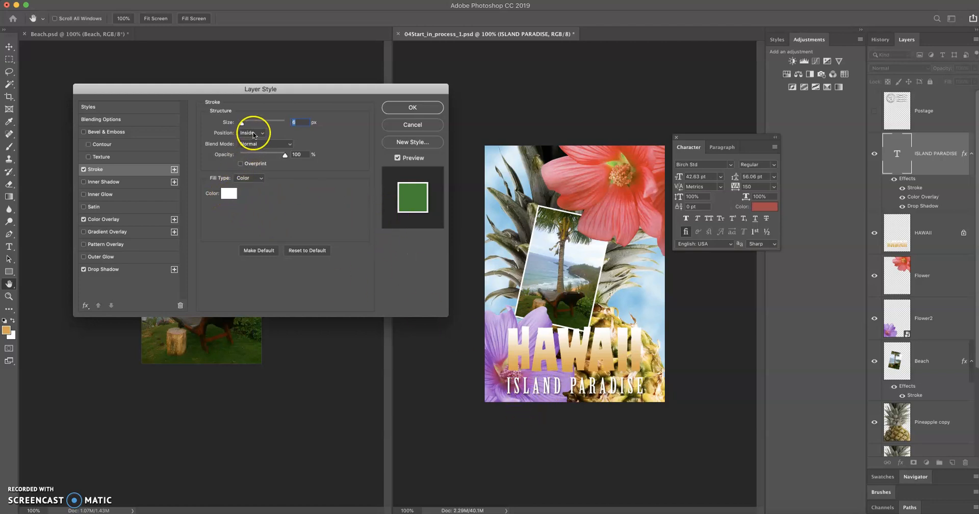
pyautogui.moveTo(250, 133)
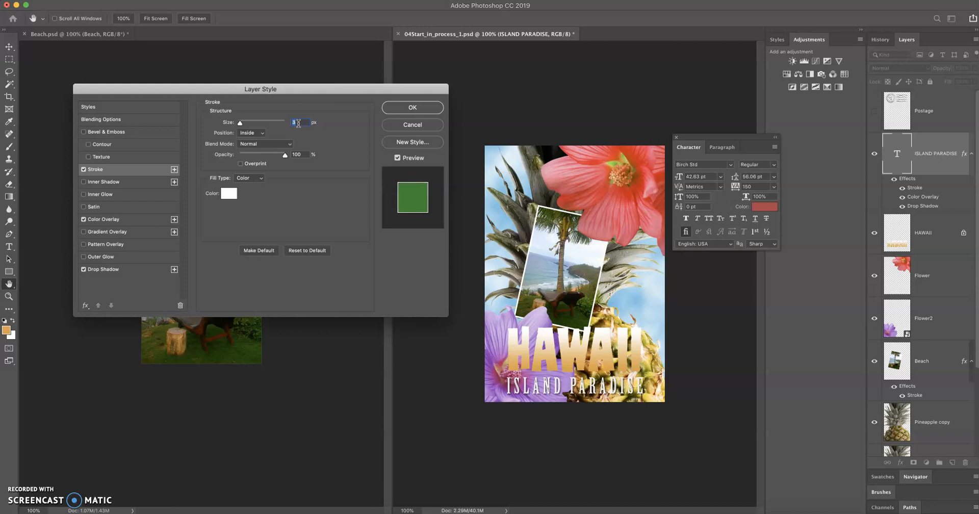
# Step: Make the white stroke thin, Outside the letters, about 75% opacity, and apply the style
pyautogui.write('2')
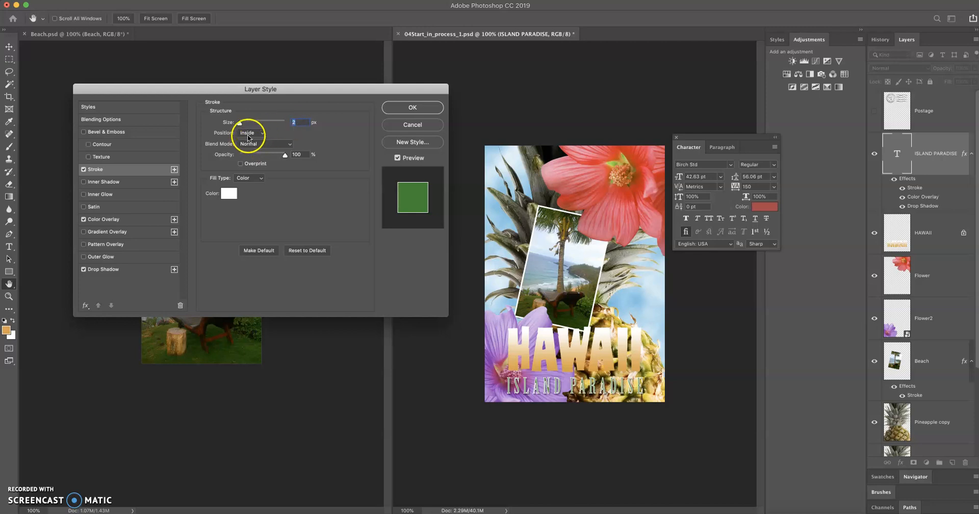
pyautogui.click(253, 132)
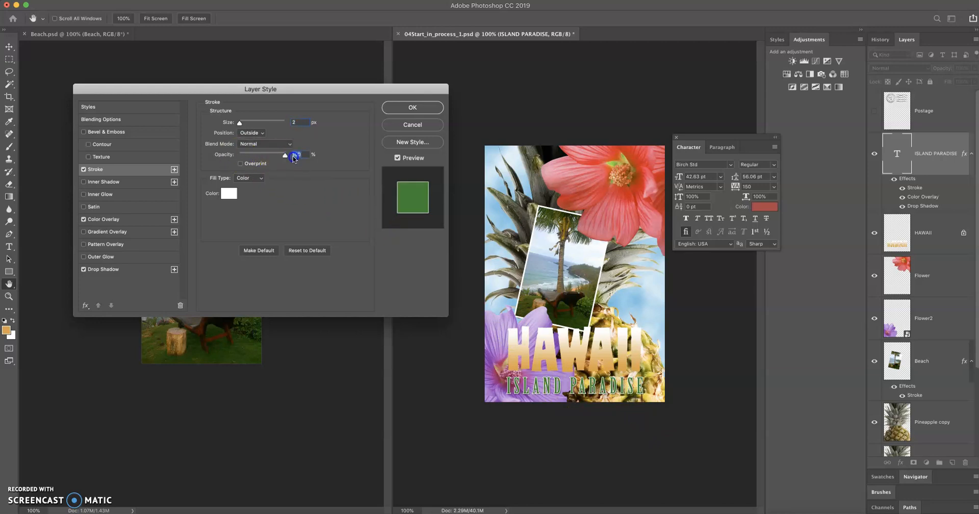
pyautogui.moveTo(297, 154); pyautogui.dragTo(265, 155)
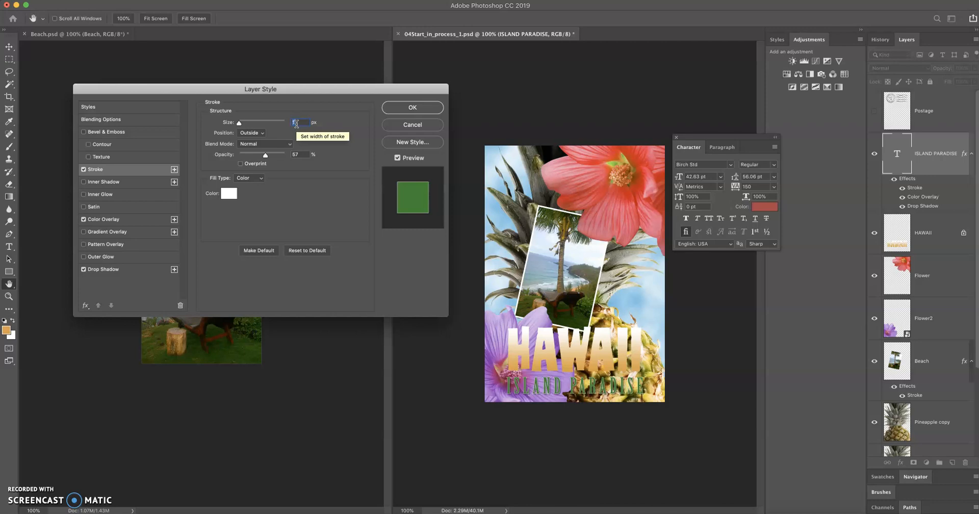
pyautogui.click(295, 155)
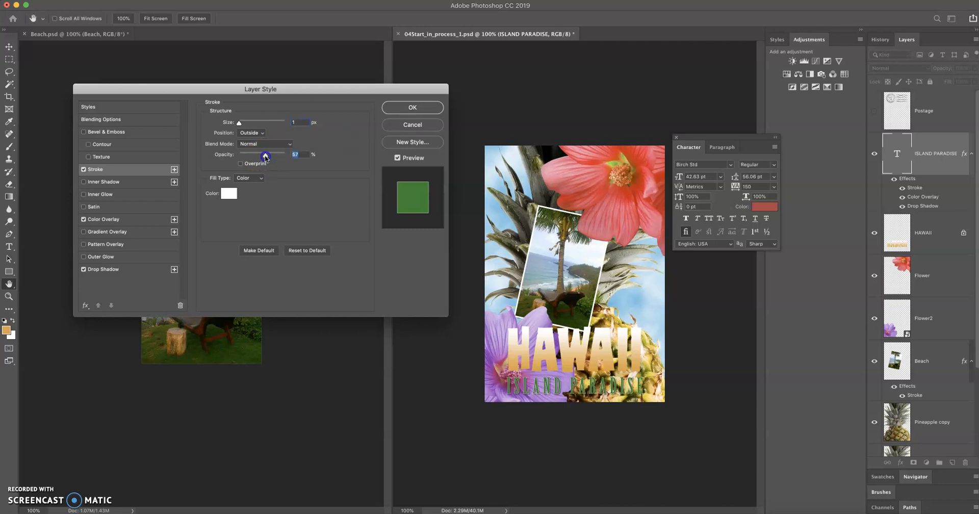
pyautogui.moveTo(264, 155); pyautogui.dragTo(285, 155)
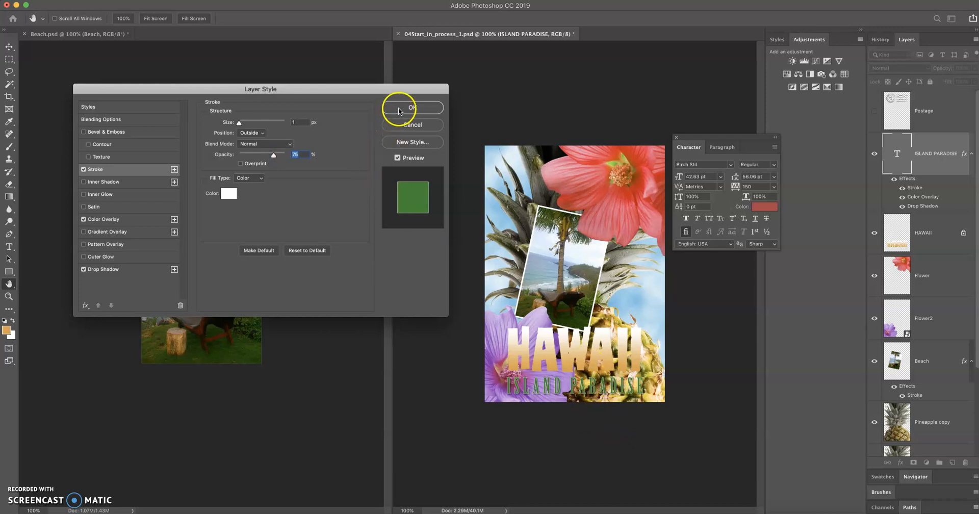
pyautogui.click(412, 108)
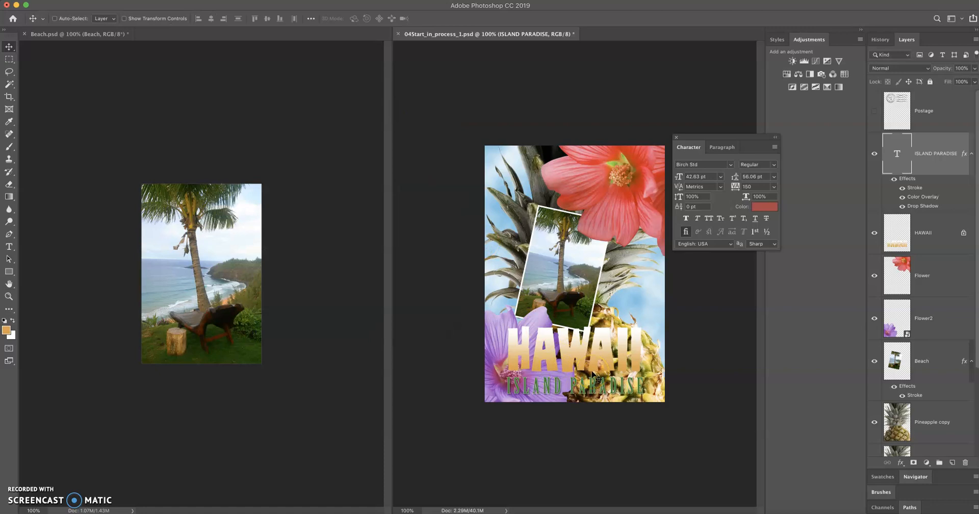
pyautogui.moveTo(587, 368)
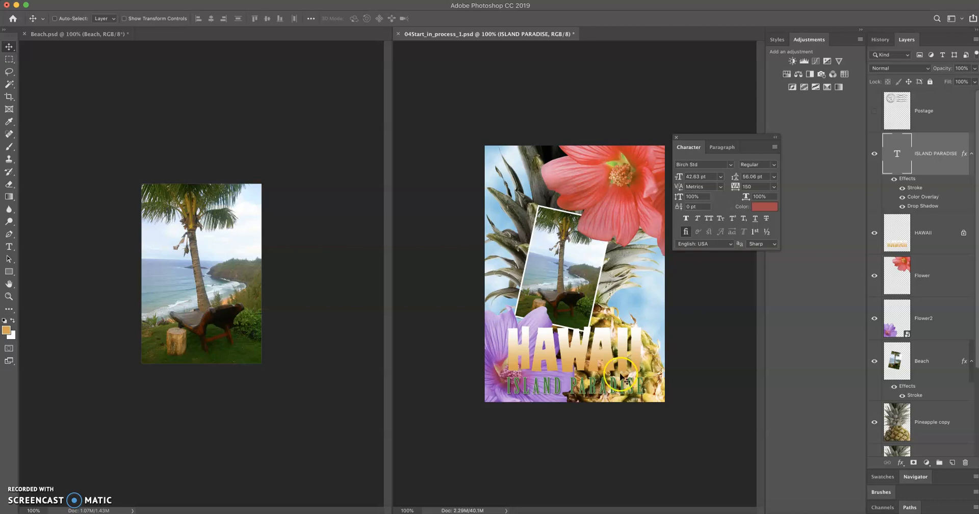
pyautogui.moveTo(754, 398)
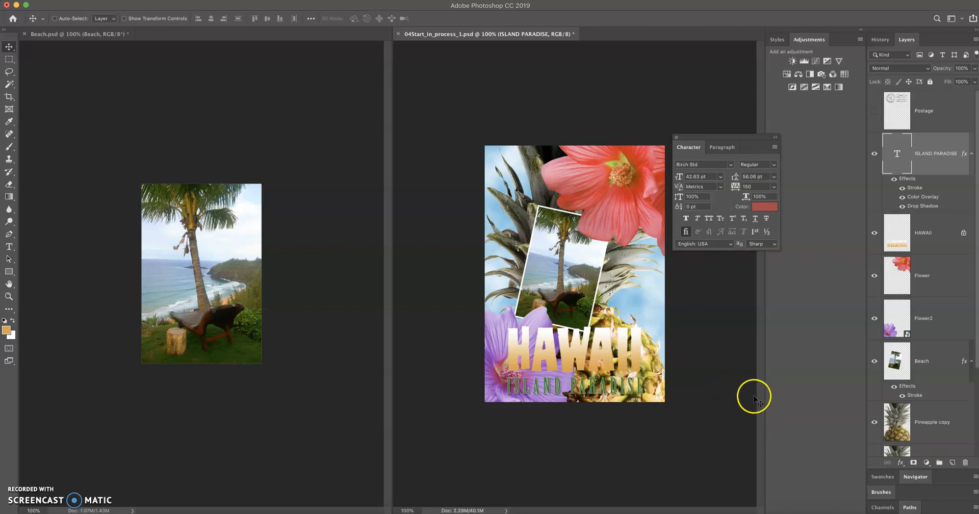
pyautogui.moveTo(766, 383)
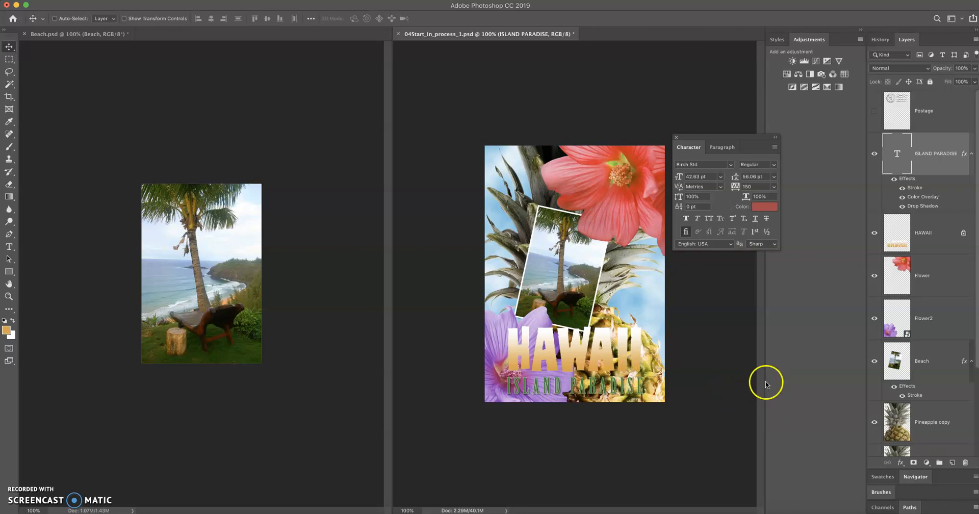
pyautogui.moveTo(971, 359)
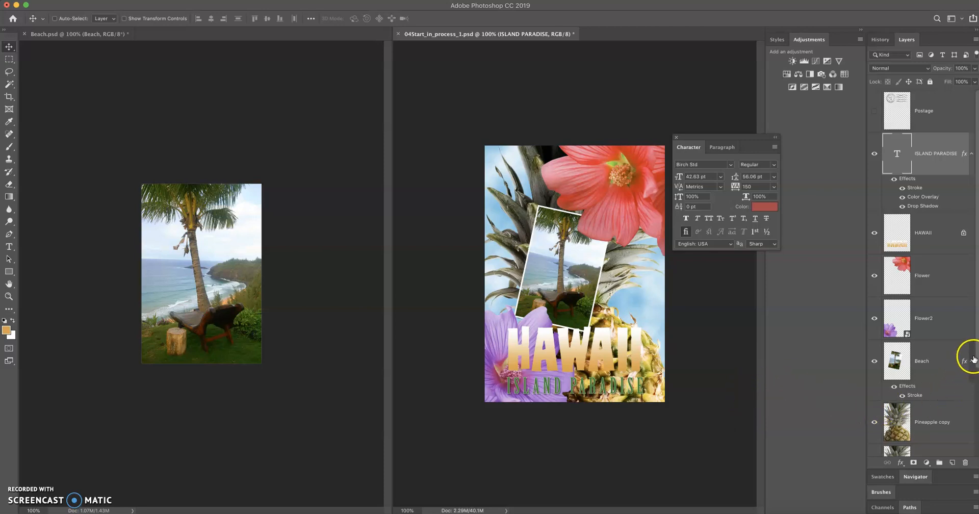
# Step: Close the floating Character/Paragraph panel
pyautogui.scroll(-3)
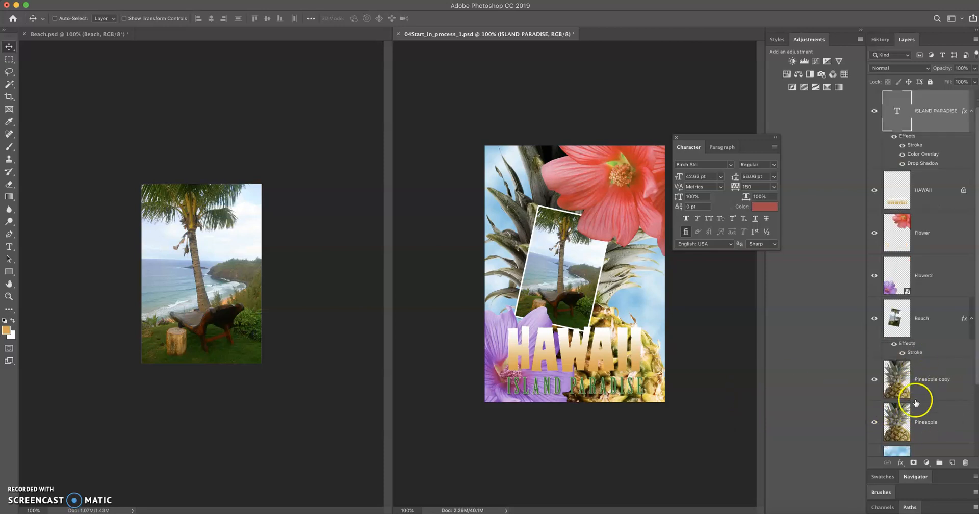
pyautogui.click(931, 379)
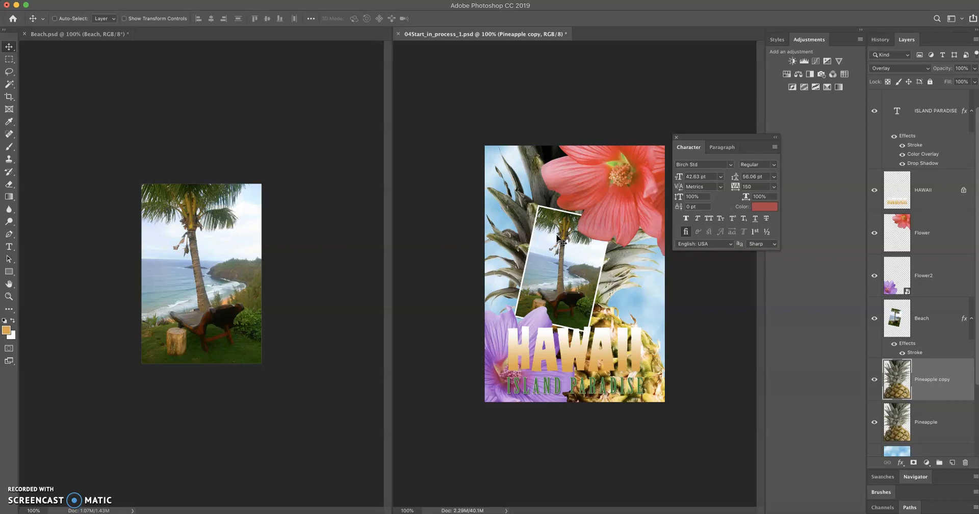
pyautogui.moveTo(609, 139)
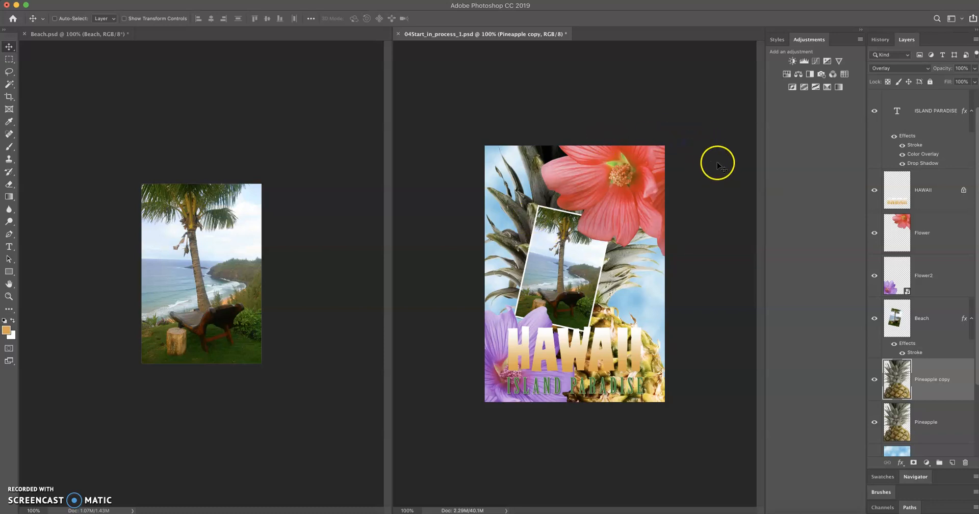
pyautogui.moveTo(943, 456)
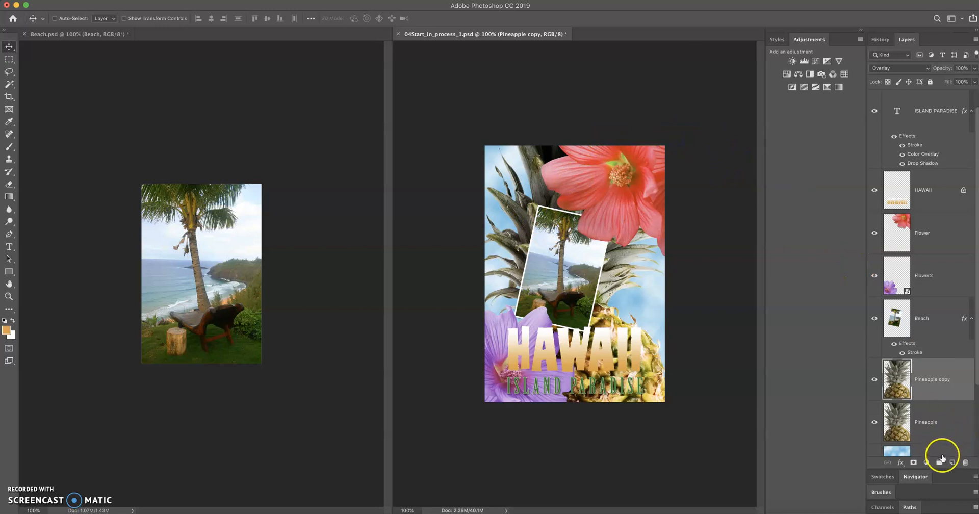
pyautogui.moveTo(927, 442)
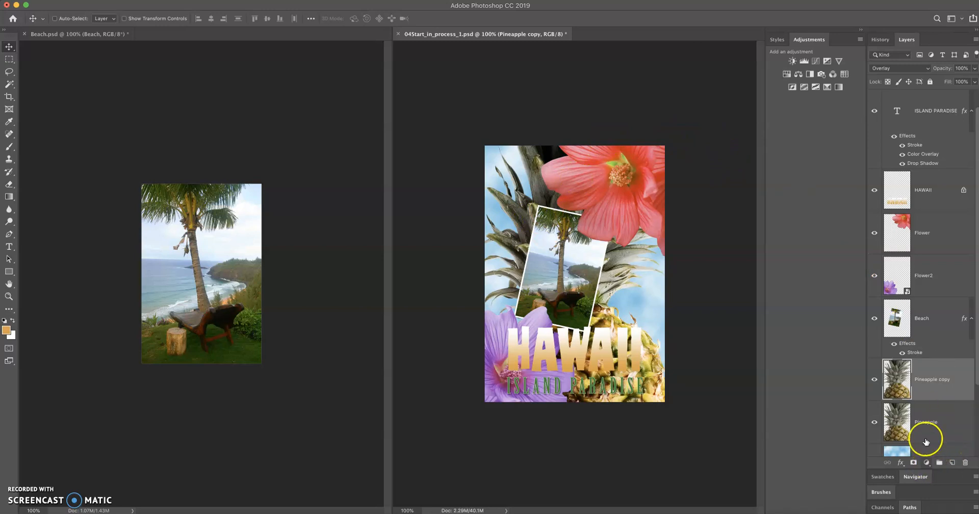
# Step: Select the Flower layer and open the new fill or adjustment layer menu
pyautogui.click(924, 232)
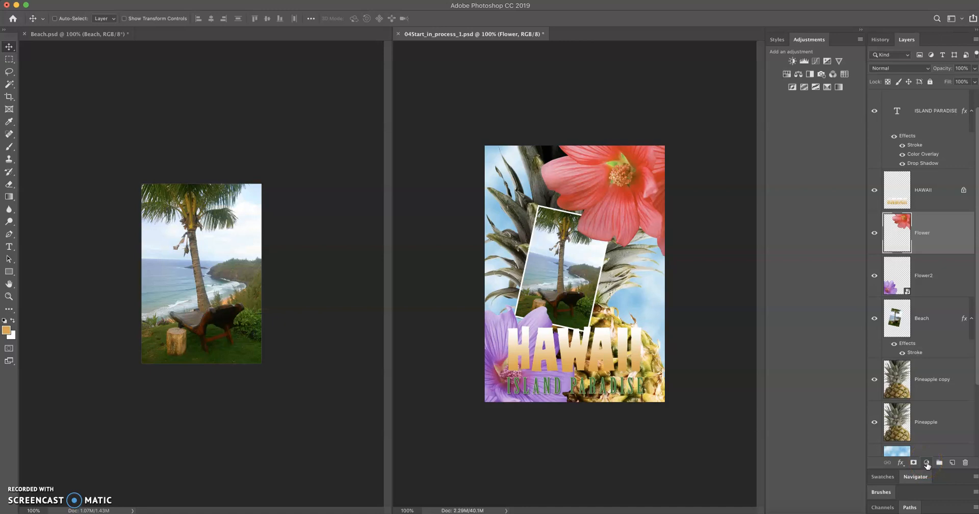
pyautogui.click(928, 463)
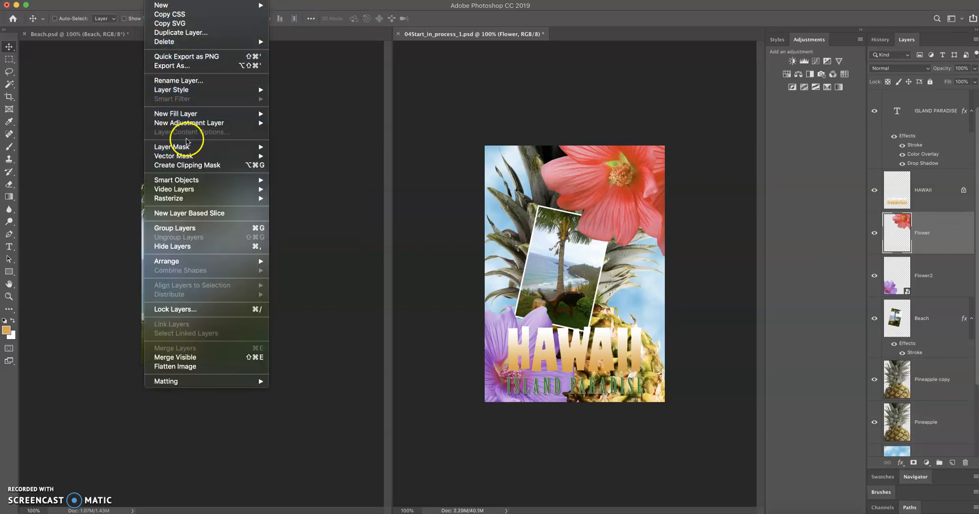
pyautogui.moveTo(189, 123)
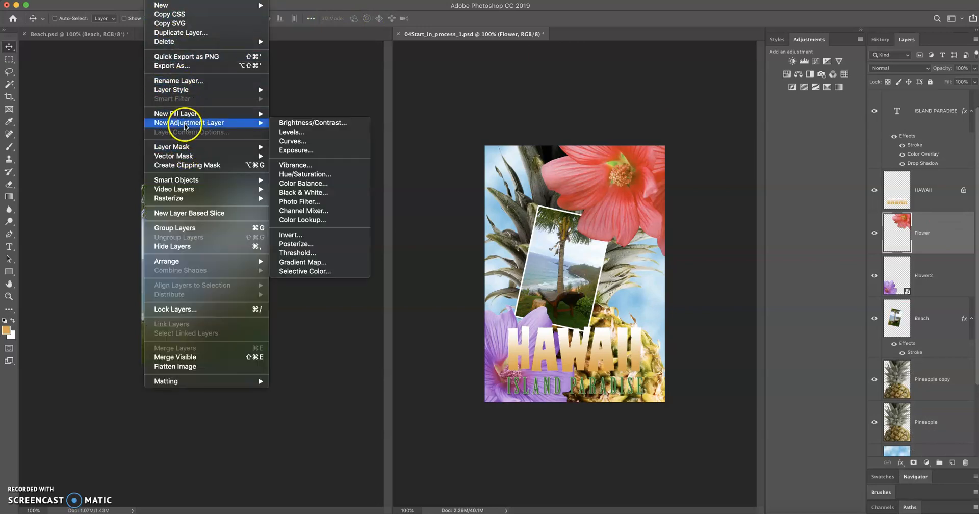
pyautogui.moveTo(295, 165)
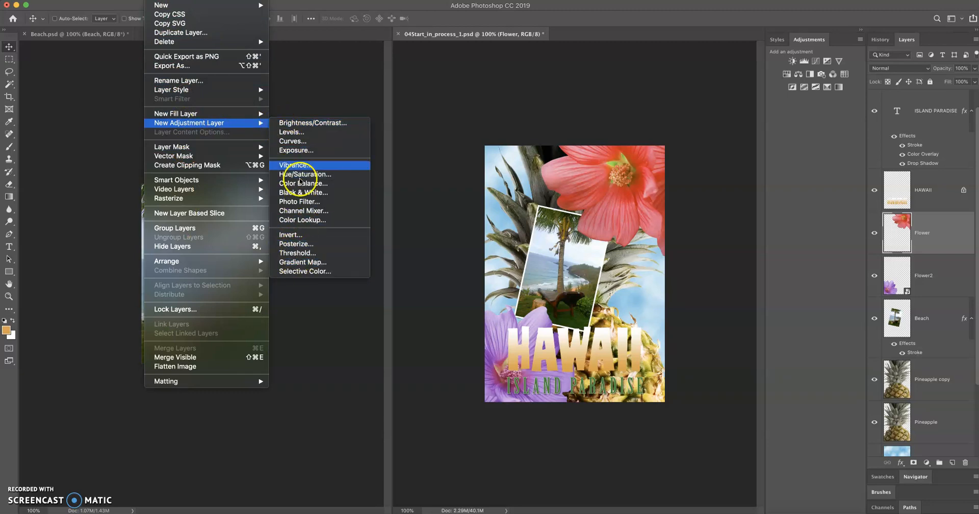
pyautogui.moveTo(304, 271)
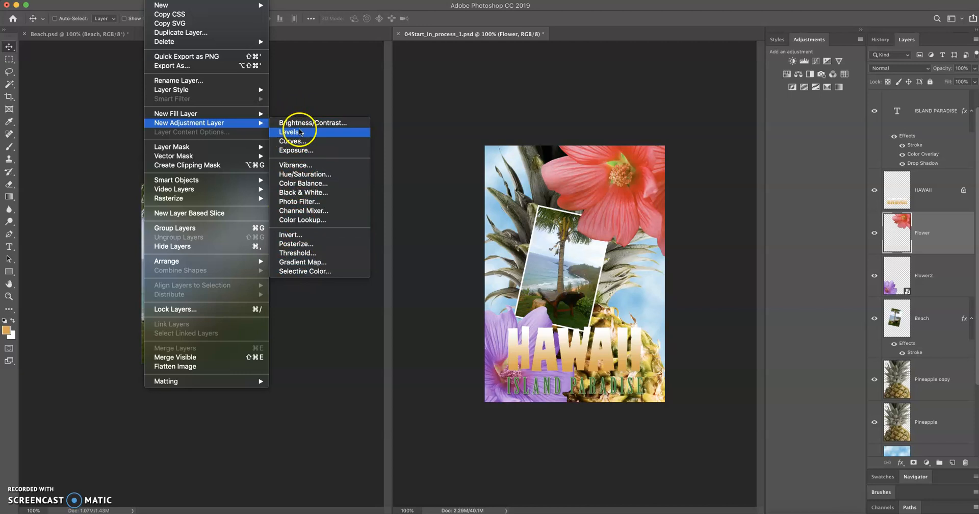
pyautogui.moveTo(971, 391)
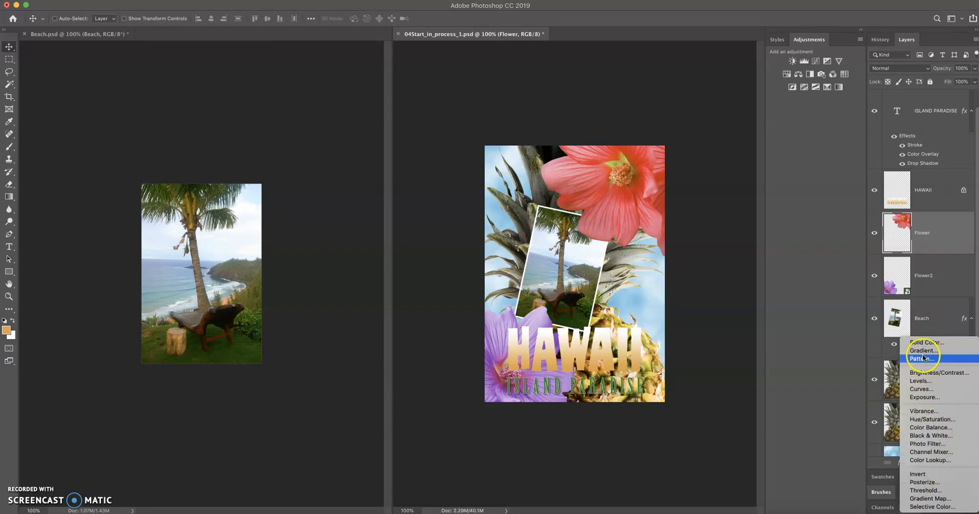
pyautogui.moveTo(926, 397)
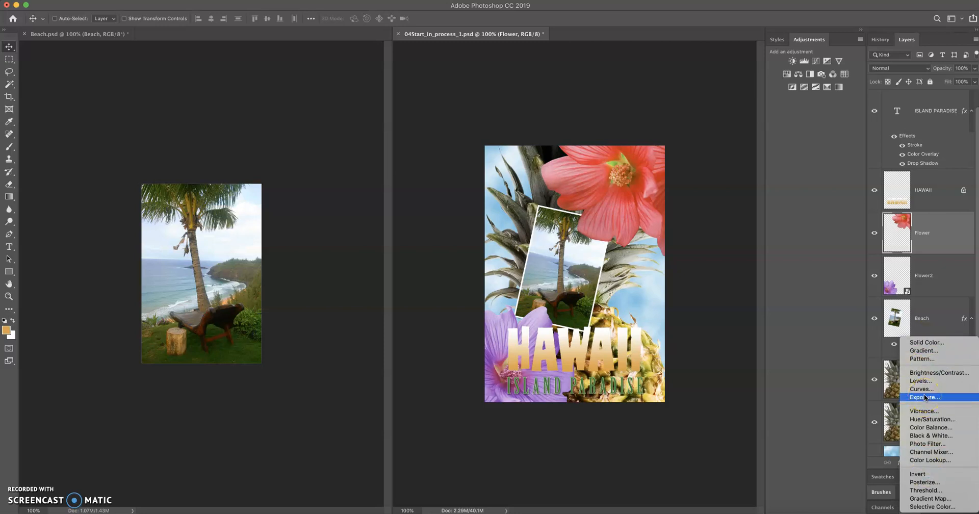
pyautogui.moveTo(921, 388)
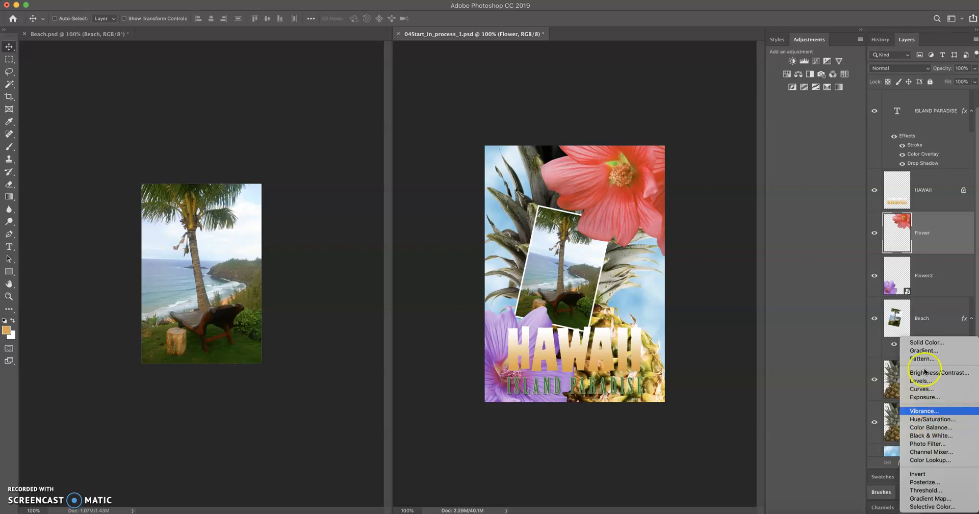
pyautogui.moveTo(933, 420)
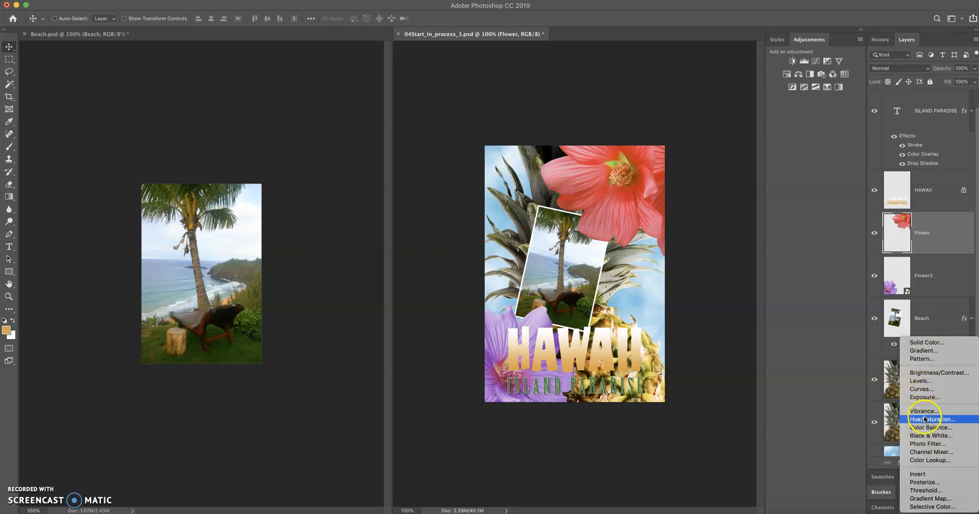
# Step: Add a Hue/Saturation adjustment and settle its hue near +29 so the flower turns orange
pyautogui.click(931, 420)
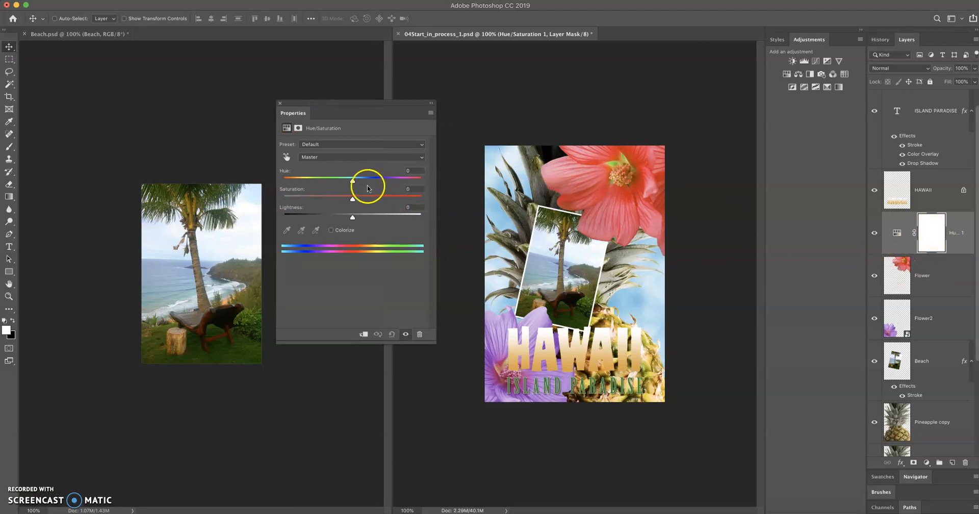
pyautogui.moveTo(353, 178); pyautogui.dragTo(382, 178)
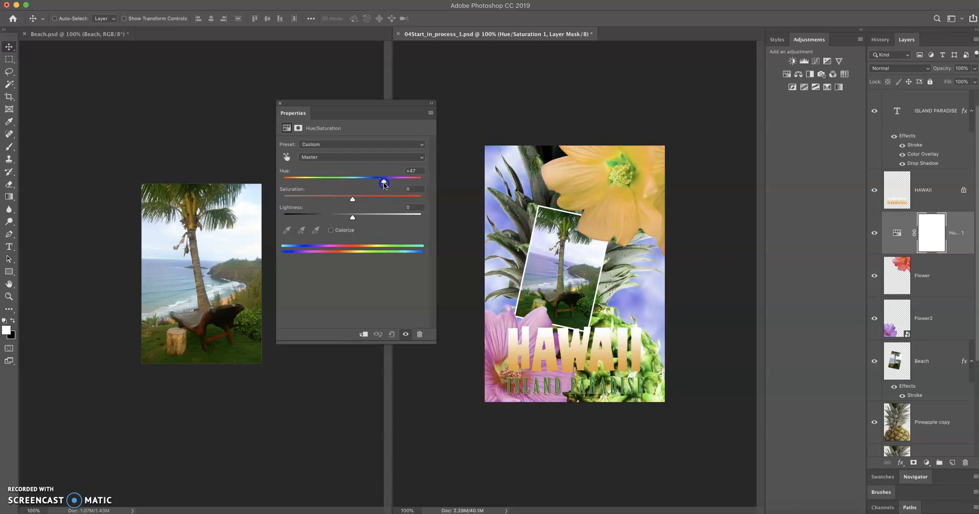
pyautogui.moveTo(384, 181); pyautogui.dragTo(337, 182)
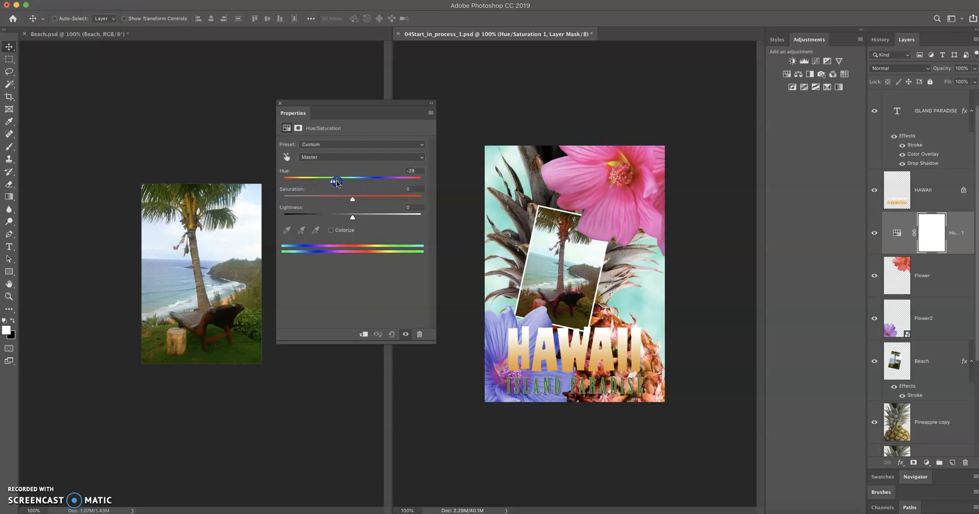
pyautogui.moveTo(334, 180); pyautogui.dragTo(317, 179)
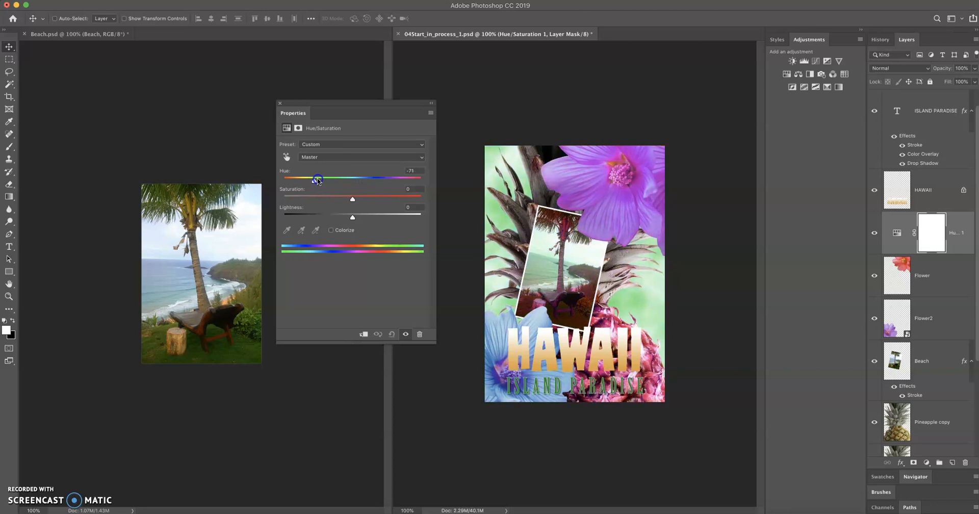
pyautogui.moveTo(319, 178); pyautogui.dragTo(381, 178)
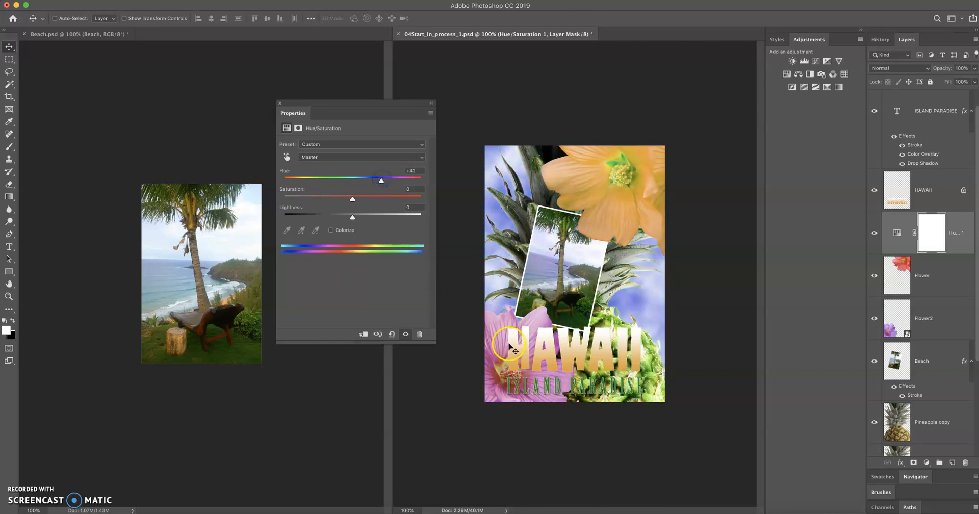
pyautogui.moveTo(381, 180); pyautogui.dragTo(329, 180)
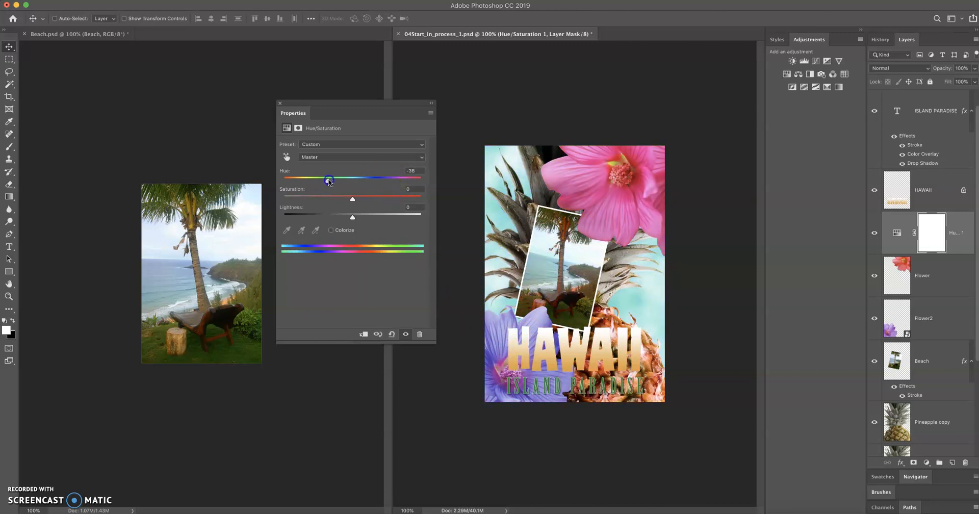
pyautogui.moveTo(329, 178); pyautogui.dragTo(340, 180)
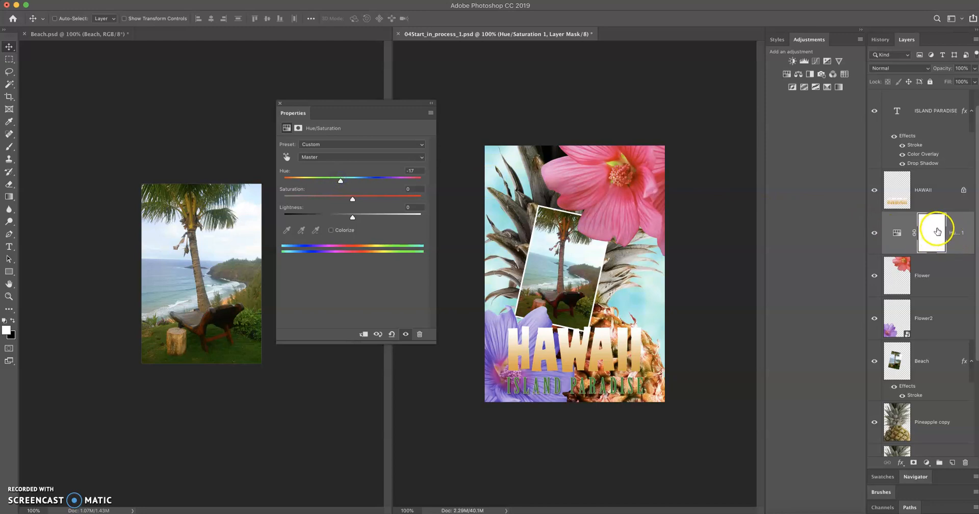
pyautogui.moveTo(929, 432)
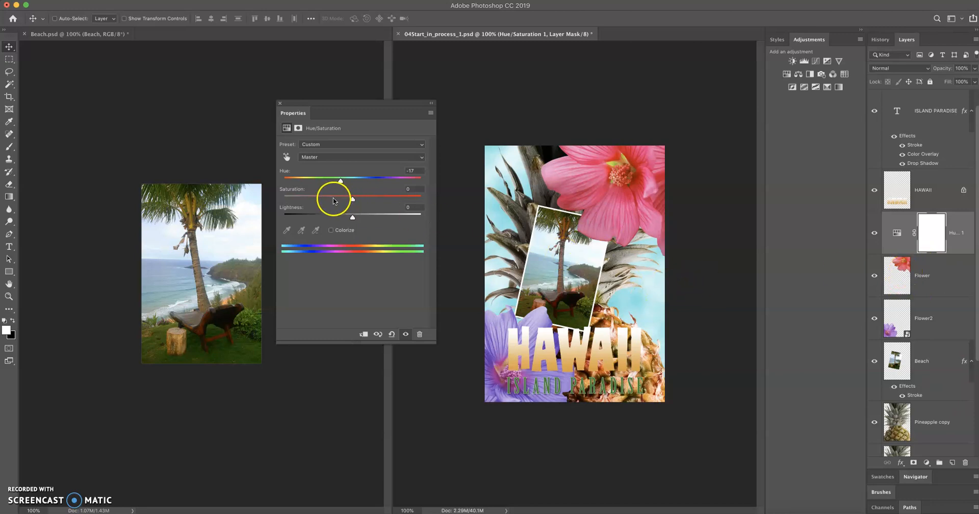
pyautogui.moveTo(340, 182); pyautogui.dragTo(365, 181)
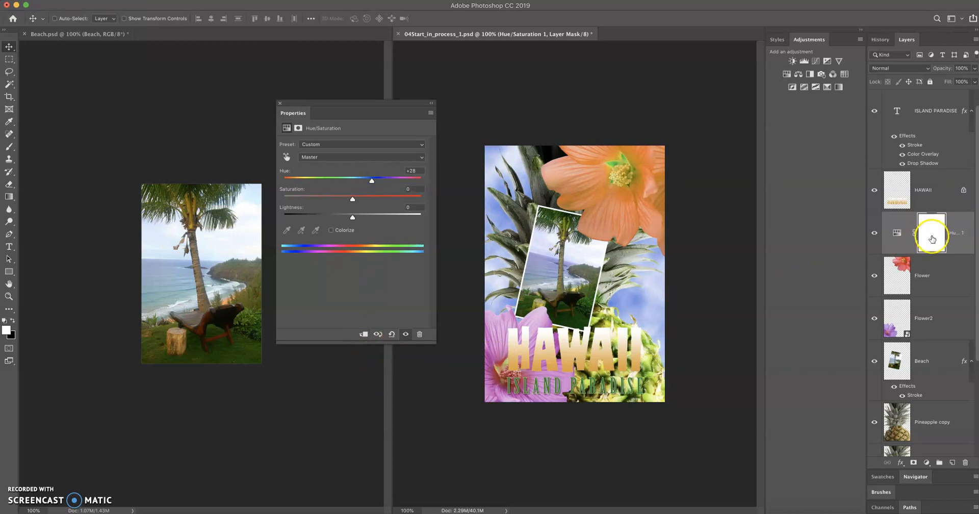
# Step: Clip the Hue/Saturation adjustment to Flower and shift the flower's hue to pink
pyautogui.rightClick(930, 236)
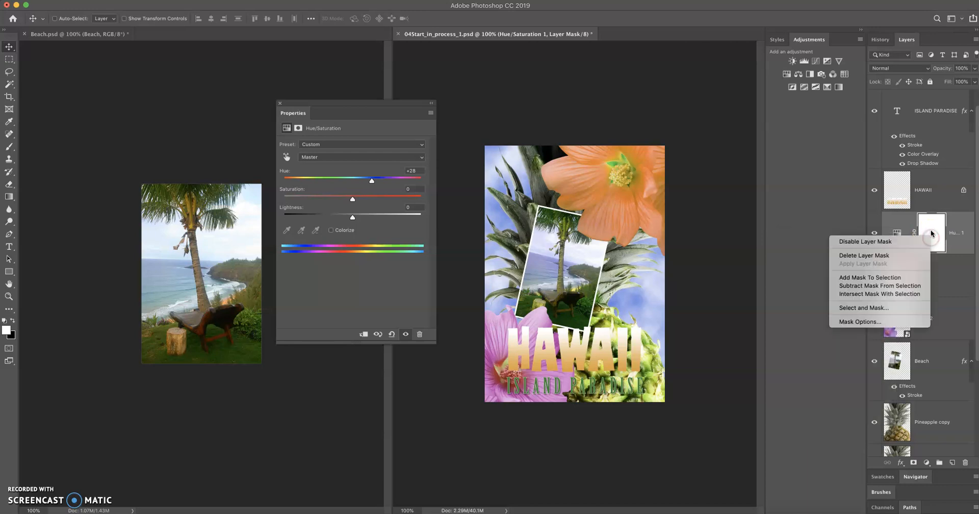
pyautogui.moveTo(893, 322)
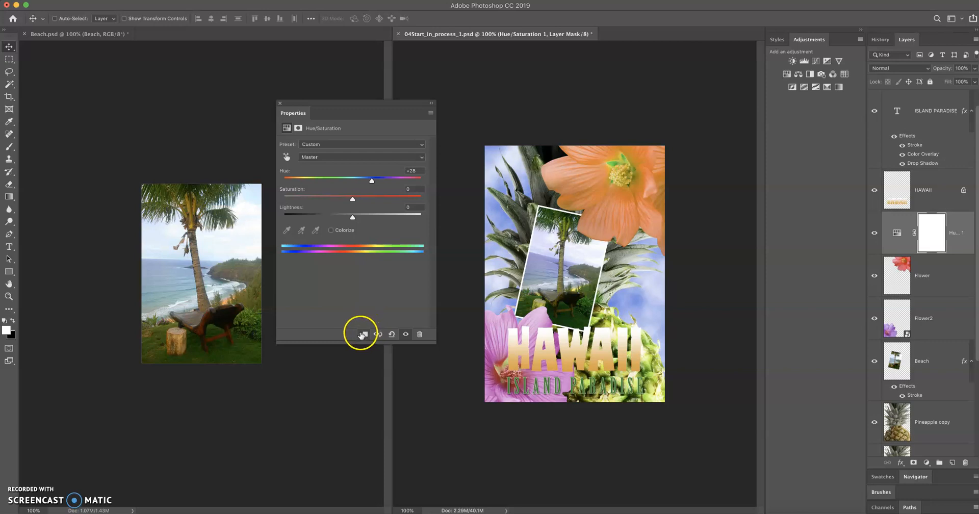
pyautogui.moveTo(339, 253)
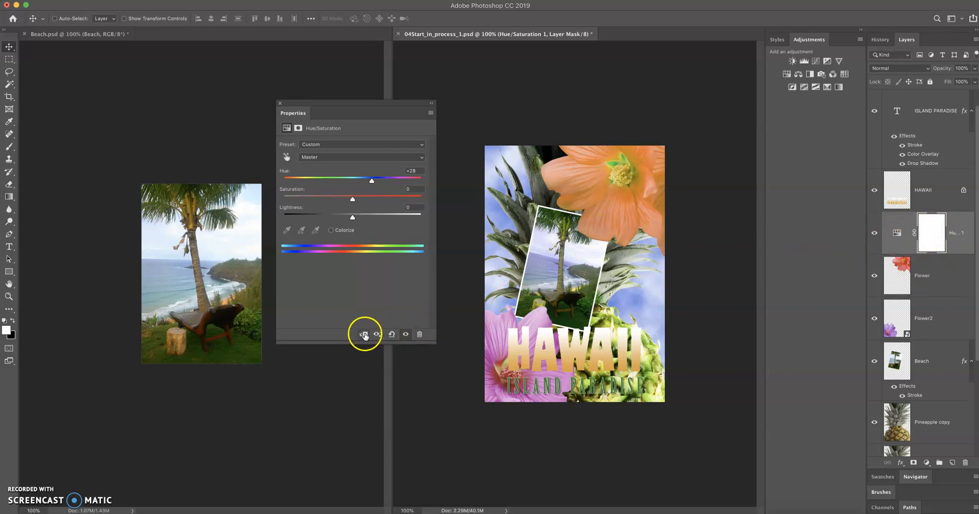
pyautogui.click(364, 334)
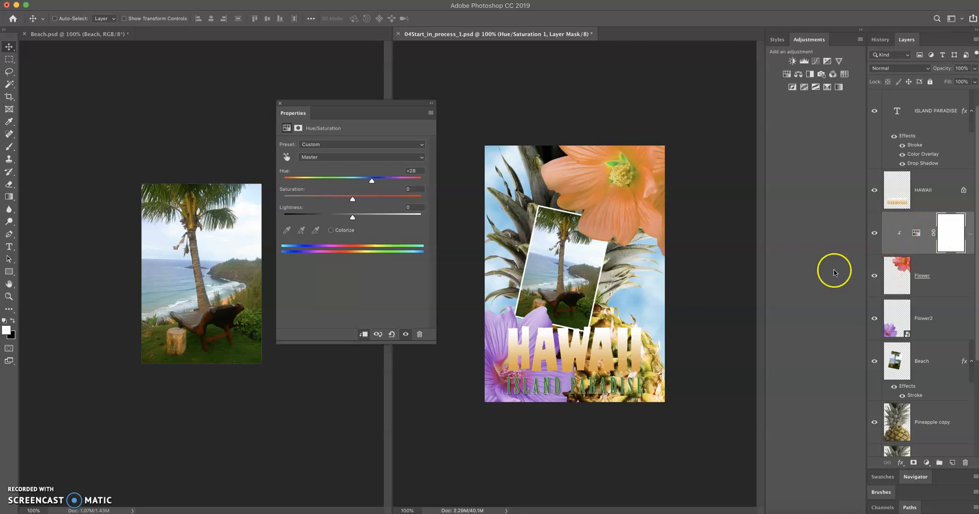
pyautogui.moveTo(372, 180); pyautogui.dragTo(385, 181)
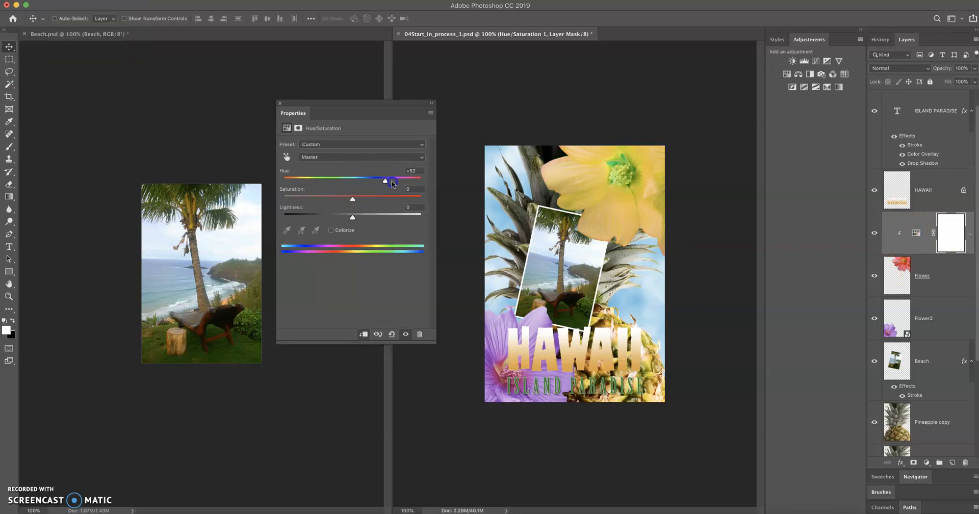
pyautogui.moveTo(385, 181); pyautogui.dragTo(364, 181)
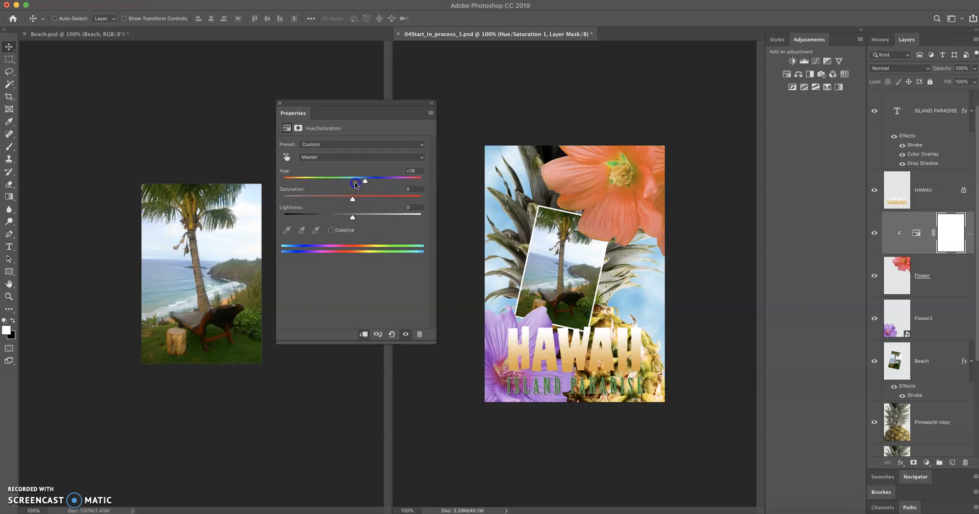
pyautogui.moveTo(366, 180); pyautogui.dragTo(320, 181)
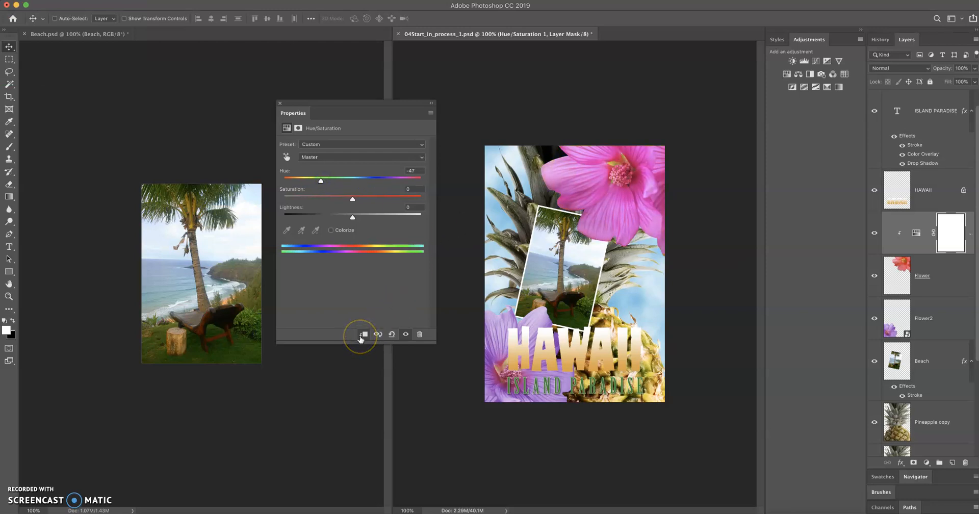
pyautogui.moveTo(910, 275)
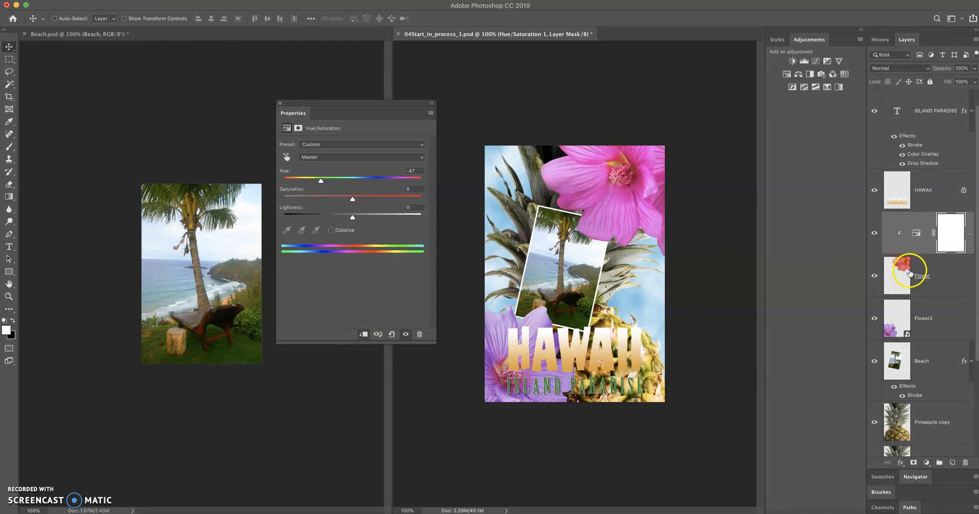
# Step: Set hue −34, saturation −32, lightness +8, then request deleting the adjustment
pyautogui.moveTo(352, 199); pyautogui.dragTo(358, 198)
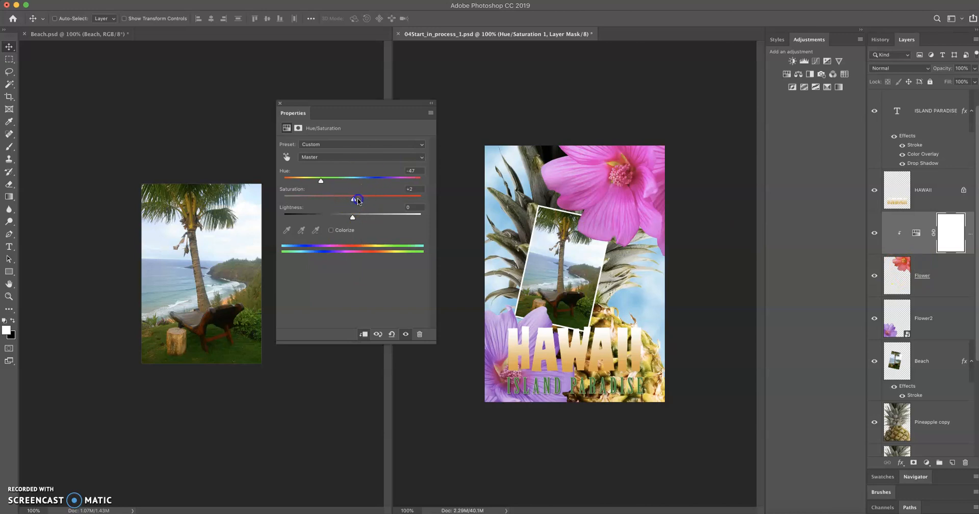
pyautogui.moveTo(358, 199); pyautogui.dragTo(292, 198)
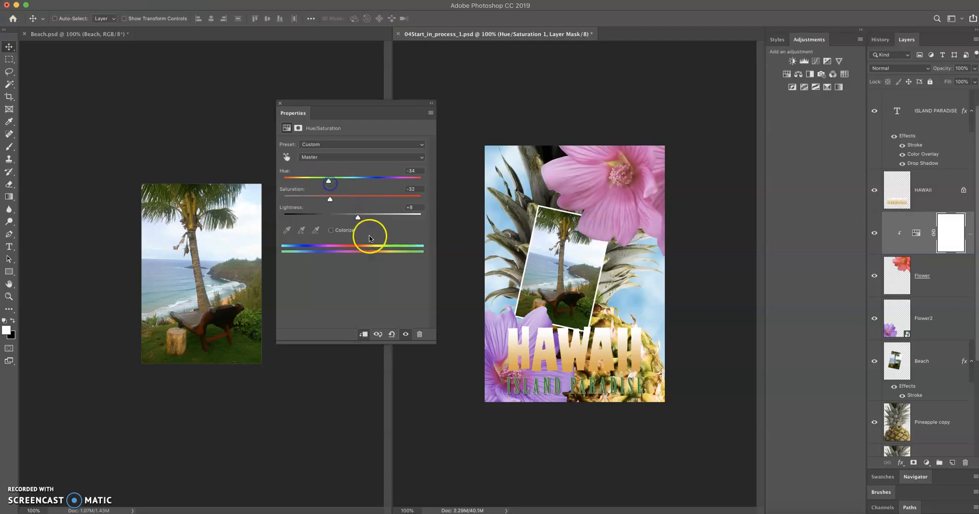
pyautogui.click(420, 334)
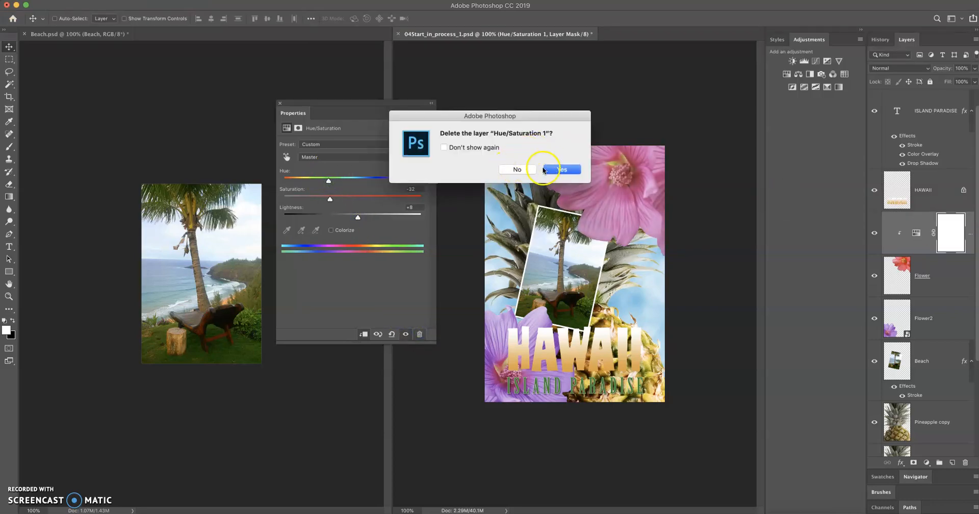
# Step: Confirm deleting the Hue/Saturation adjustment and select the Flower layer
pyautogui.click(559, 170)
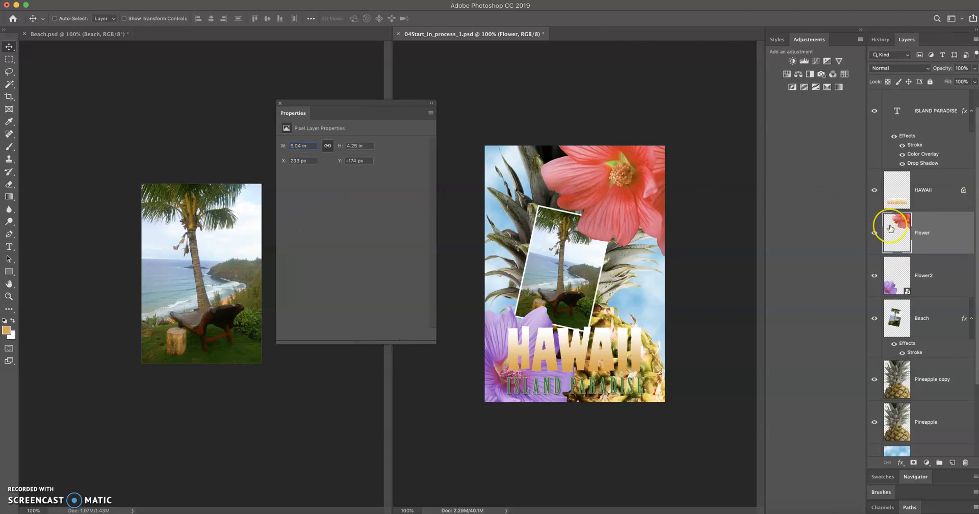
pyautogui.moveTo(898, 233)
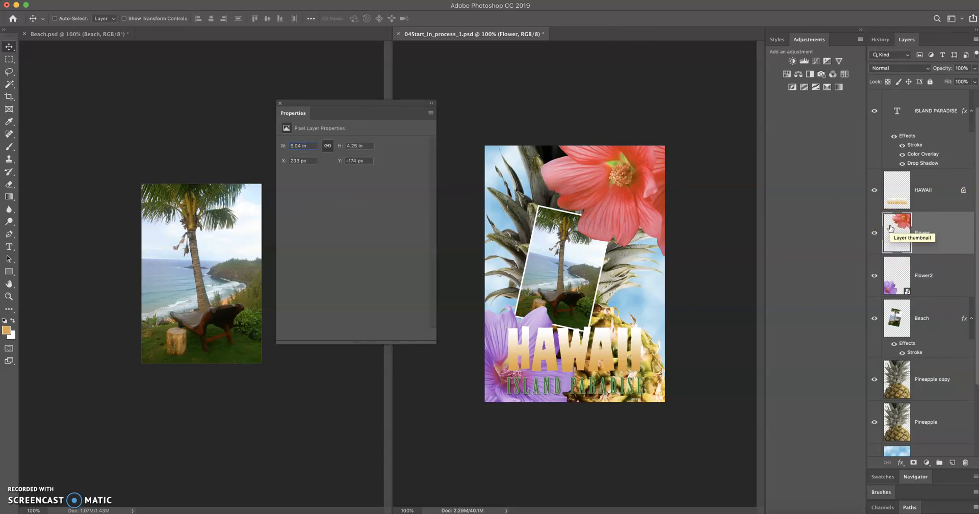
pyautogui.click(280, 103)
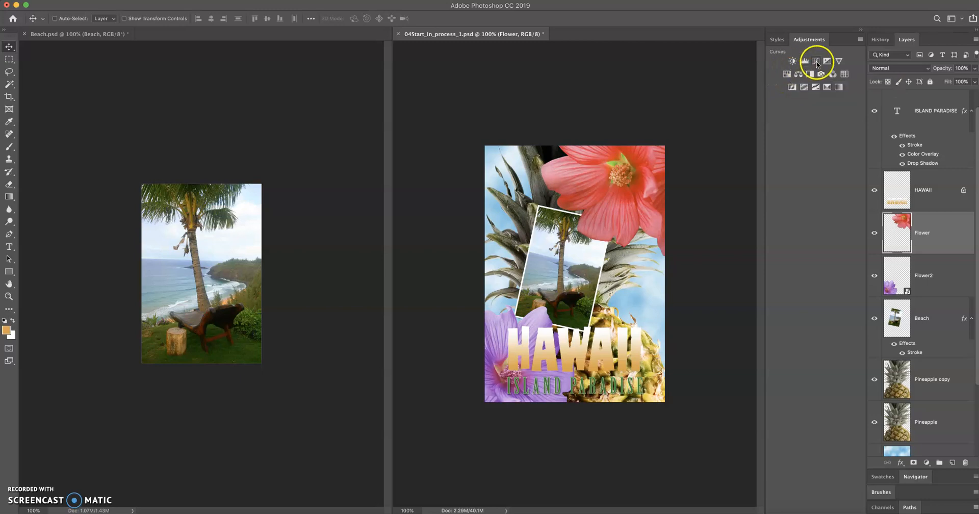
# Step: Add a Curves adjustment above Flower, then add a second Curves layer
pyautogui.click(815, 61)
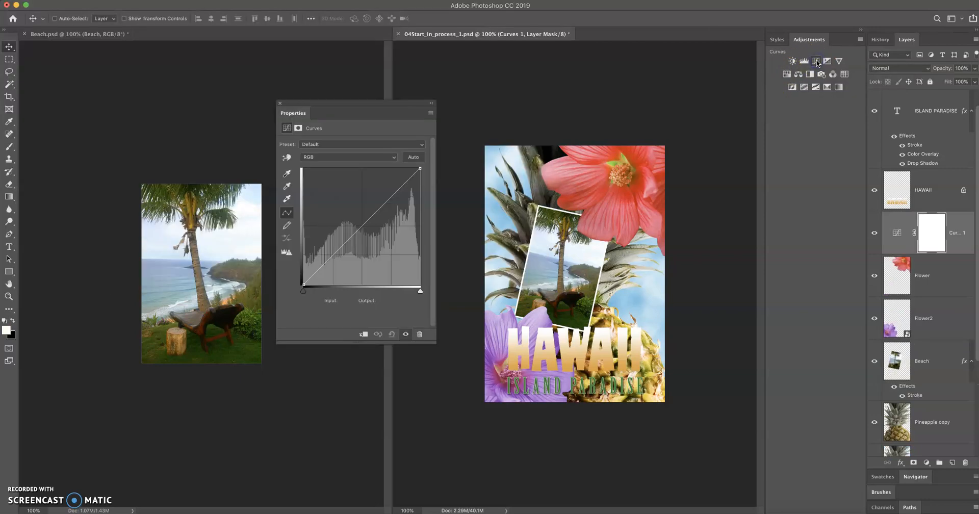
pyautogui.click(280, 103)
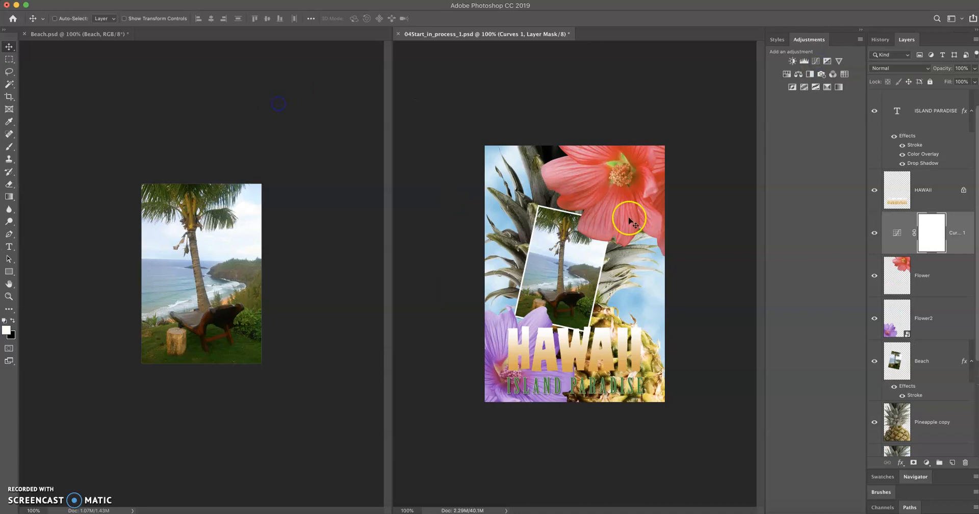
pyautogui.click(915, 463)
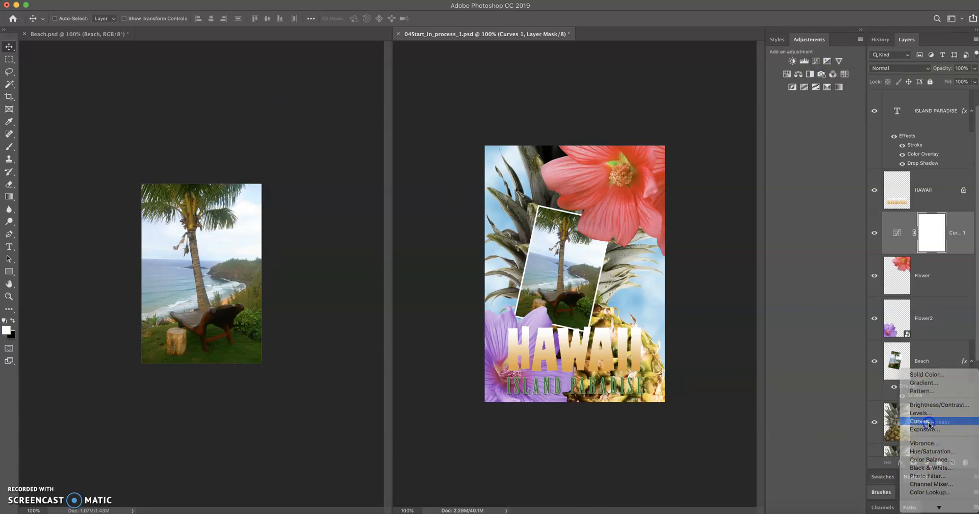
pyautogui.click(918, 421)
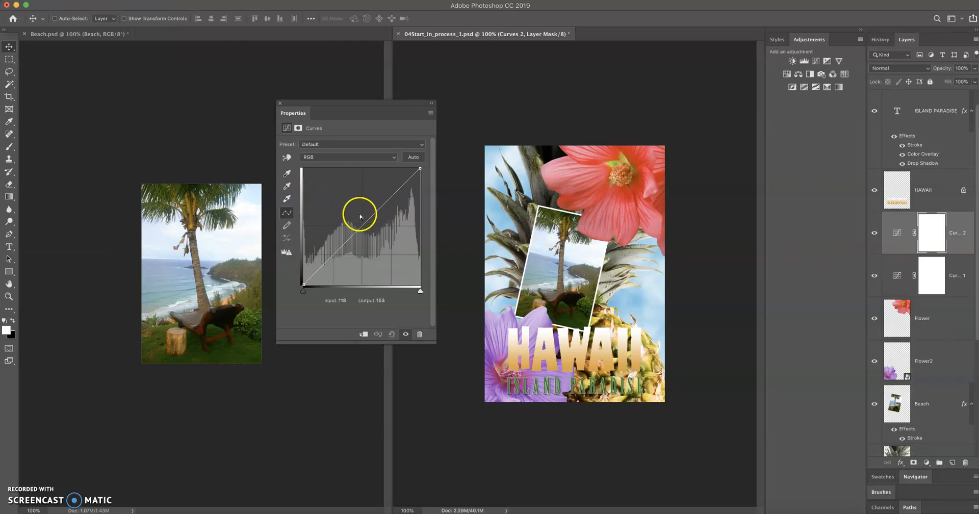
# Step: Shape Curves 2 into an S-shaped contrast curve with darker shadows
pyautogui.moveTo(359, 217); pyautogui.dragTo(379, 188)
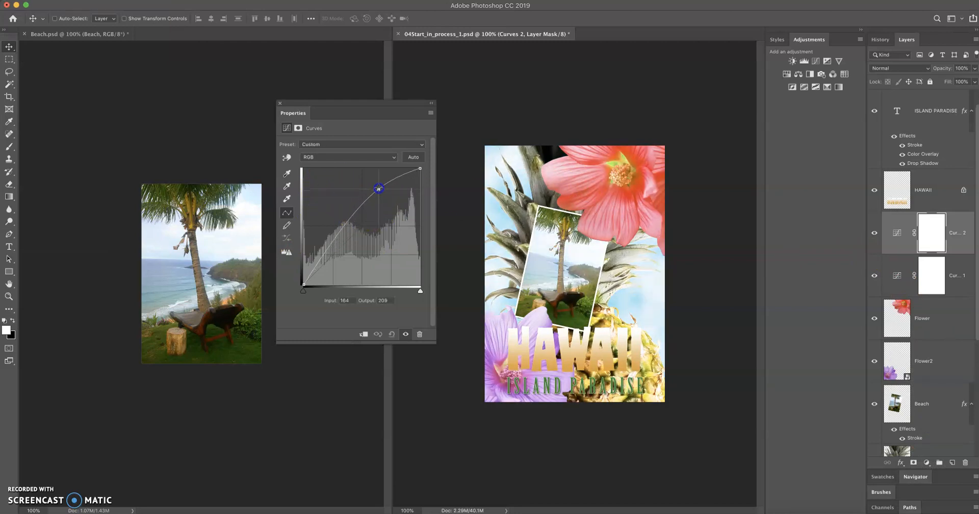
pyautogui.moveTo(378, 188); pyautogui.dragTo(383, 197)
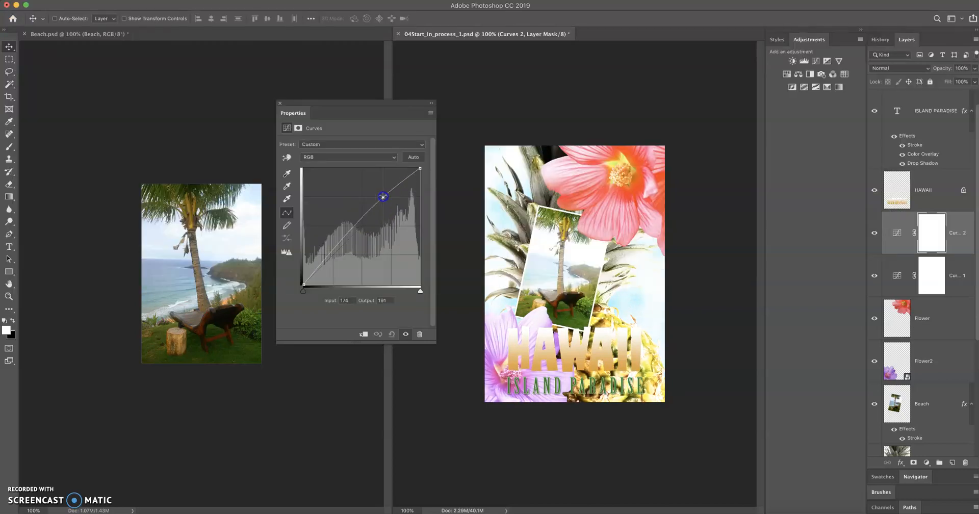
pyautogui.moveTo(383, 197); pyautogui.dragTo(392, 214)
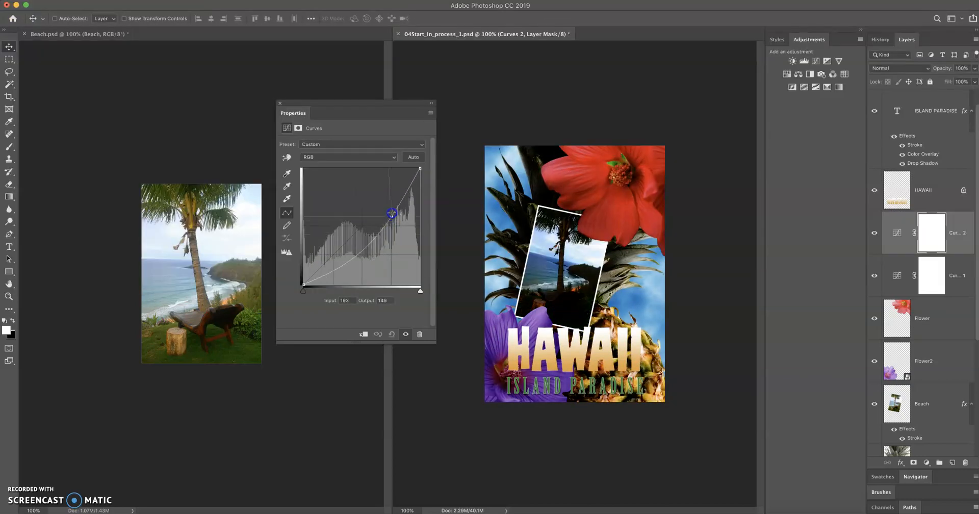
pyautogui.moveTo(389, 214); pyautogui.dragTo(353, 217)
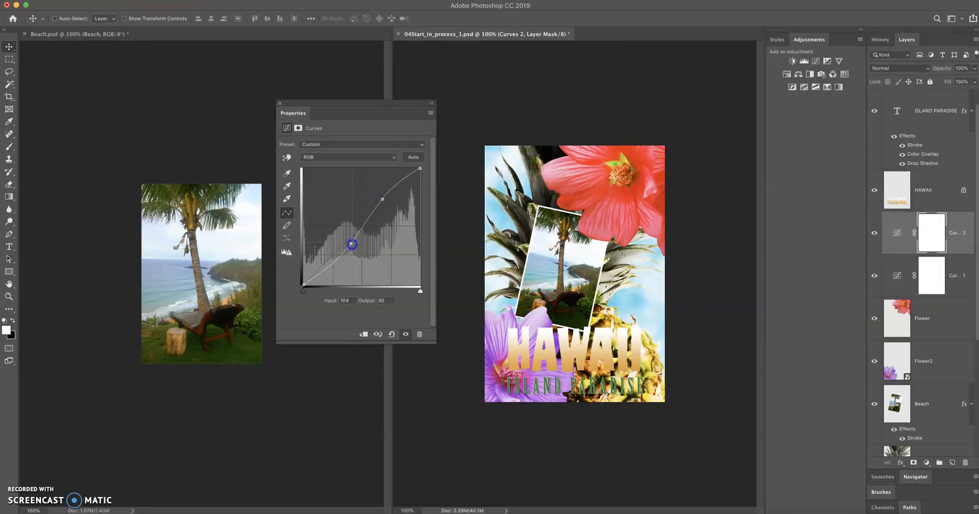
pyautogui.moveTo(351, 244); pyautogui.dragTo(345, 250)
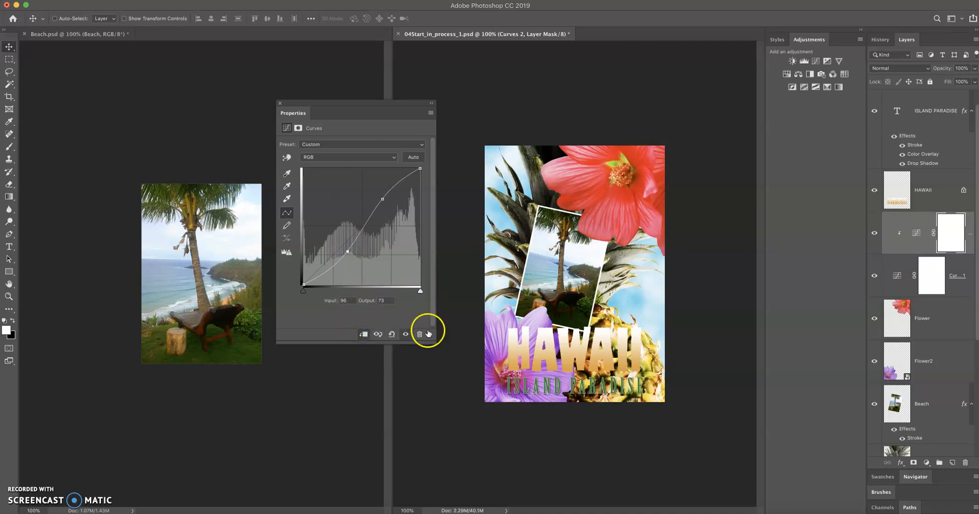
pyautogui.moveTo(280, 105)
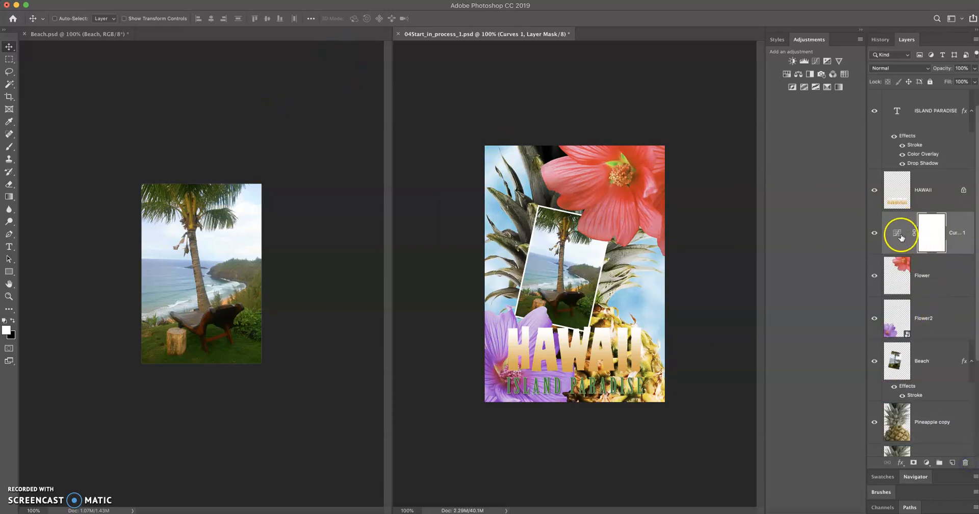
# Step: Open Curves 1 and drag its curve points to steepen the flower's contrast
pyautogui.doubleClick(898, 232)
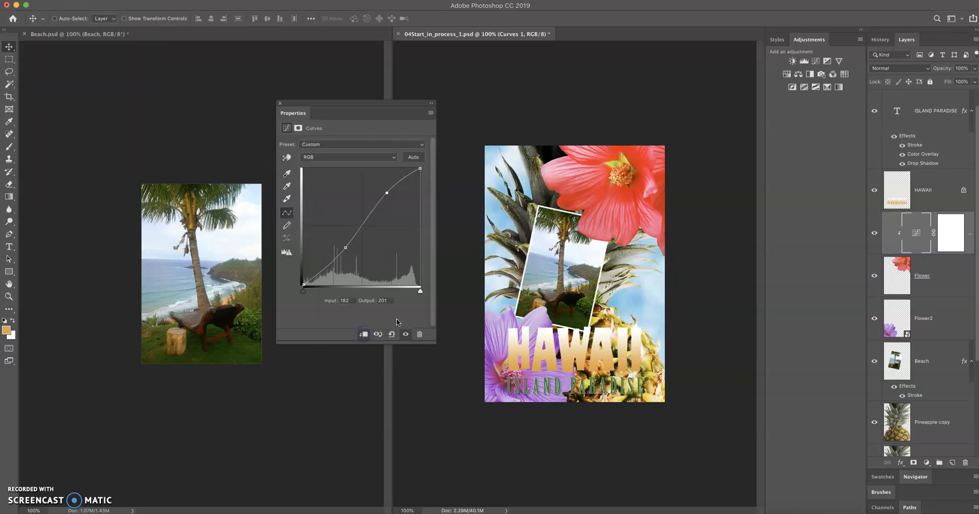
pyautogui.moveTo(387, 193); pyautogui.dragTo(383, 187)
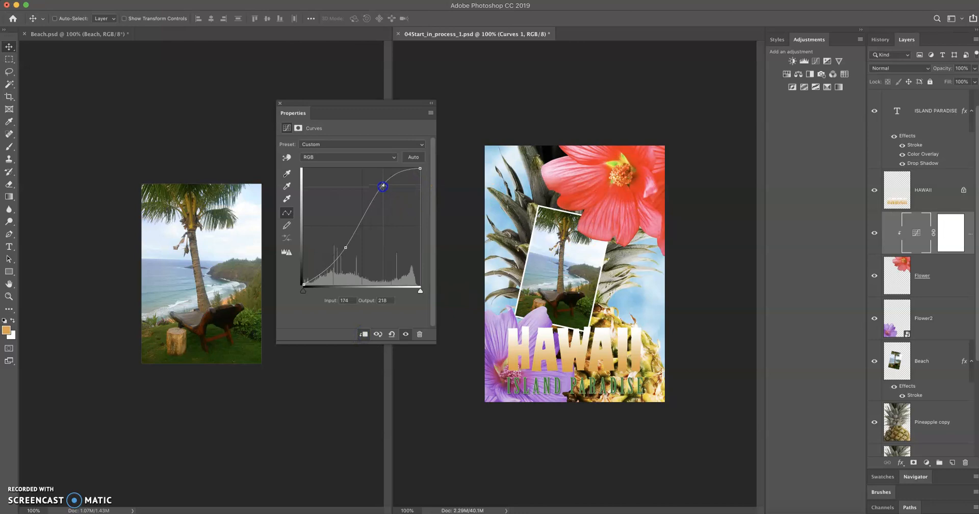
pyautogui.moveTo(383, 187); pyautogui.dragTo(388, 191)
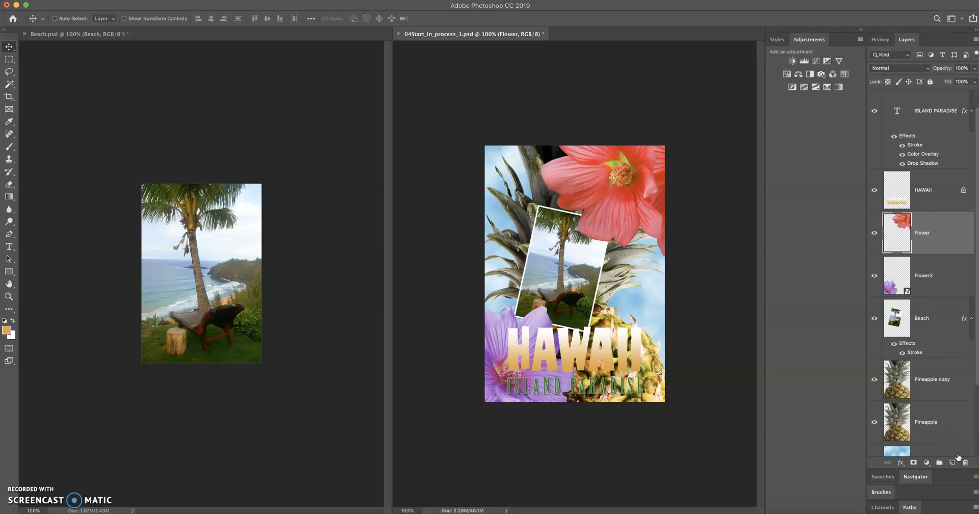
pyautogui.moveTo(943, 299)
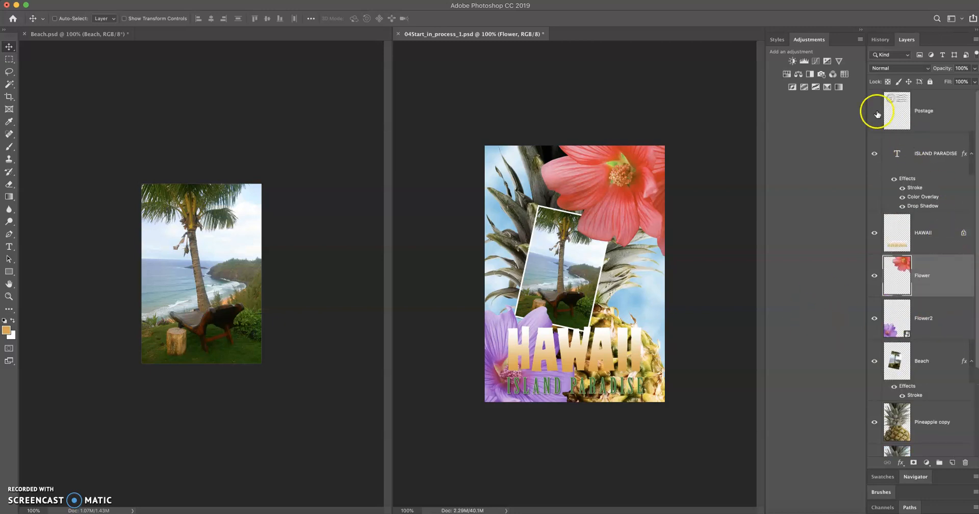
# Step: Toggle the Postage layer's visibility off and back on, leaving the stamp shown
pyautogui.click(874, 110)
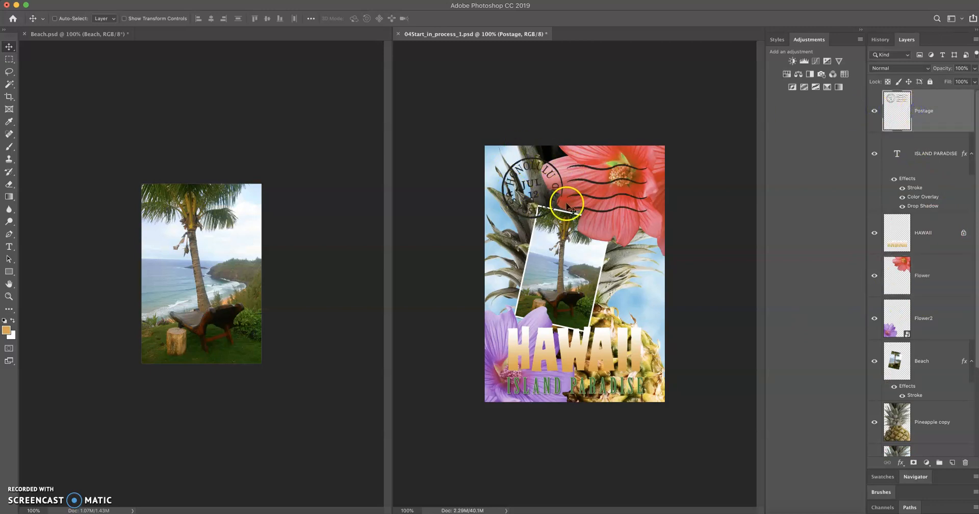
pyautogui.moveTo(743, 178)
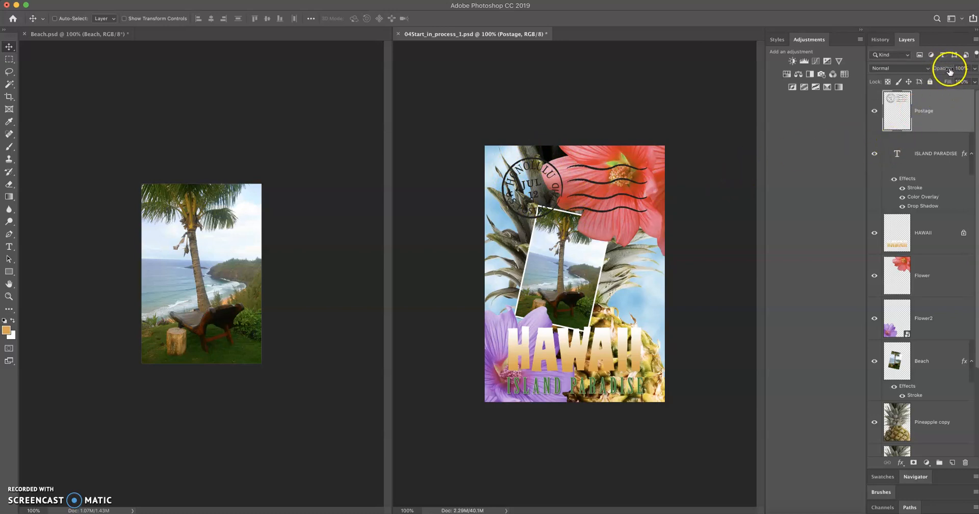
pyautogui.click(874, 111)
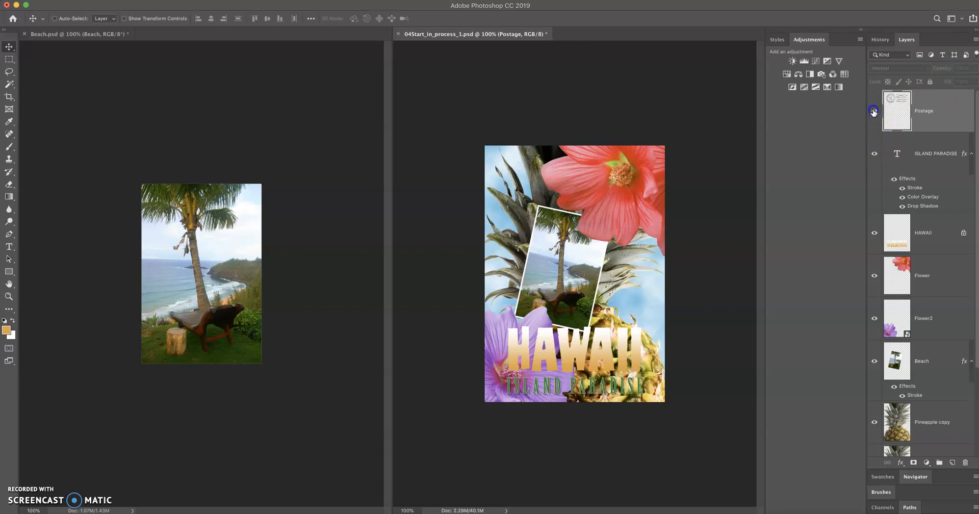
pyautogui.click(873, 111)
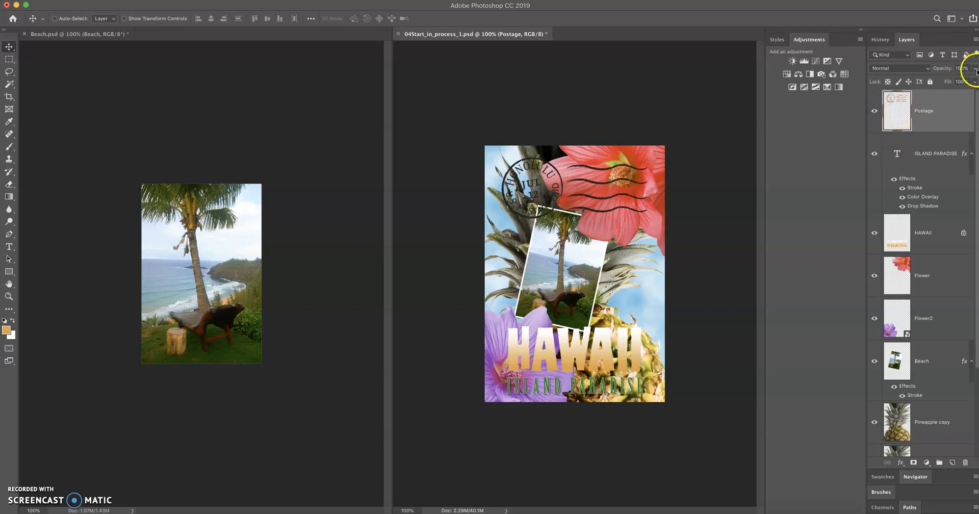
# Step: Lower the Postage layer's opacity to about 50%, then select the HAWAII layer
pyautogui.moveTo(973, 81); pyautogui.dragTo(960, 81)
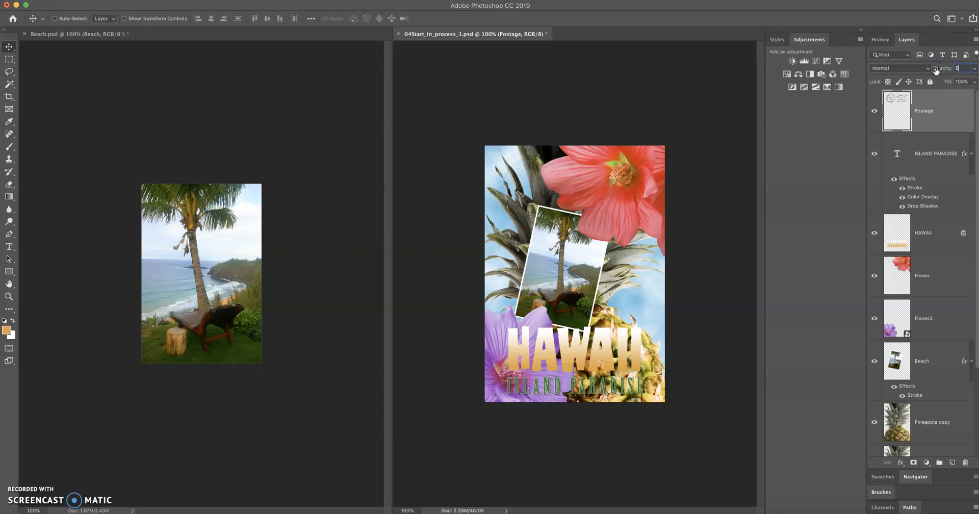
pyautogui.write('50%')
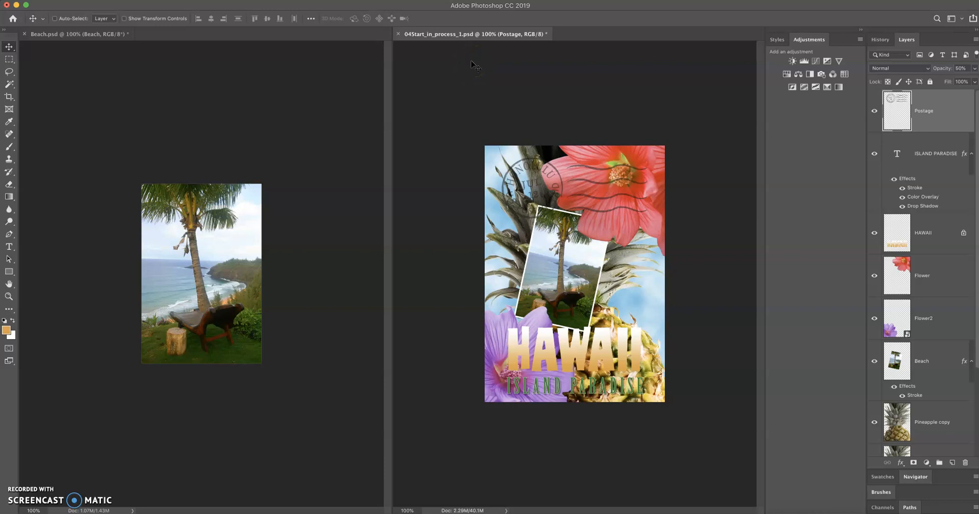
pyautogui.click(962, 68)
pyautogui.write('80')
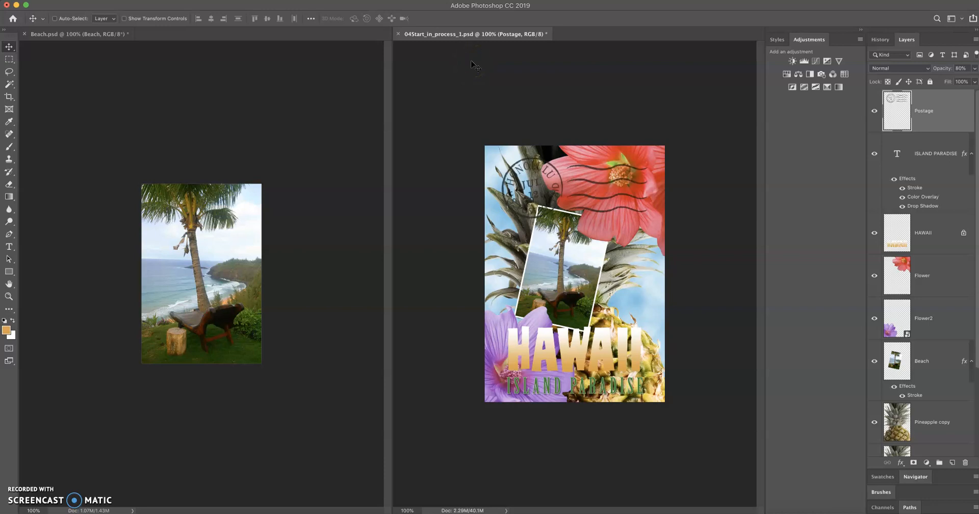
pyautogui.click(962, 68)
pyautogui.write('22')
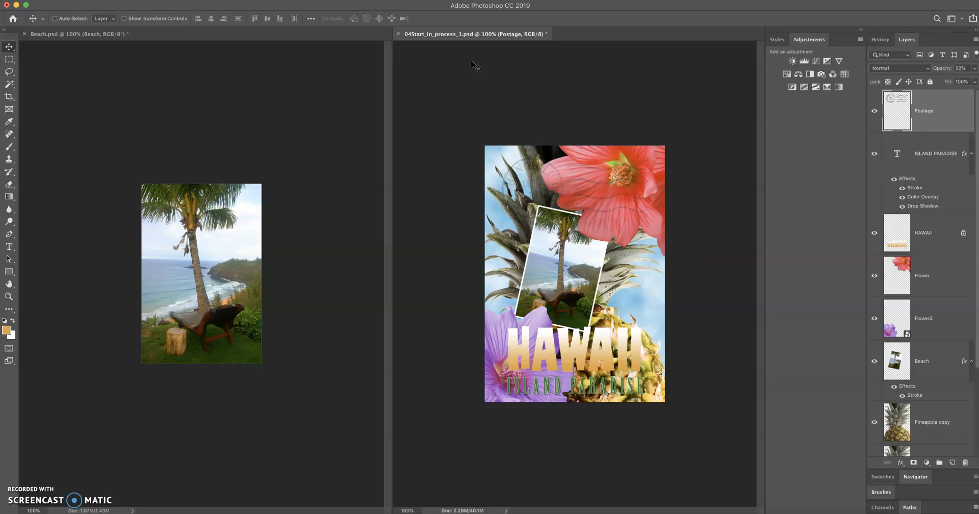
pyautogui.click(961, 69)
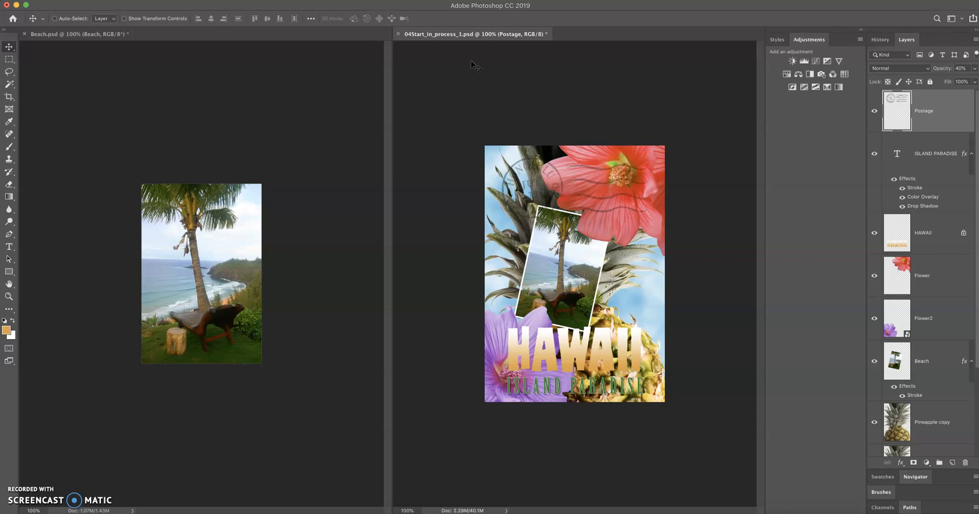
pyautogui.click(923, 233)
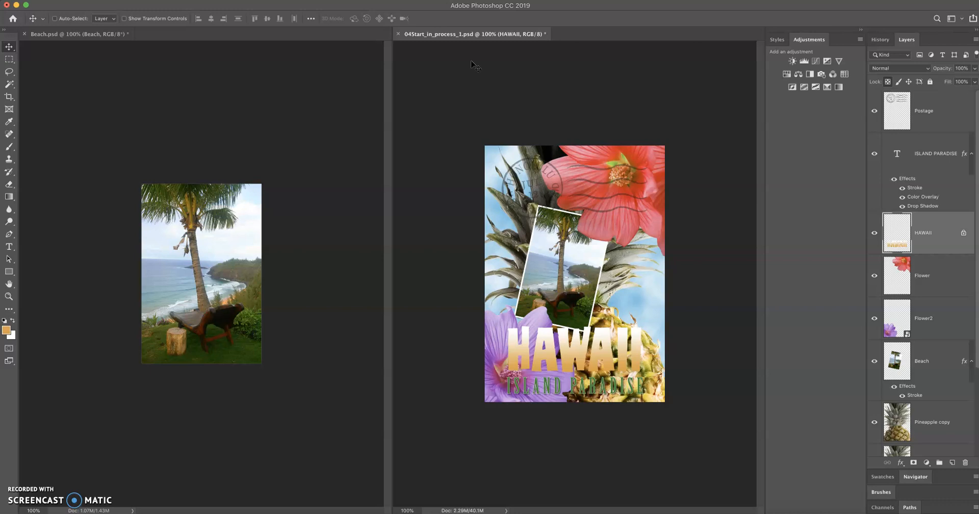